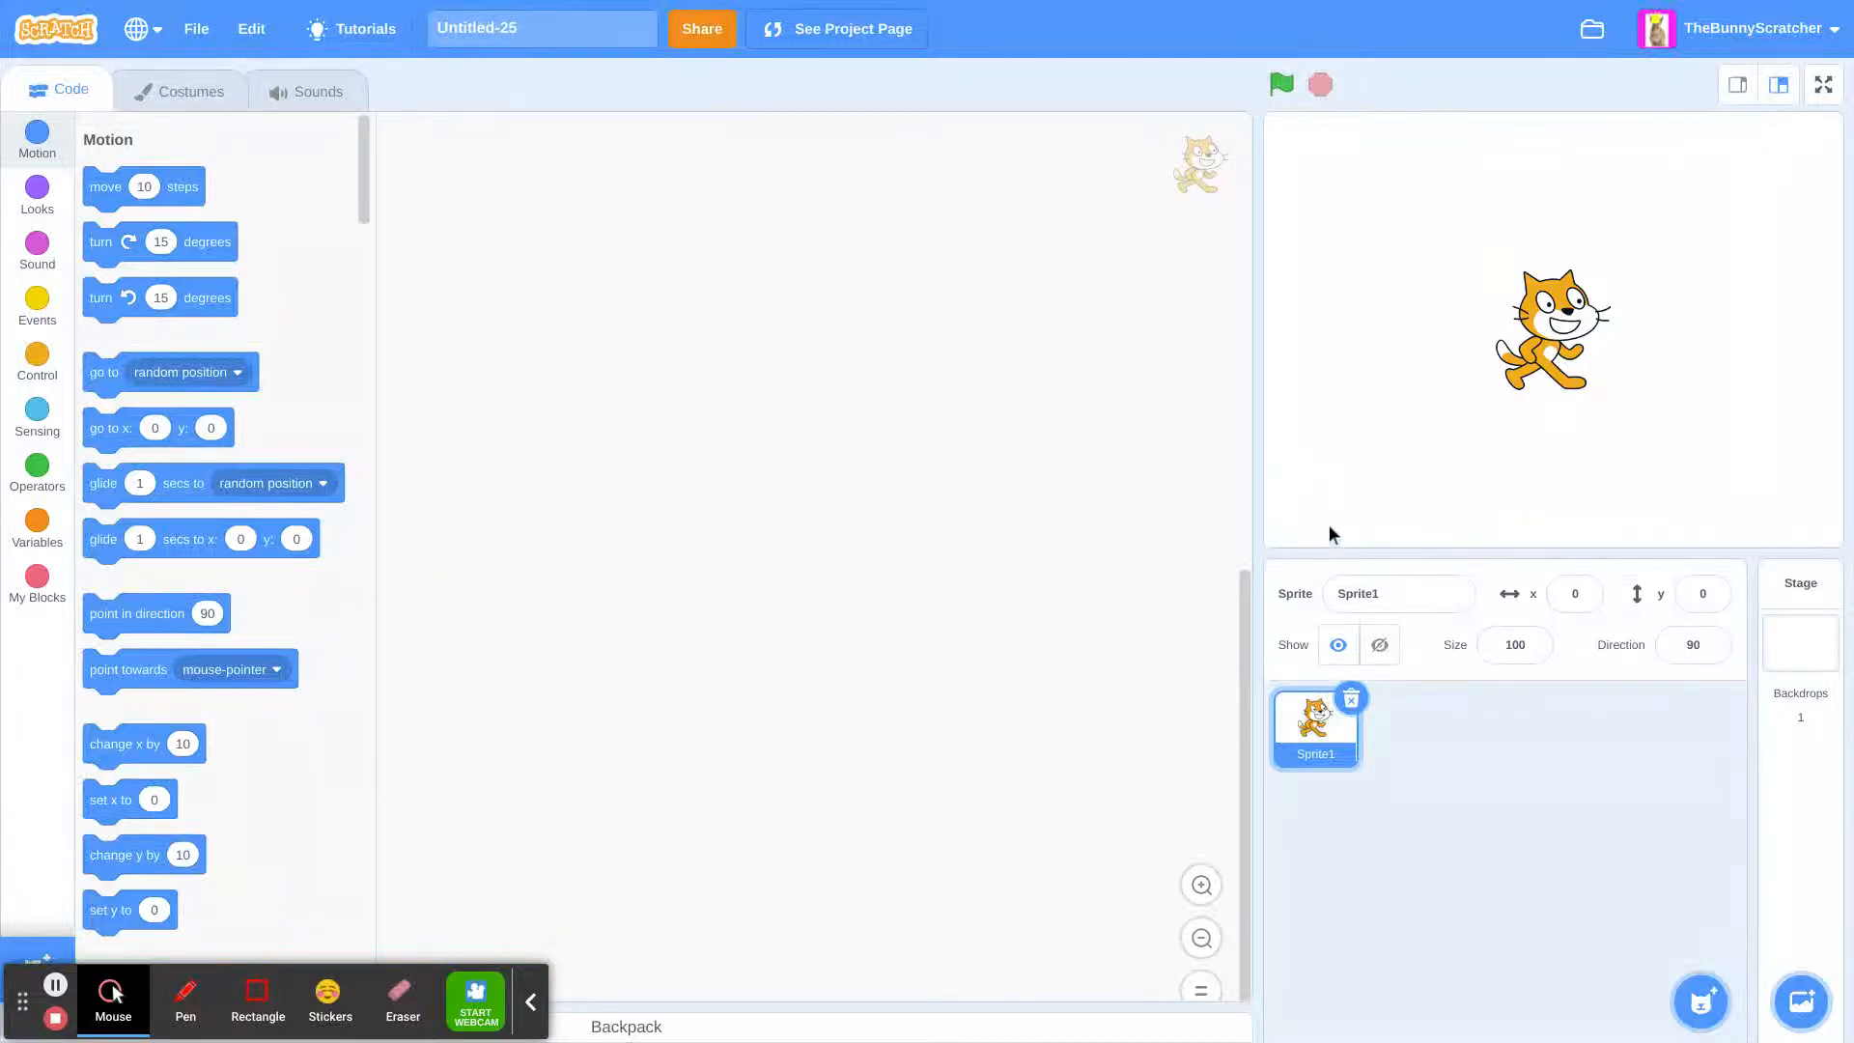
mouse_move(286, 390)
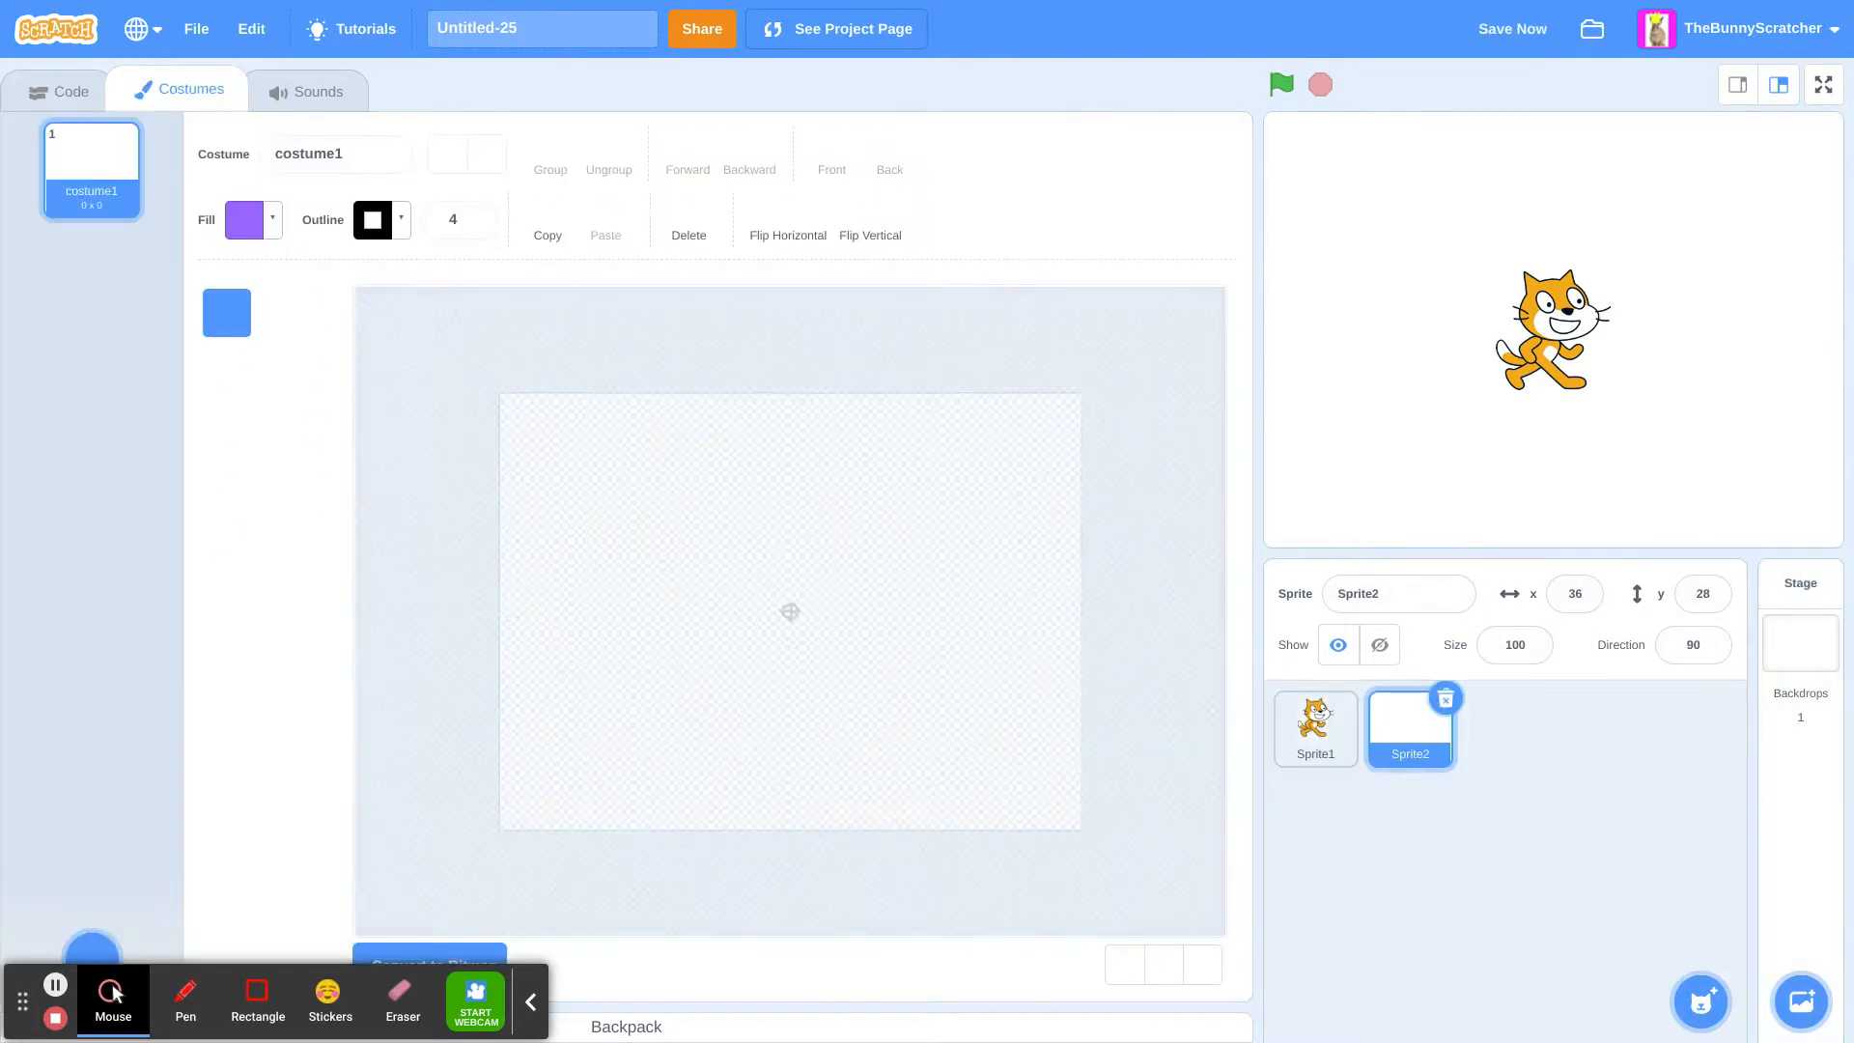
Step: Discard a trial painted rectangle sprite and return to the cat's scripts
left_click_drag(742, 539, 813, 645)
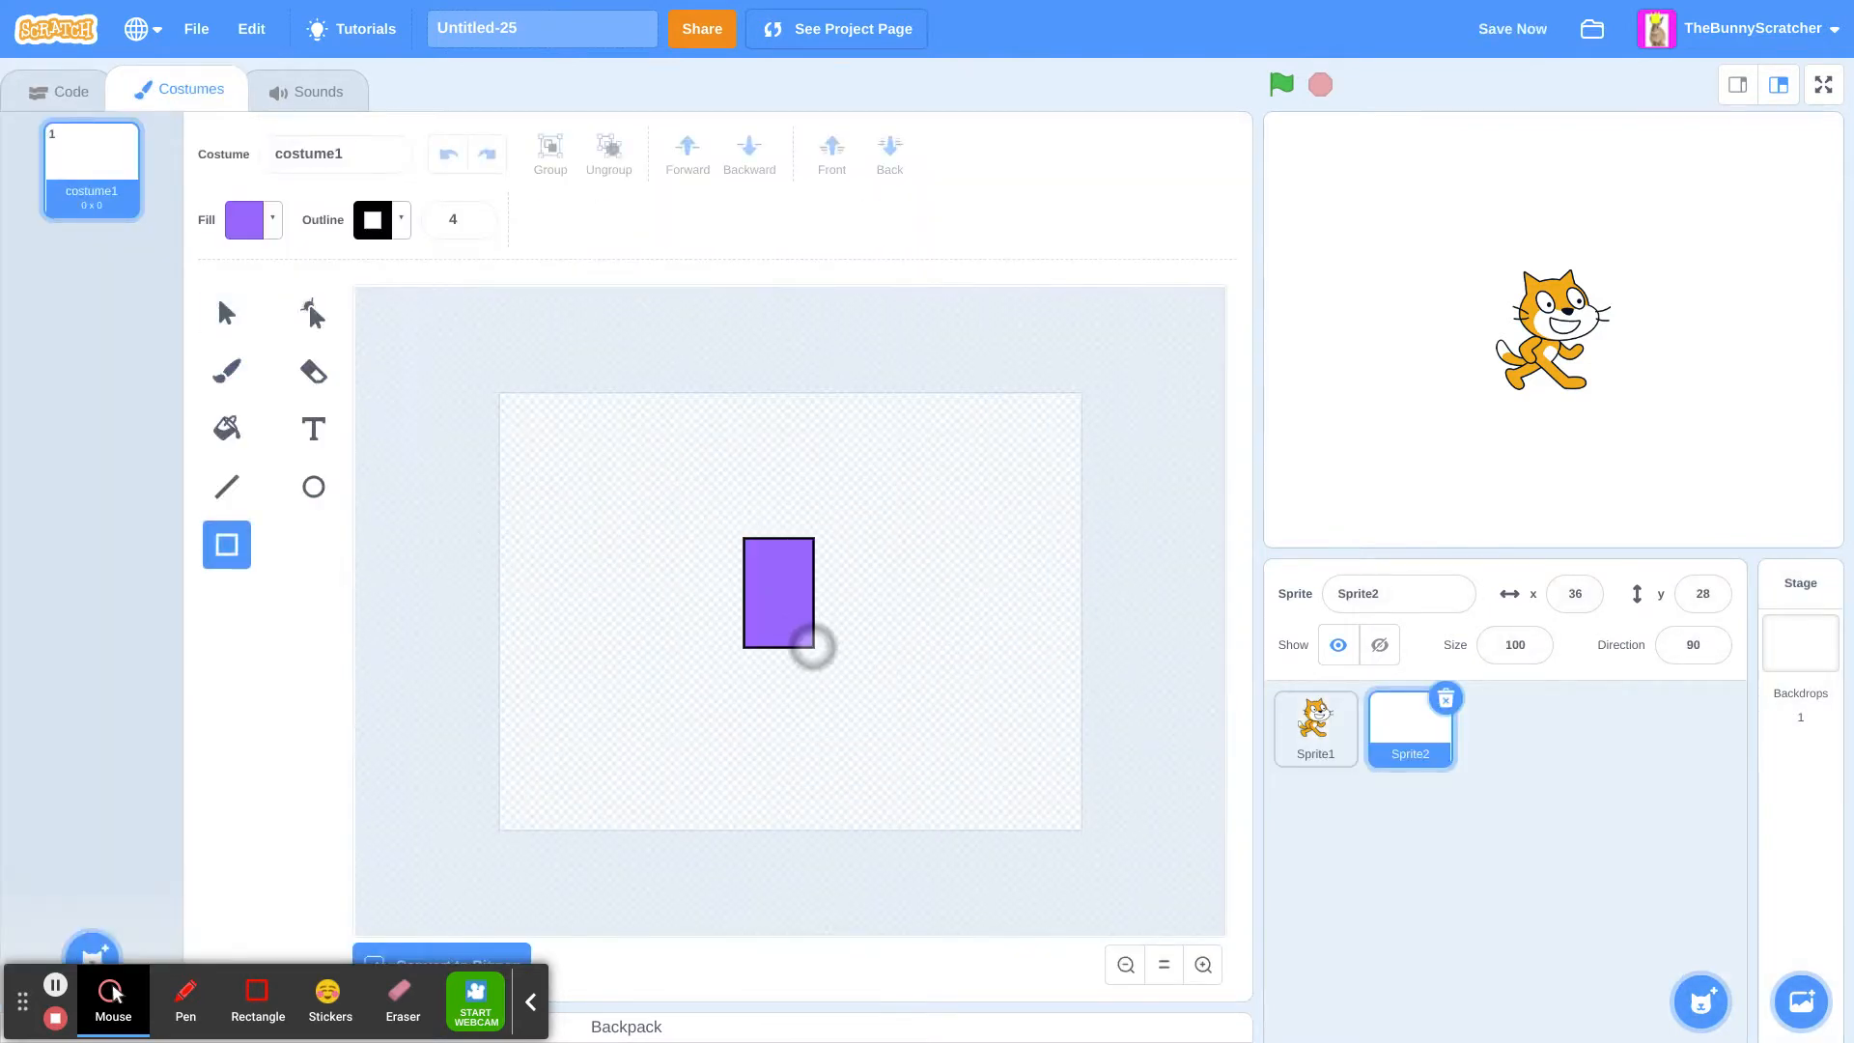
left_click(1444, 695)
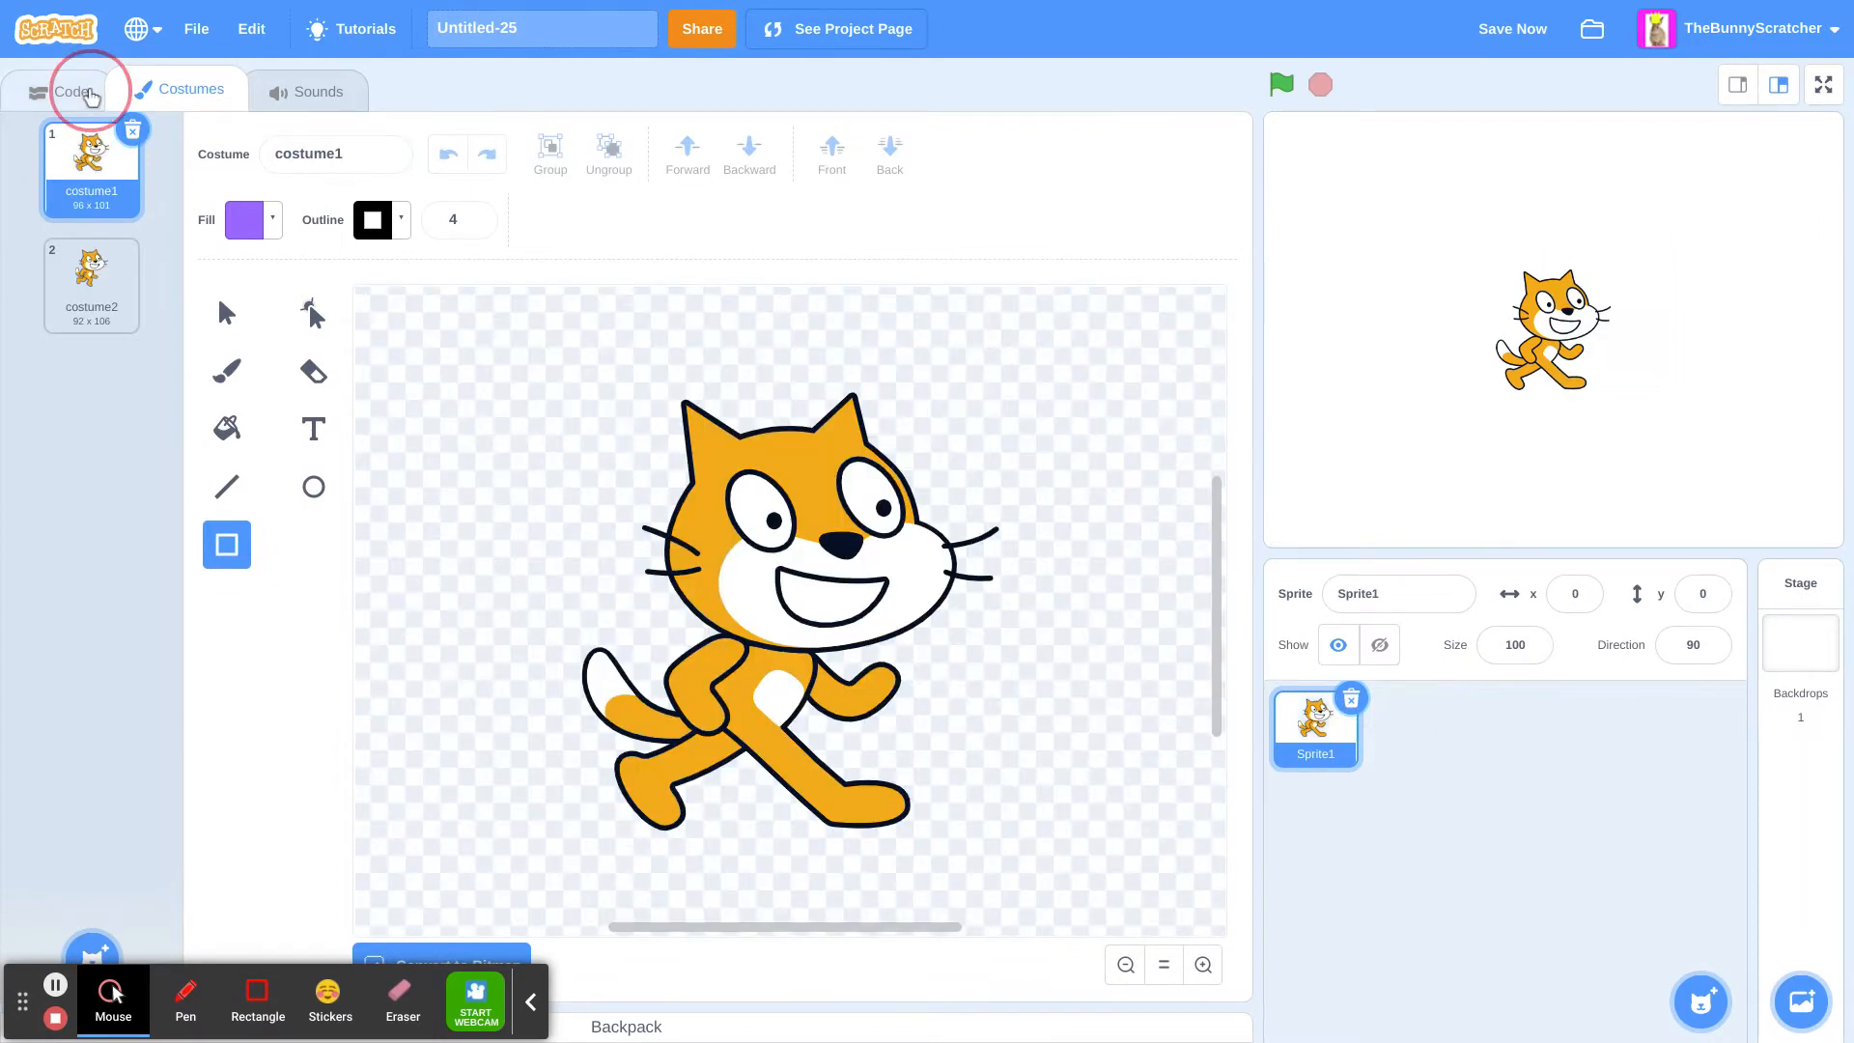
left_click(71, 91)
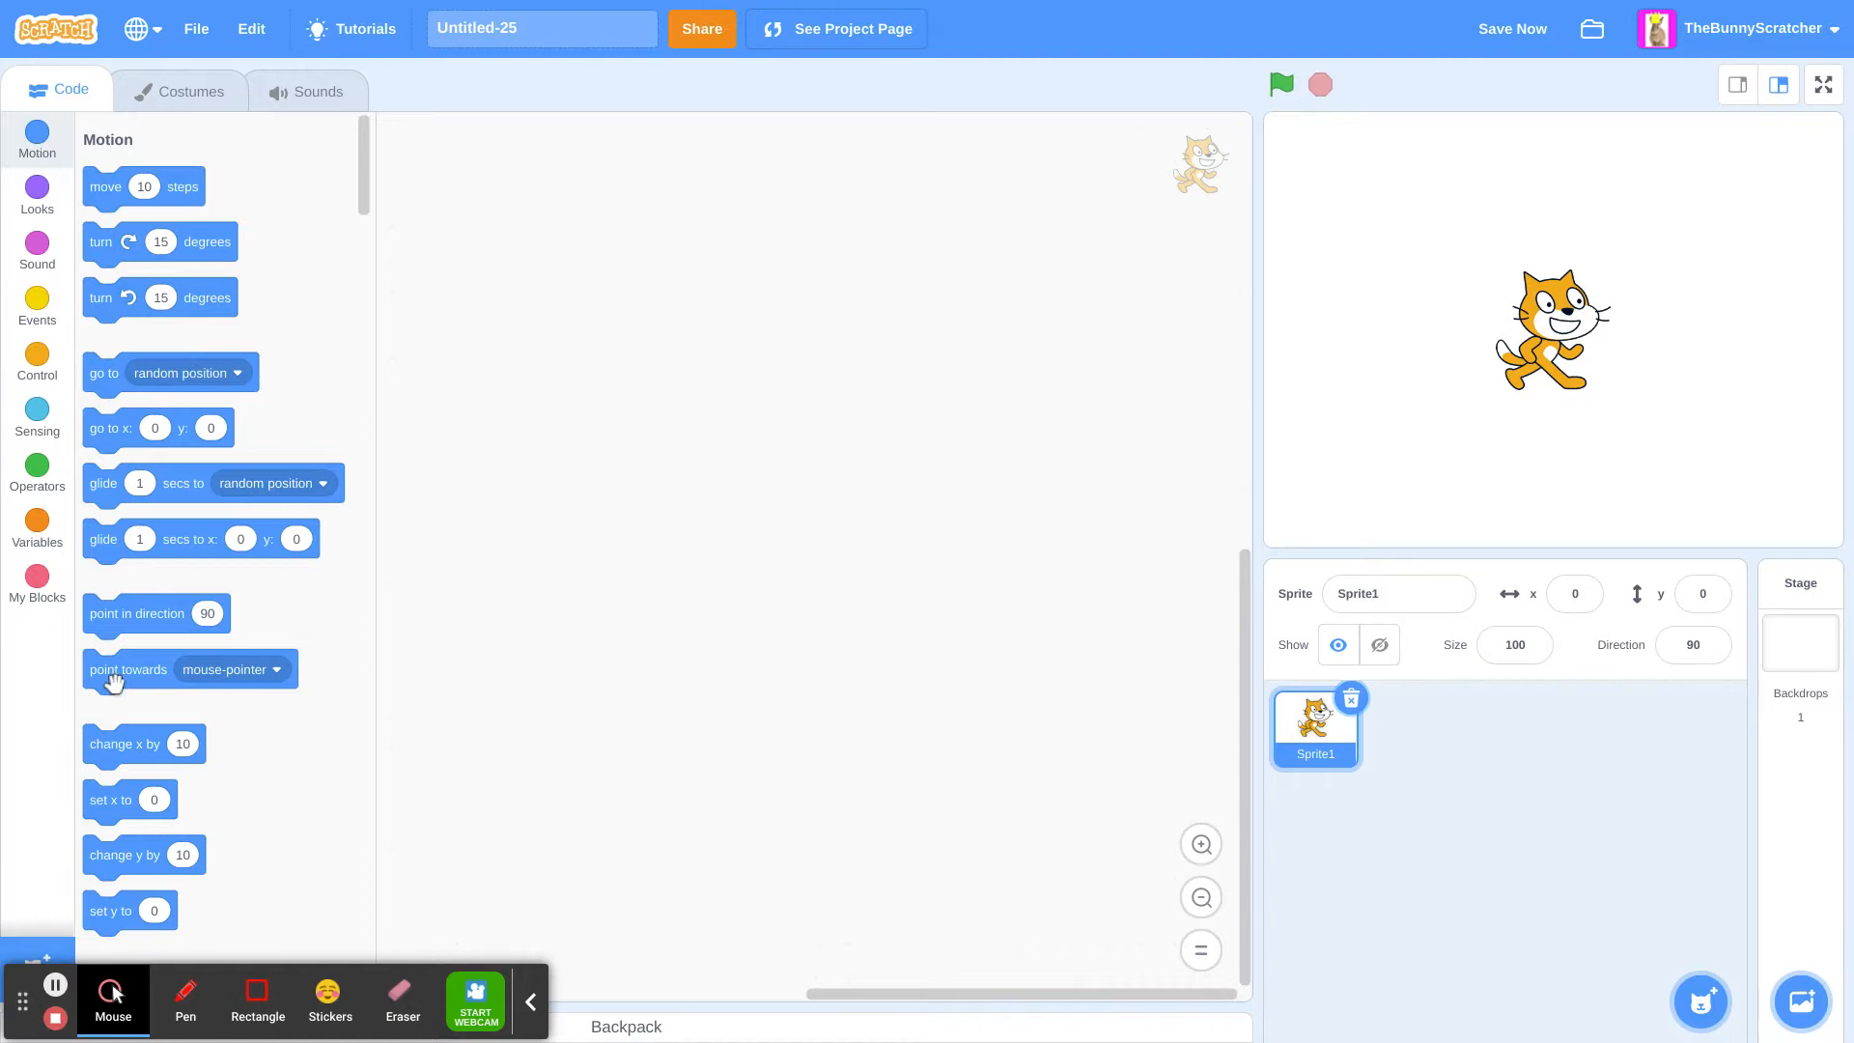
mouse_move(158, 952)
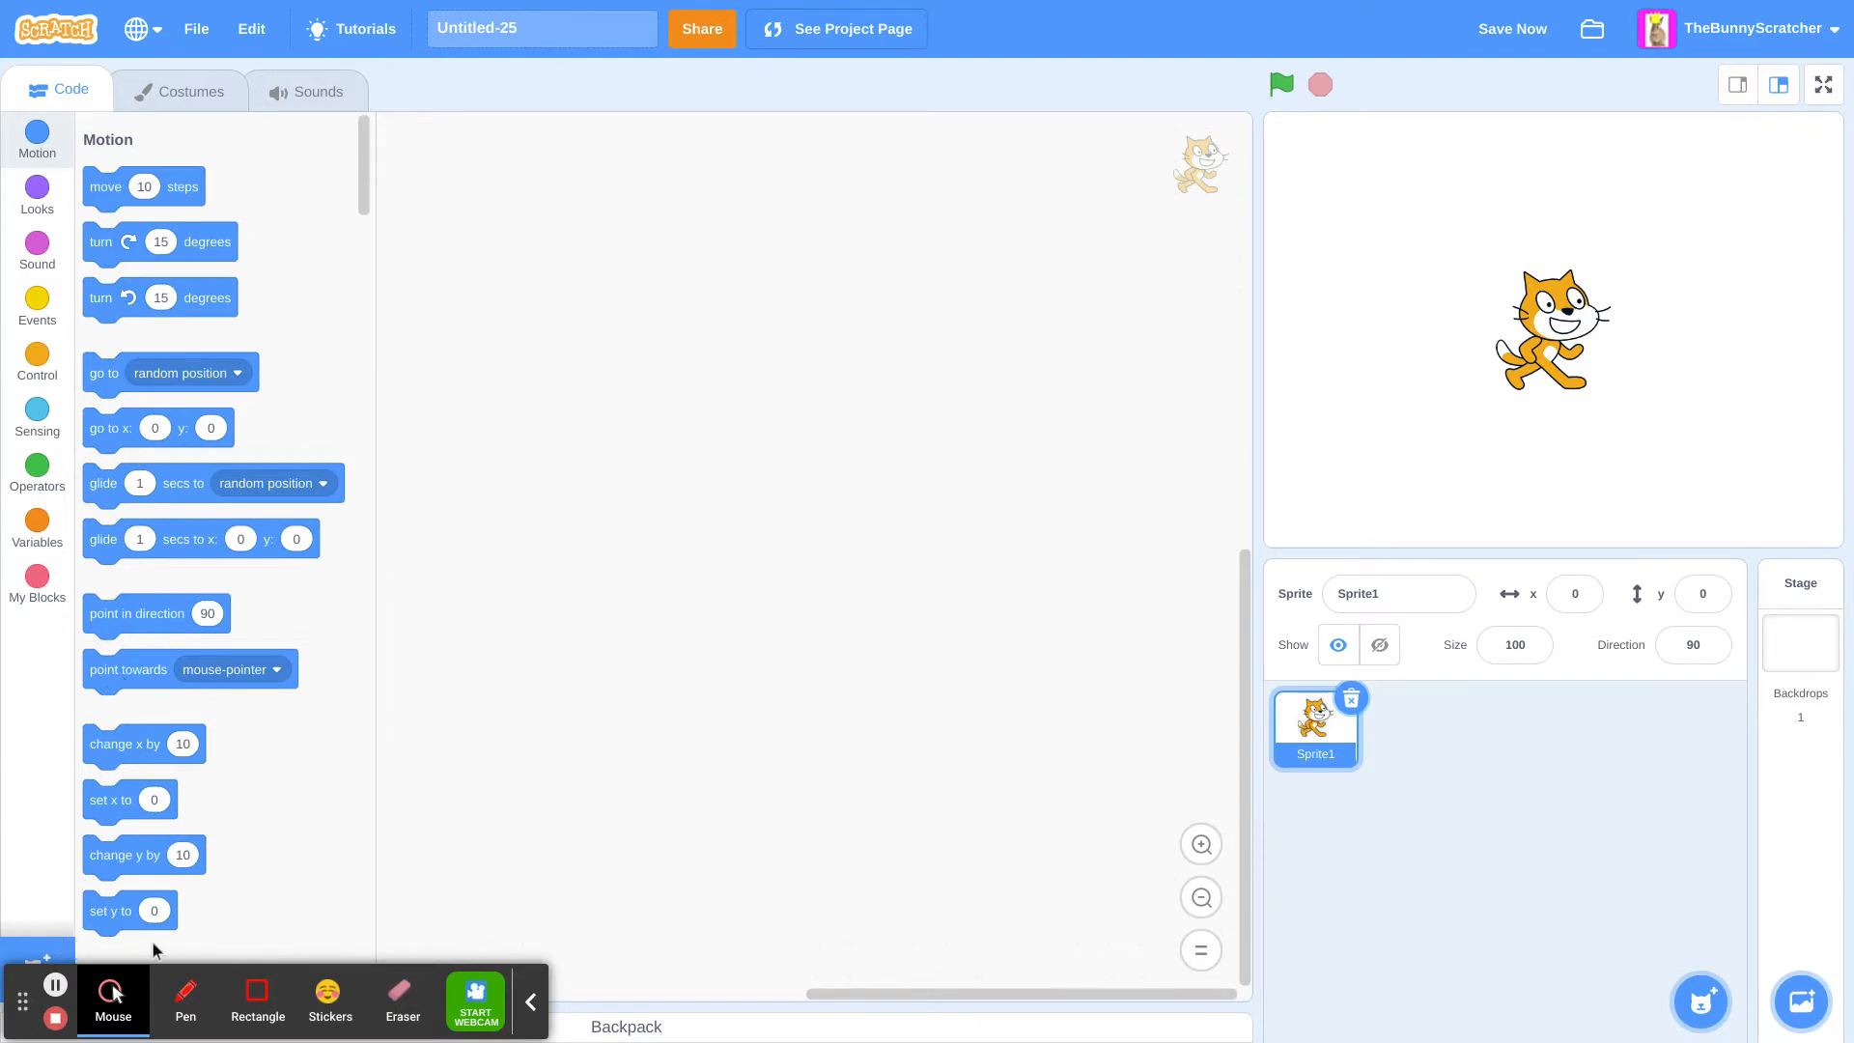
mouse_move(54, 983)
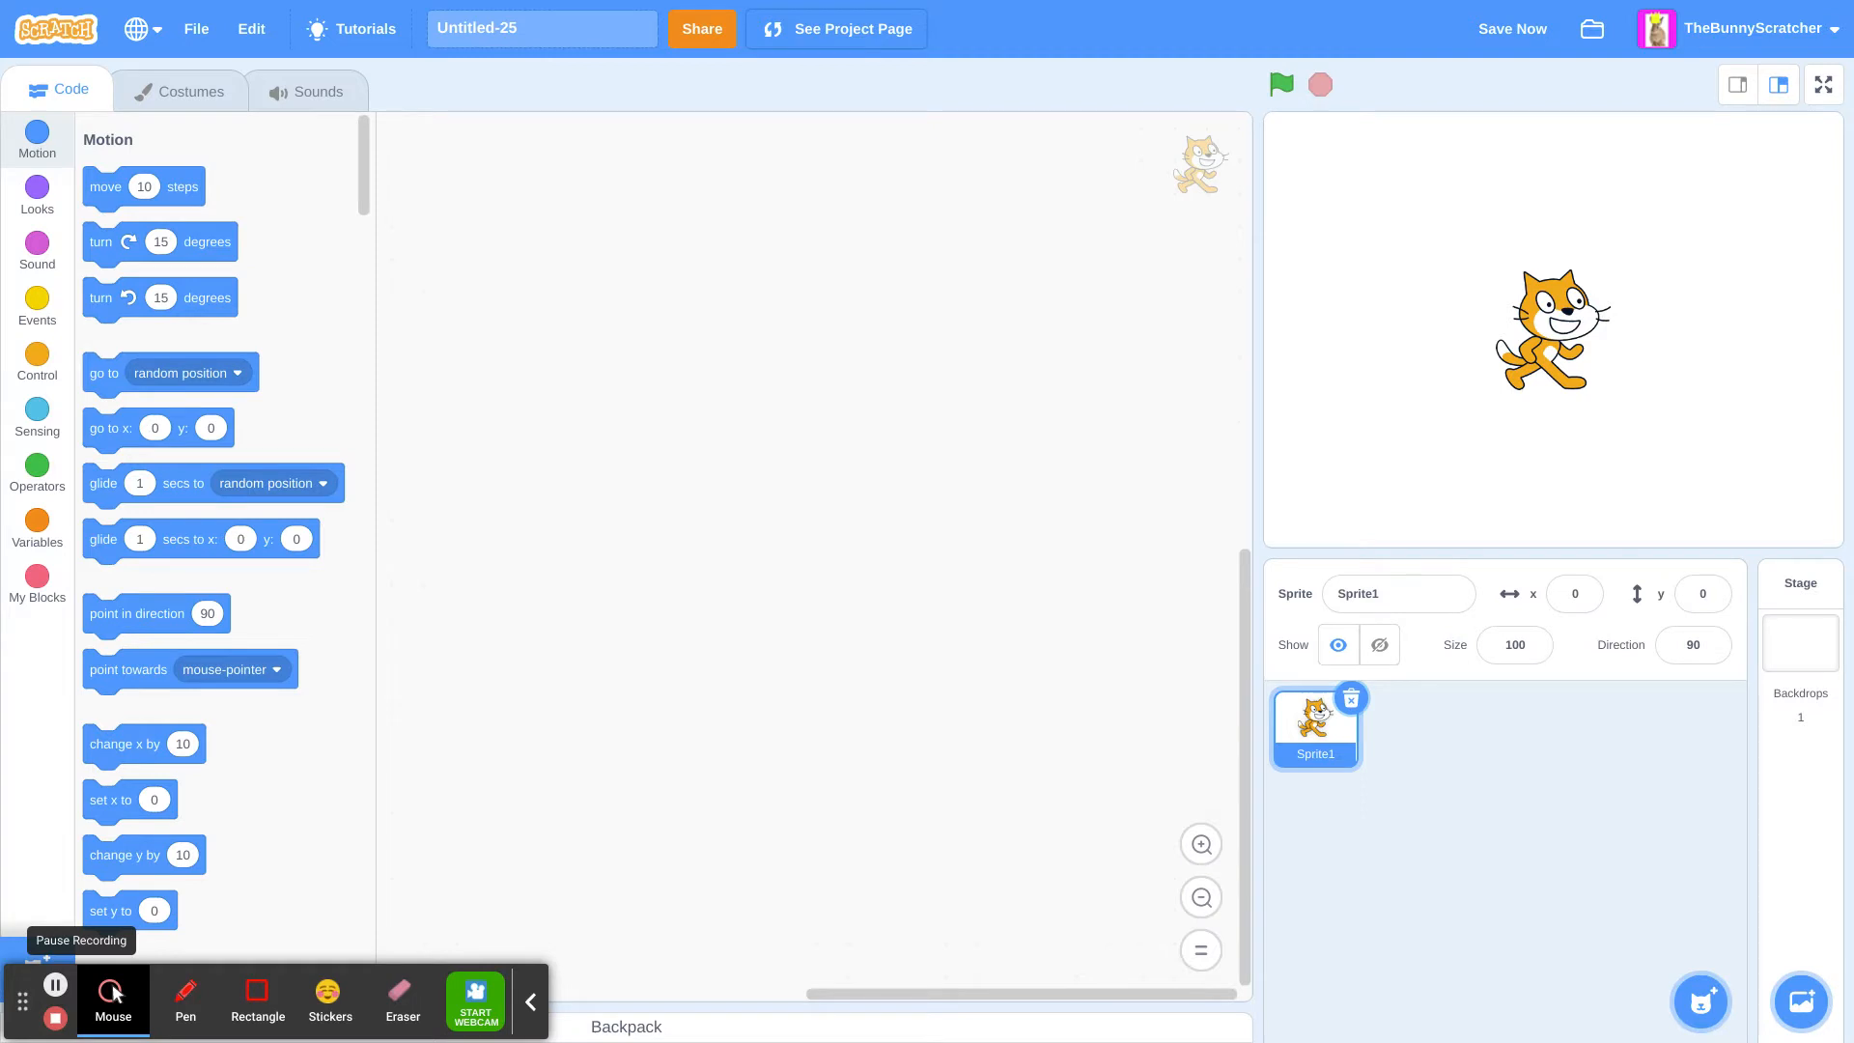
mouse_move(89, 591)
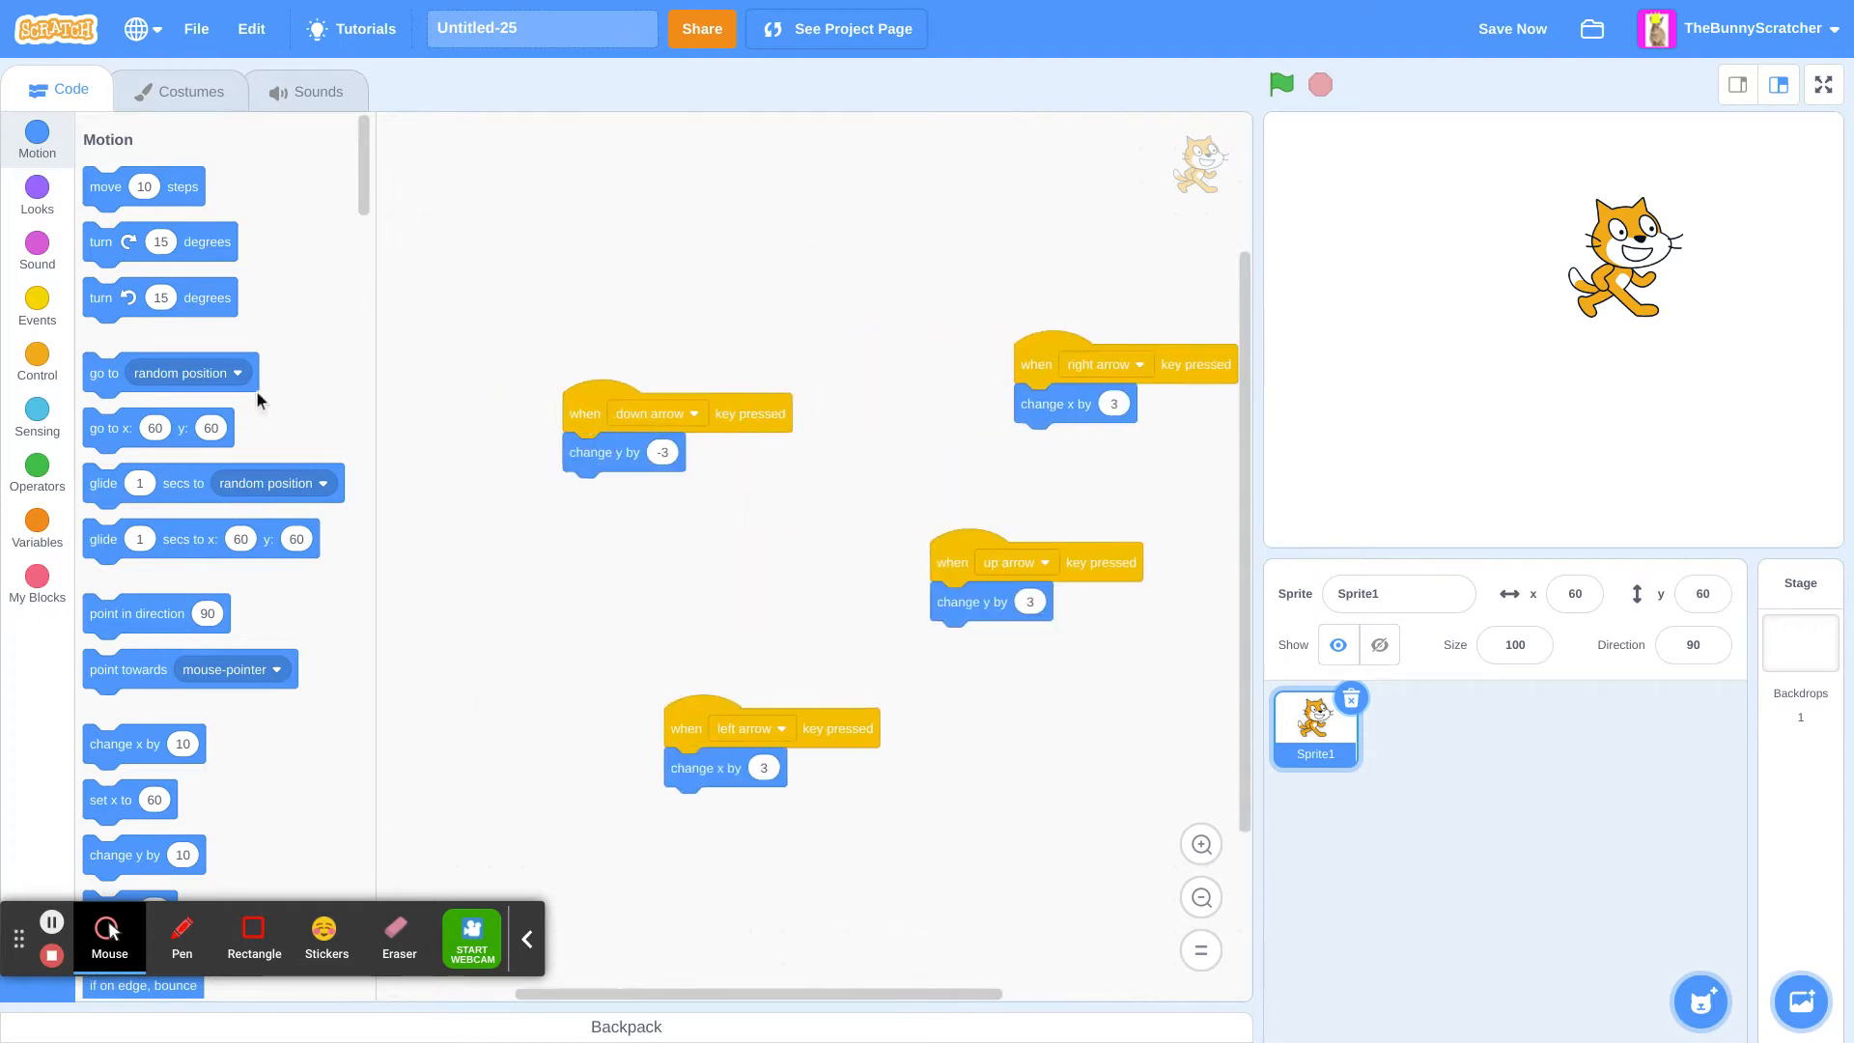
Step: Start a when-green-flag-clicked script and browse Motion for the go to x:0 y:0 block
left_click(37, 307)
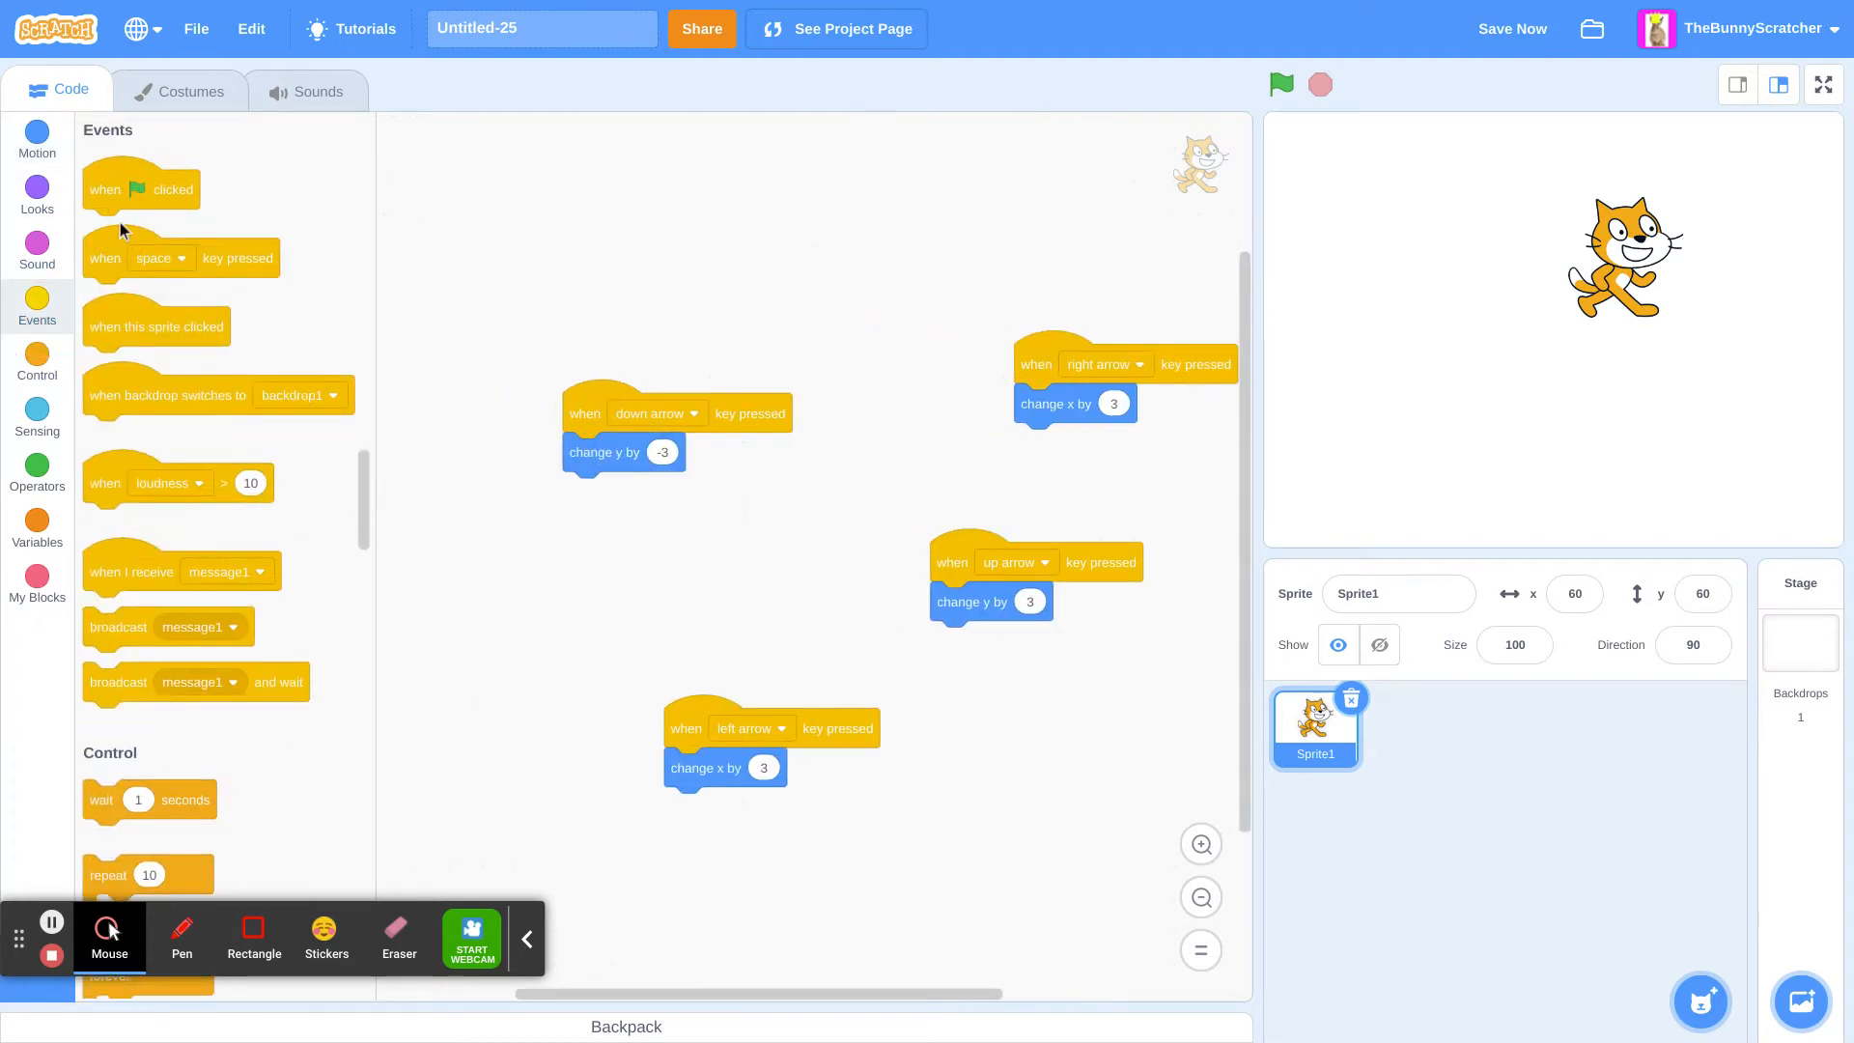
left_click_drag(139, 187, 556, 246)
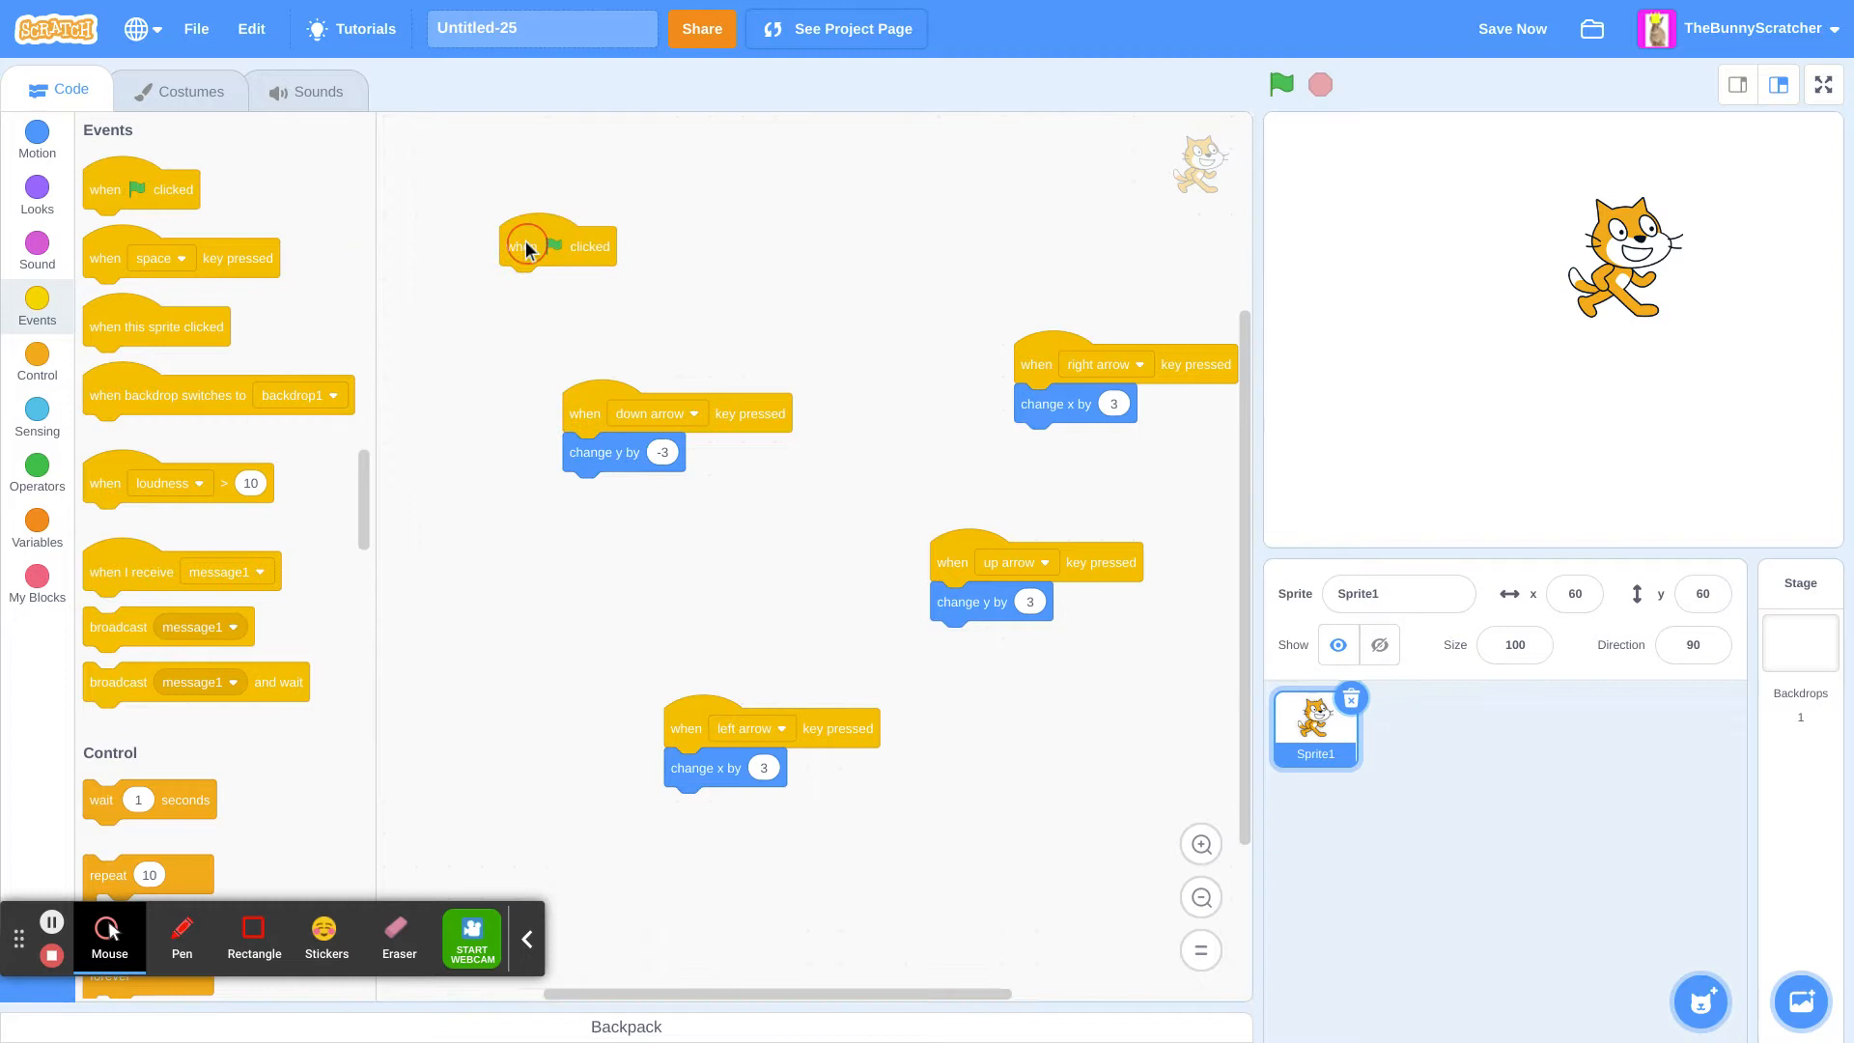
left_click(37, 185)
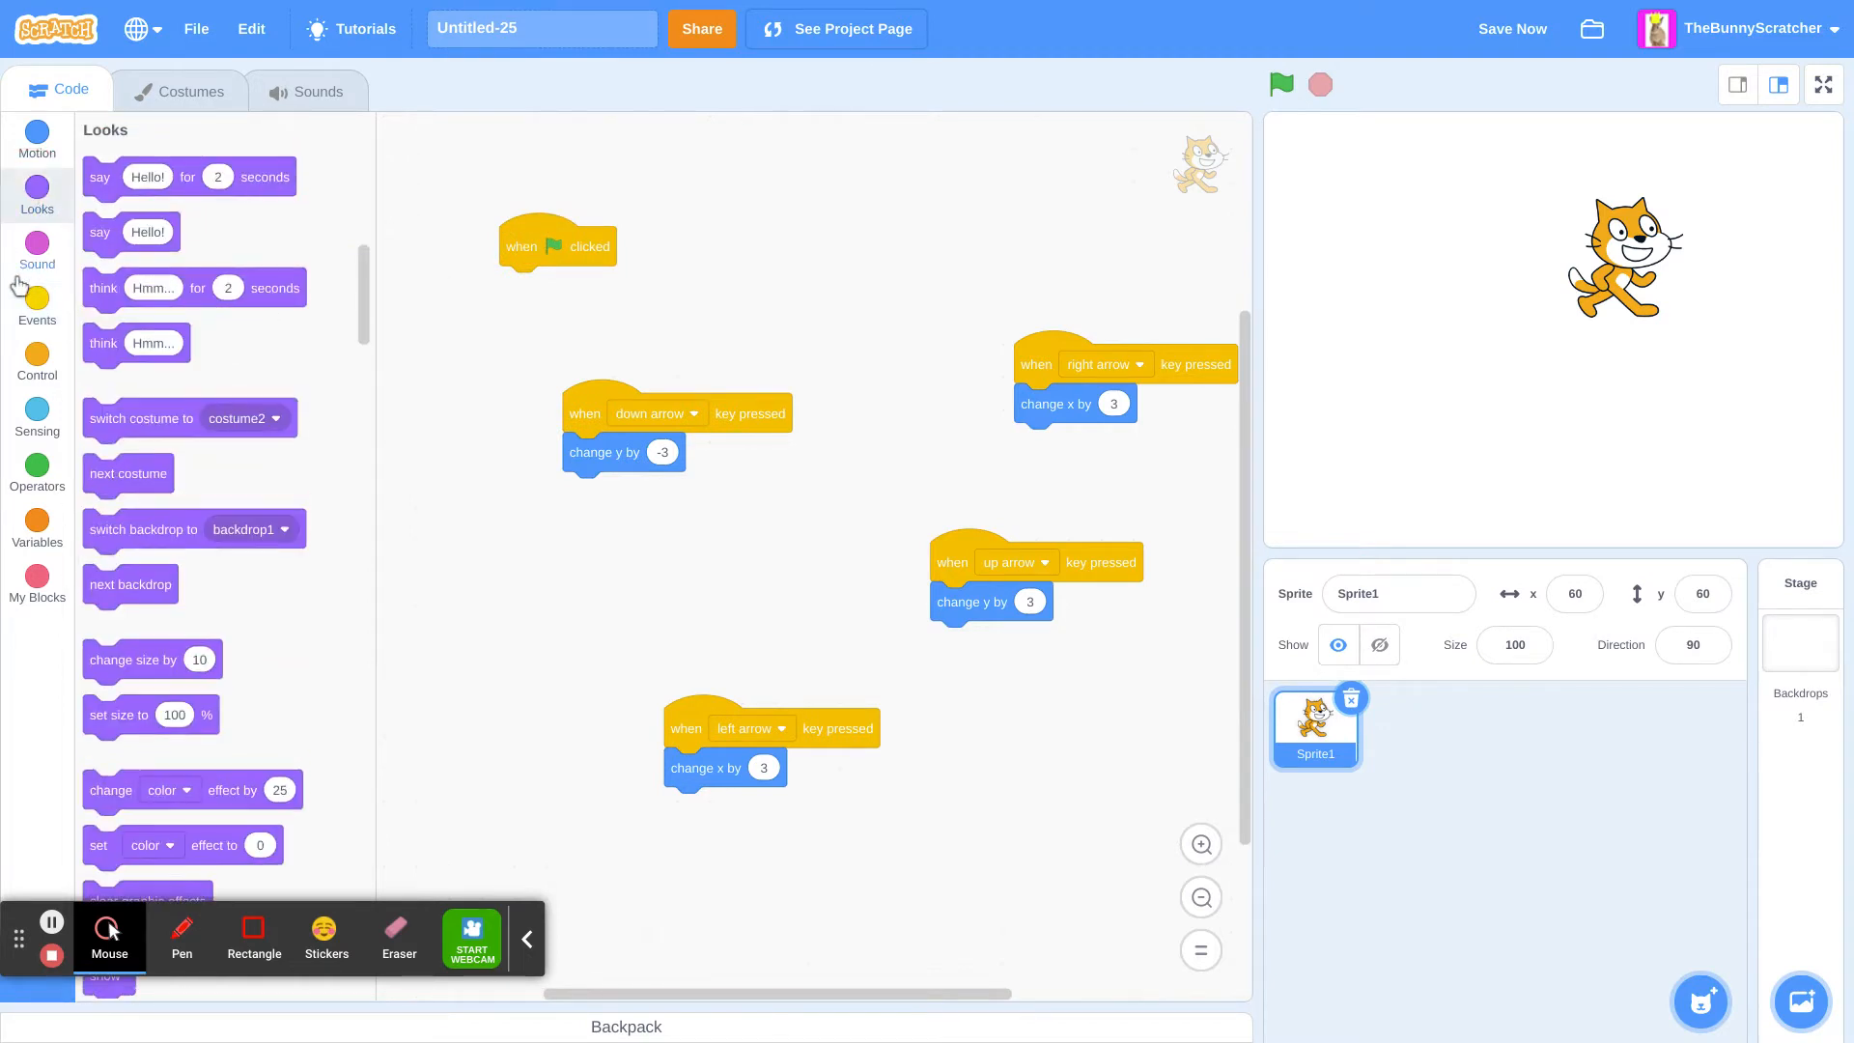
left_click(37, 139)
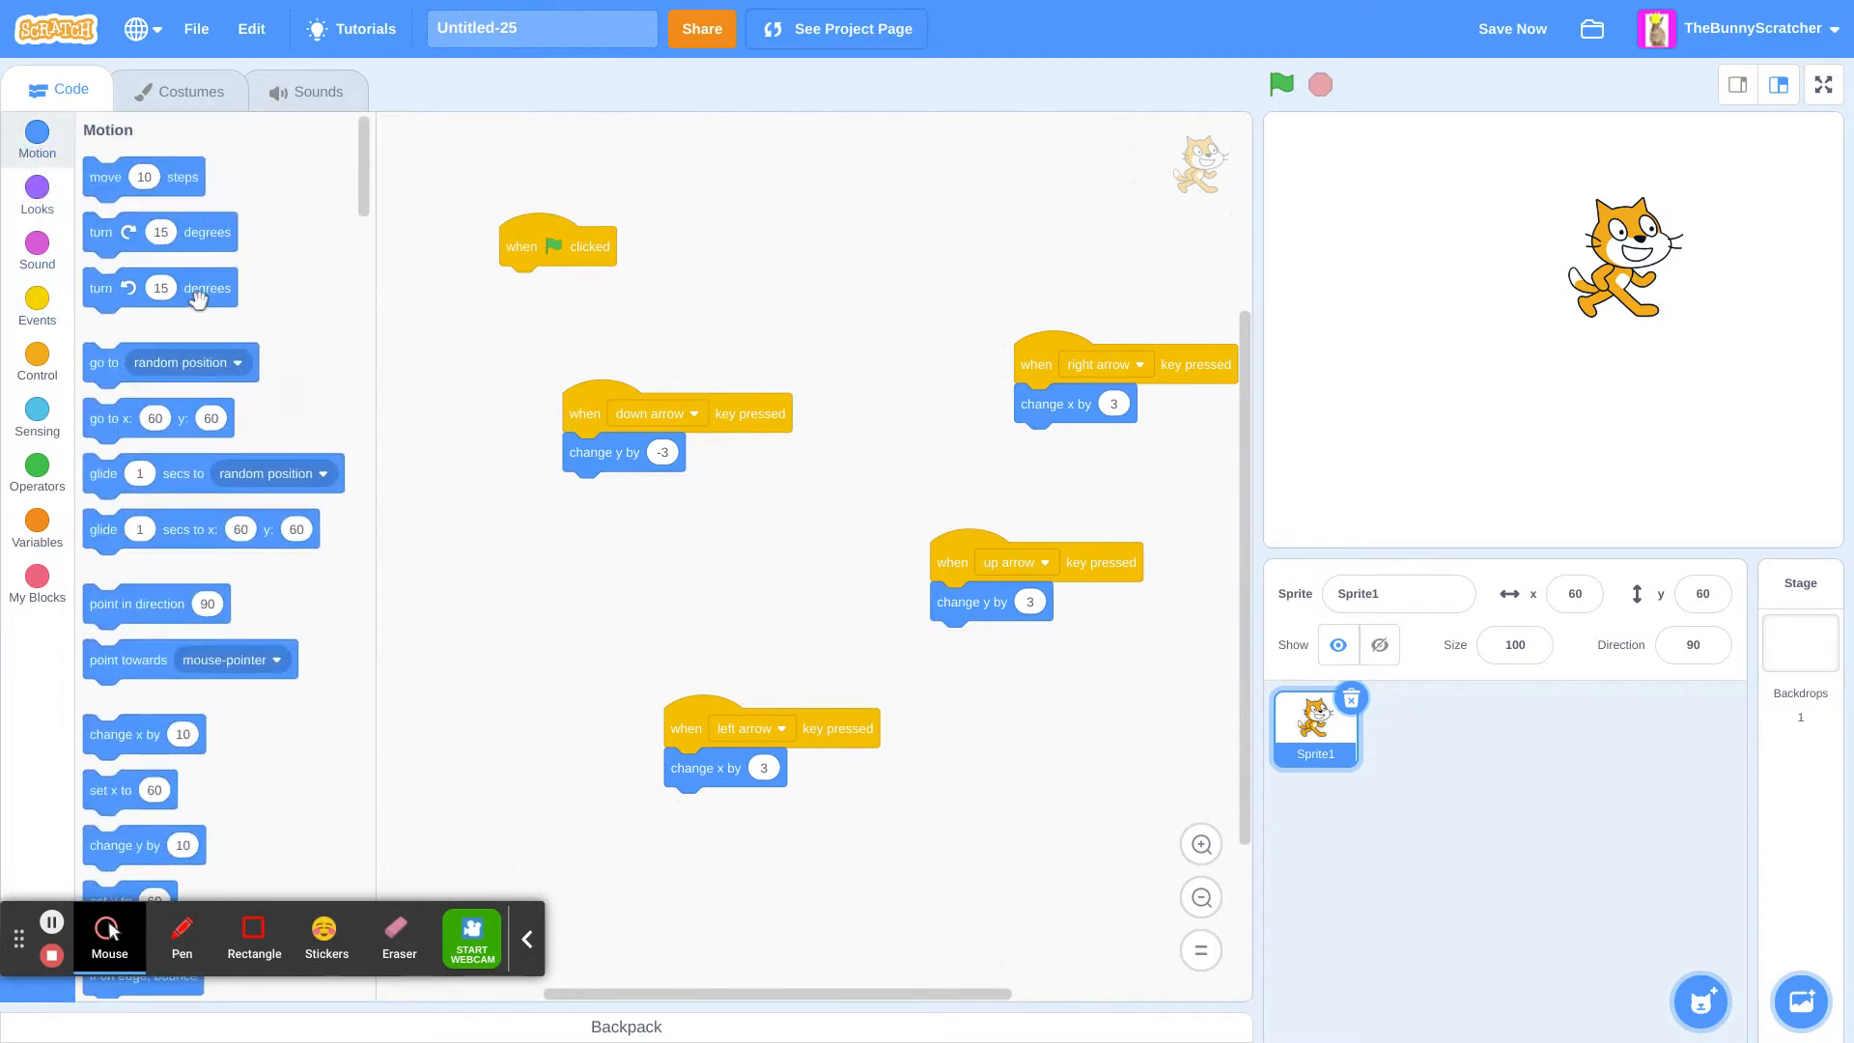
scroll("down", 3)
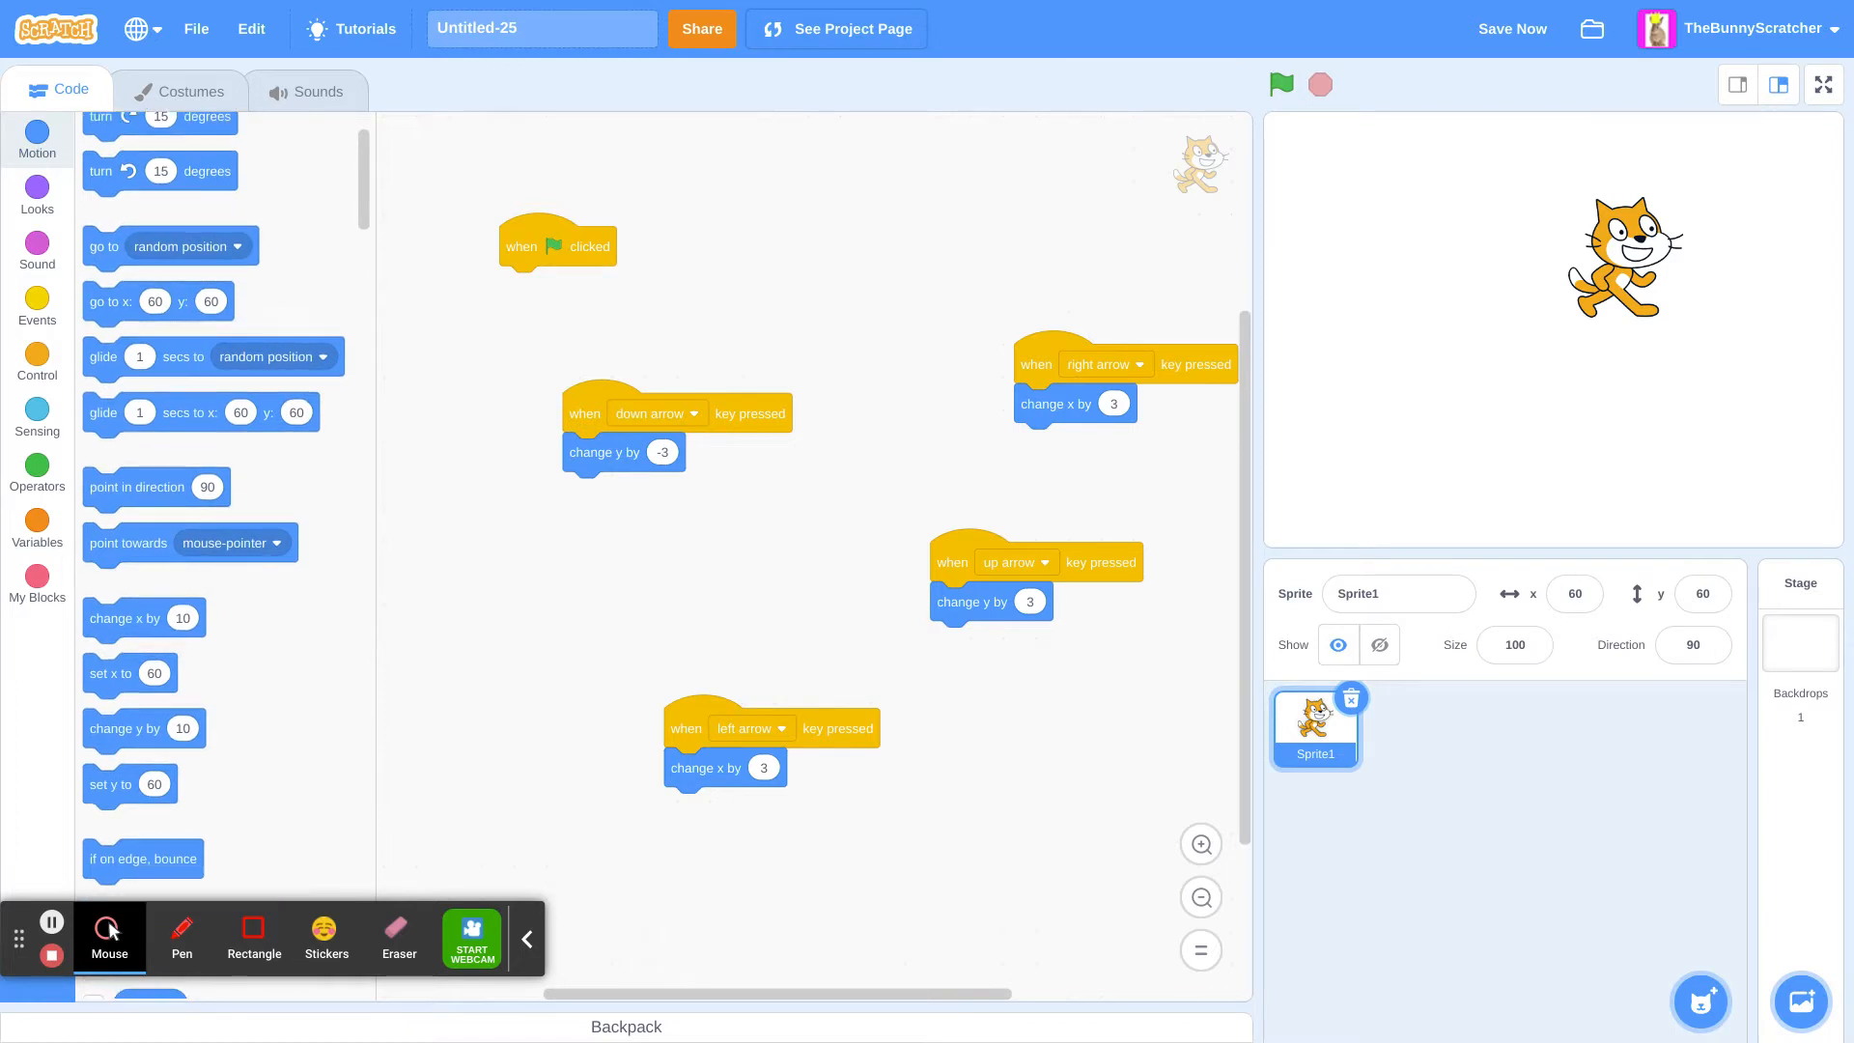
scroll("down", 3)
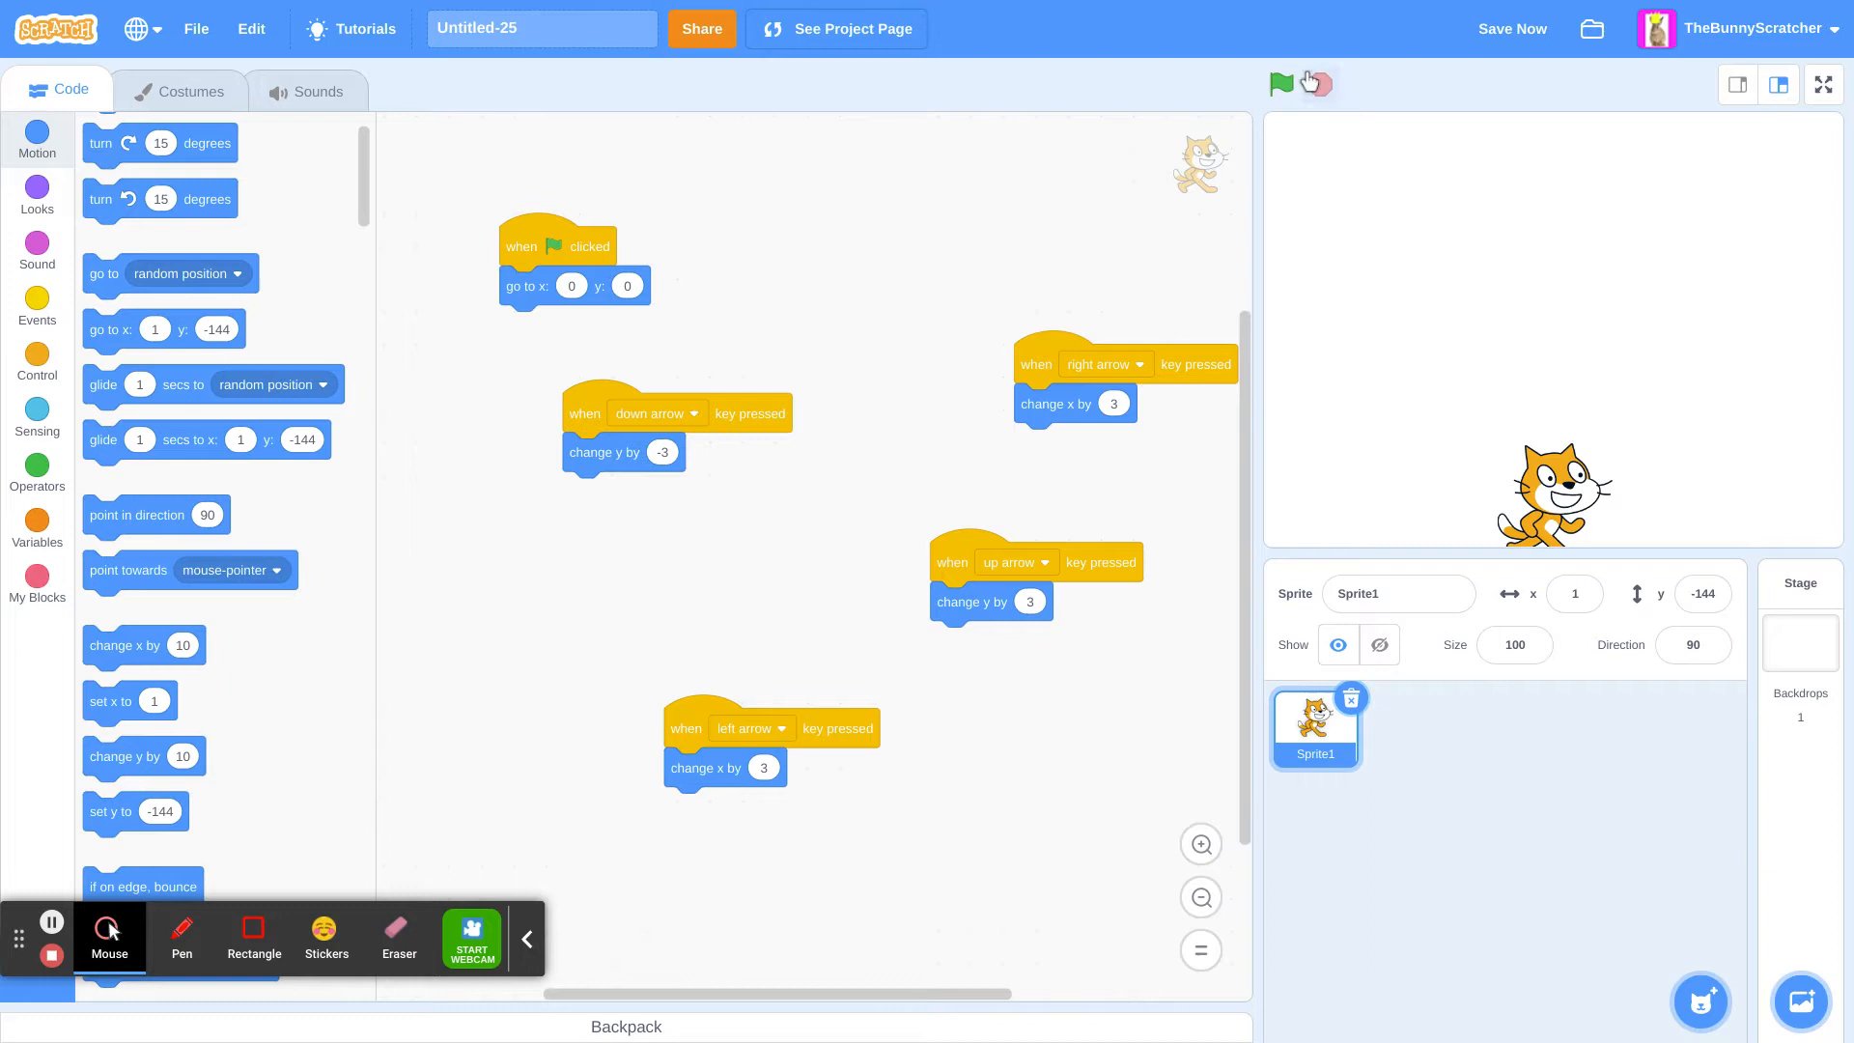
Step: Test with arrow keys, set the left-arrow change x to -3, recentre the cat, then begin a new painted sprite
left_click(1282, 83)
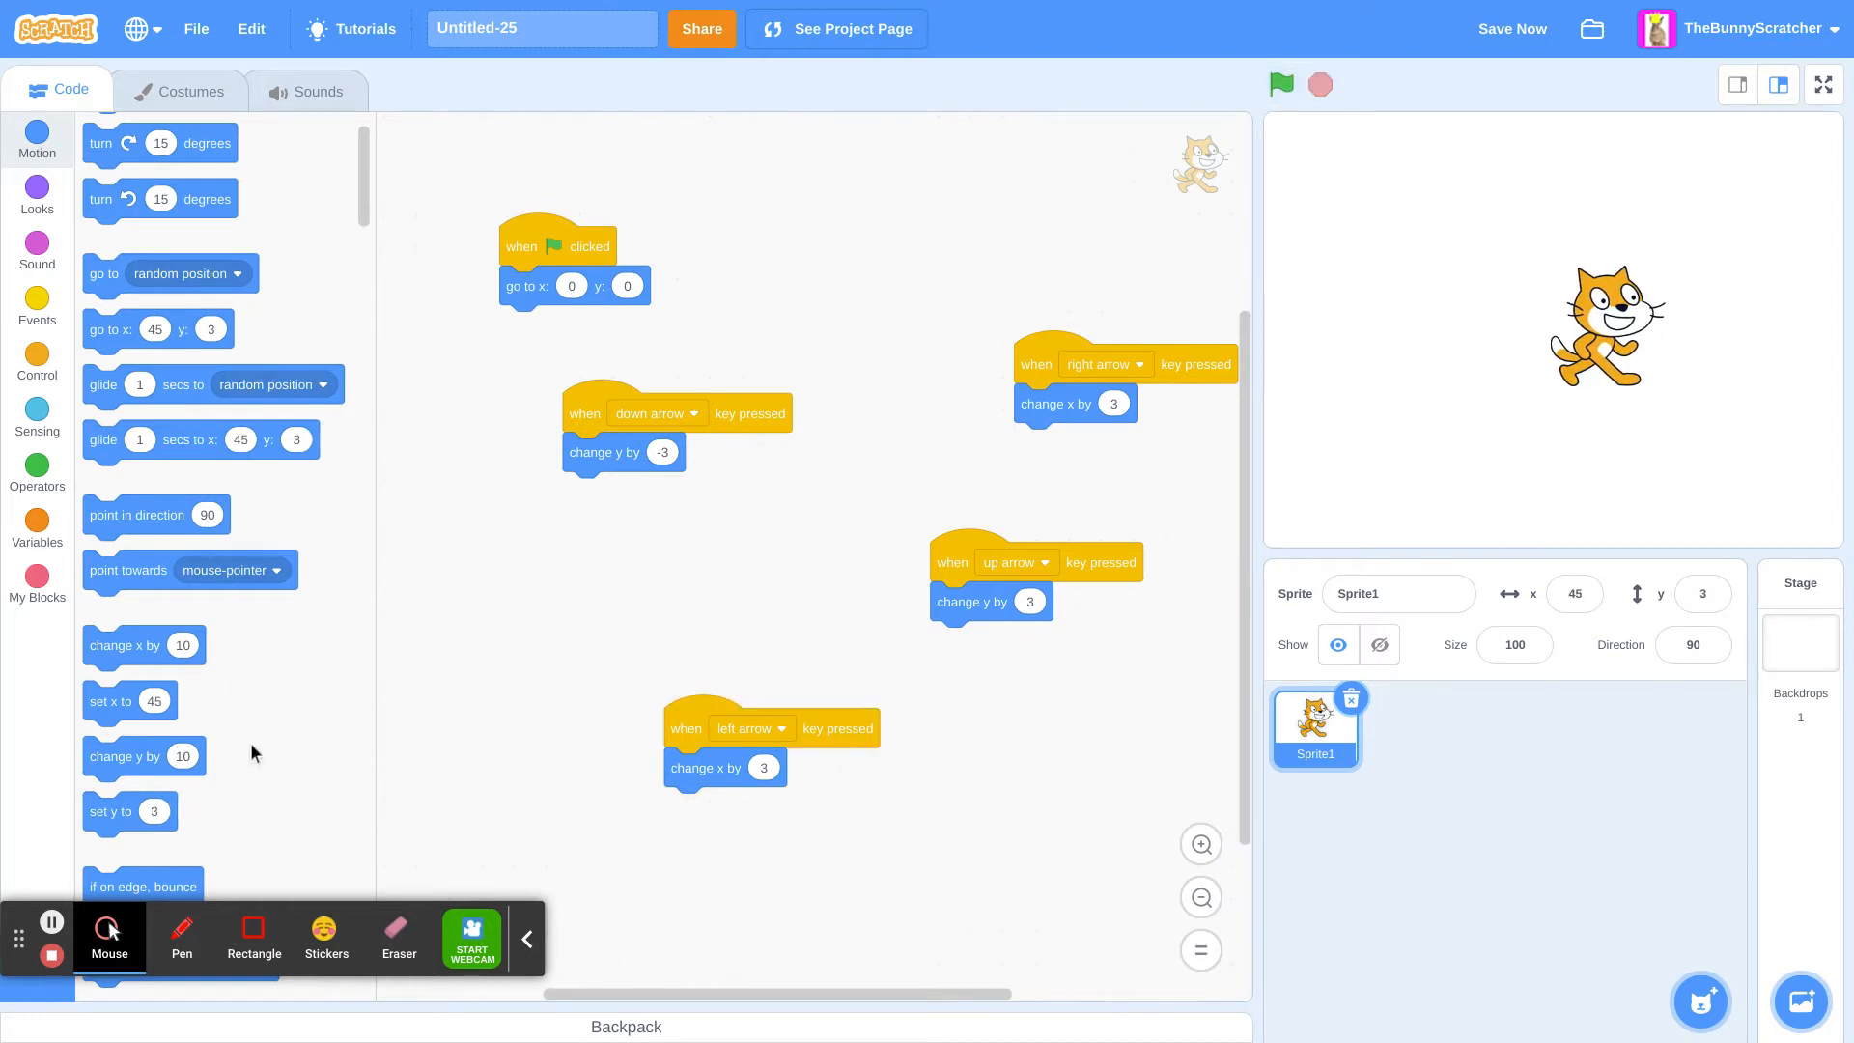
left_click(50, 921)
type("-3")
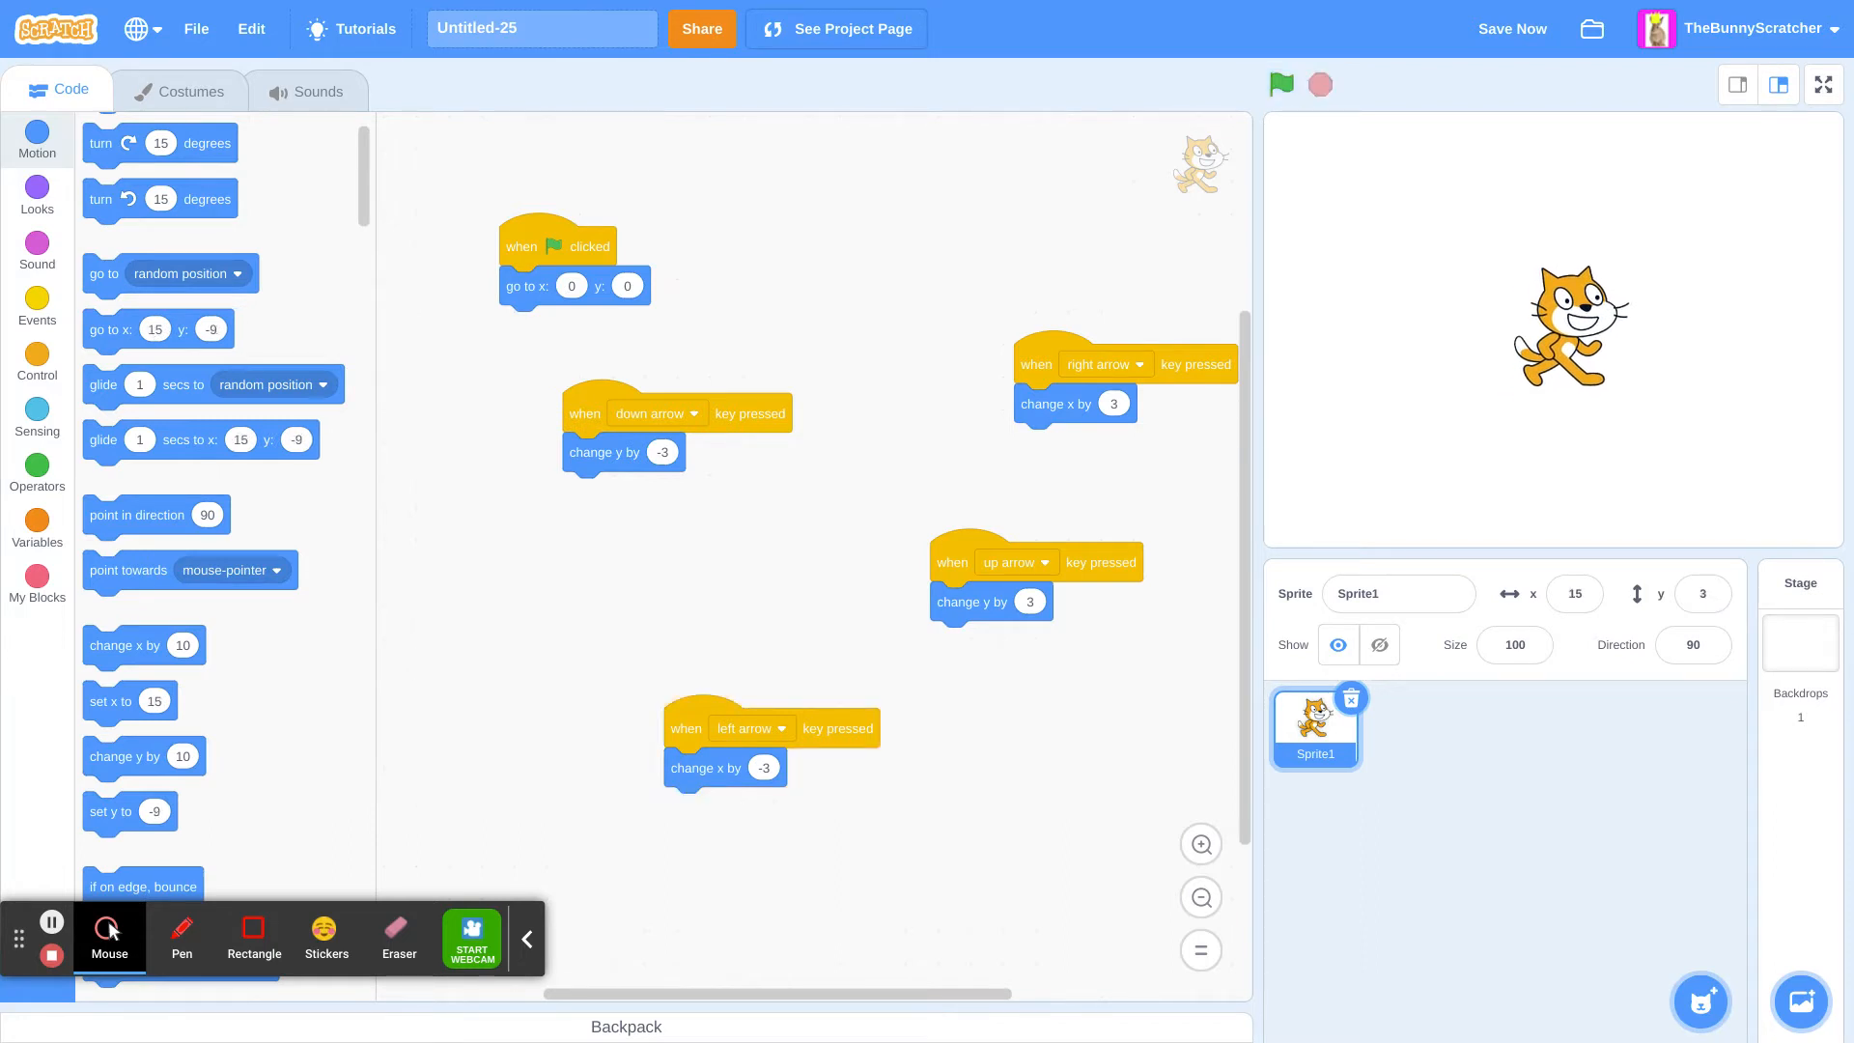
left_click(555, 249)
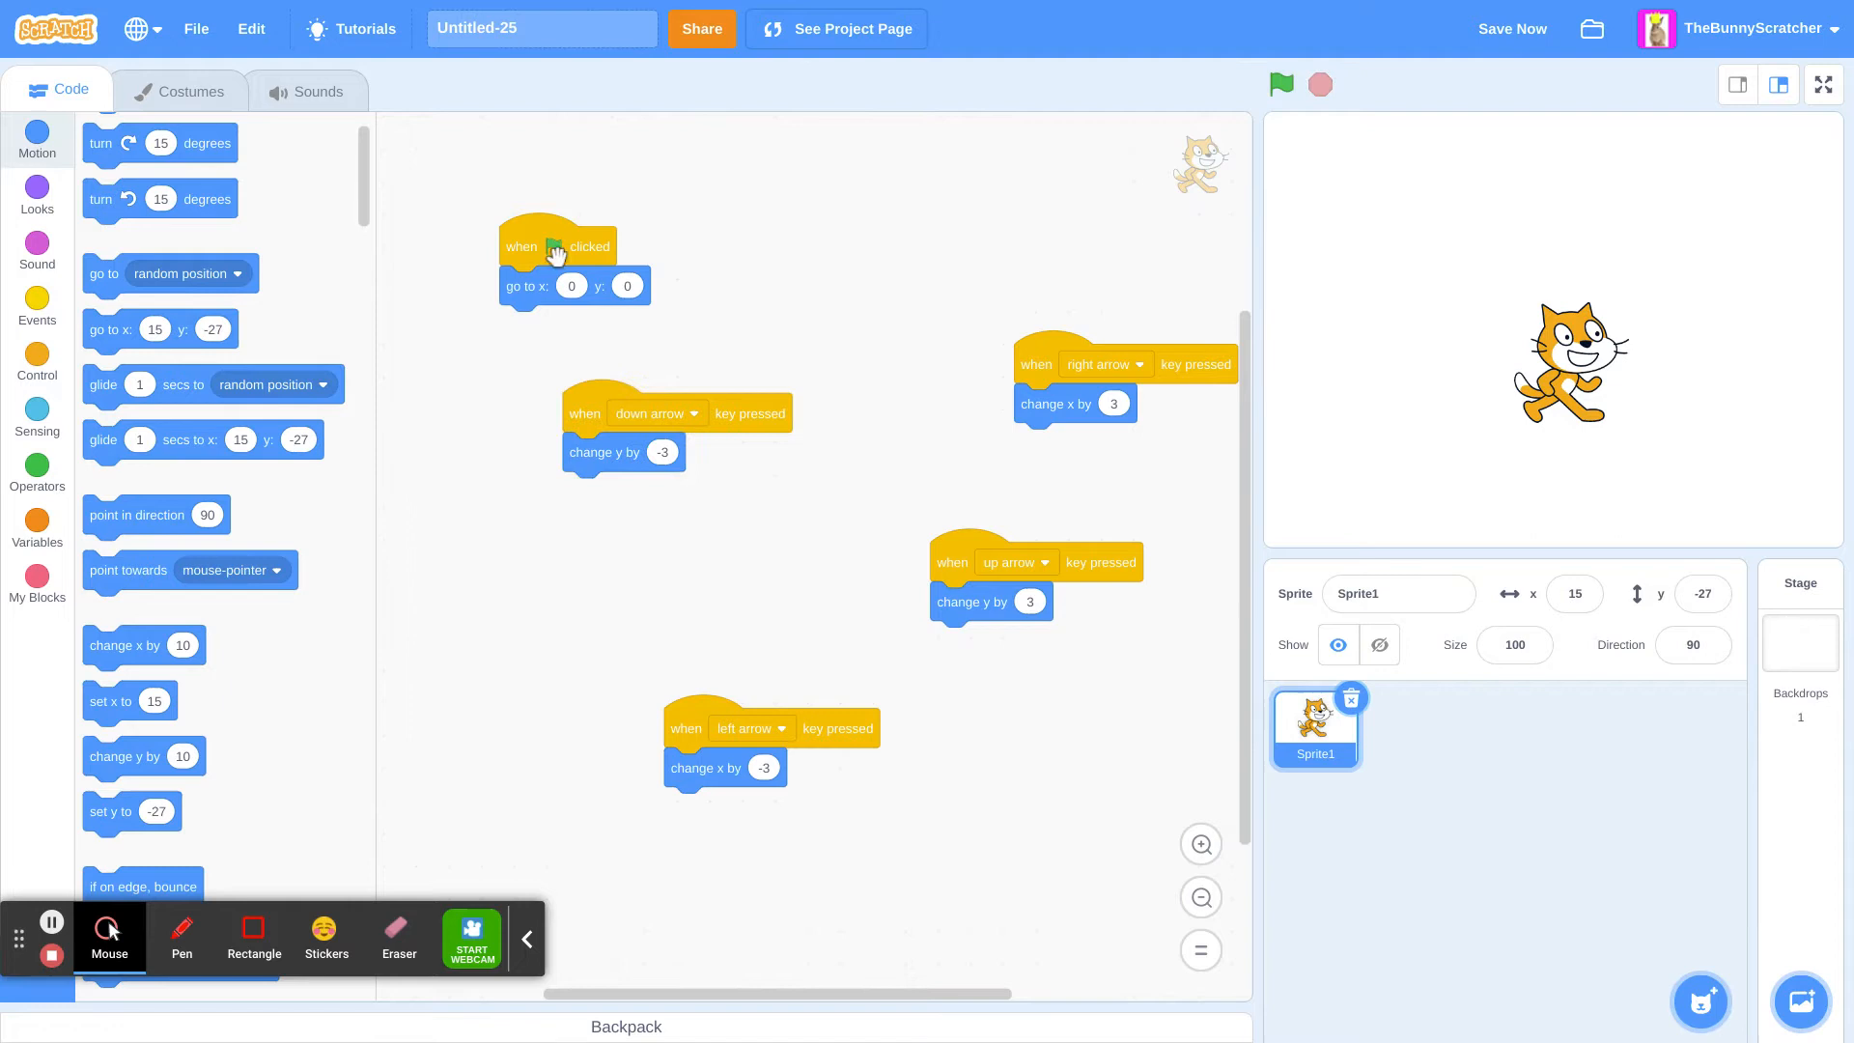
left_click(1282, 83)
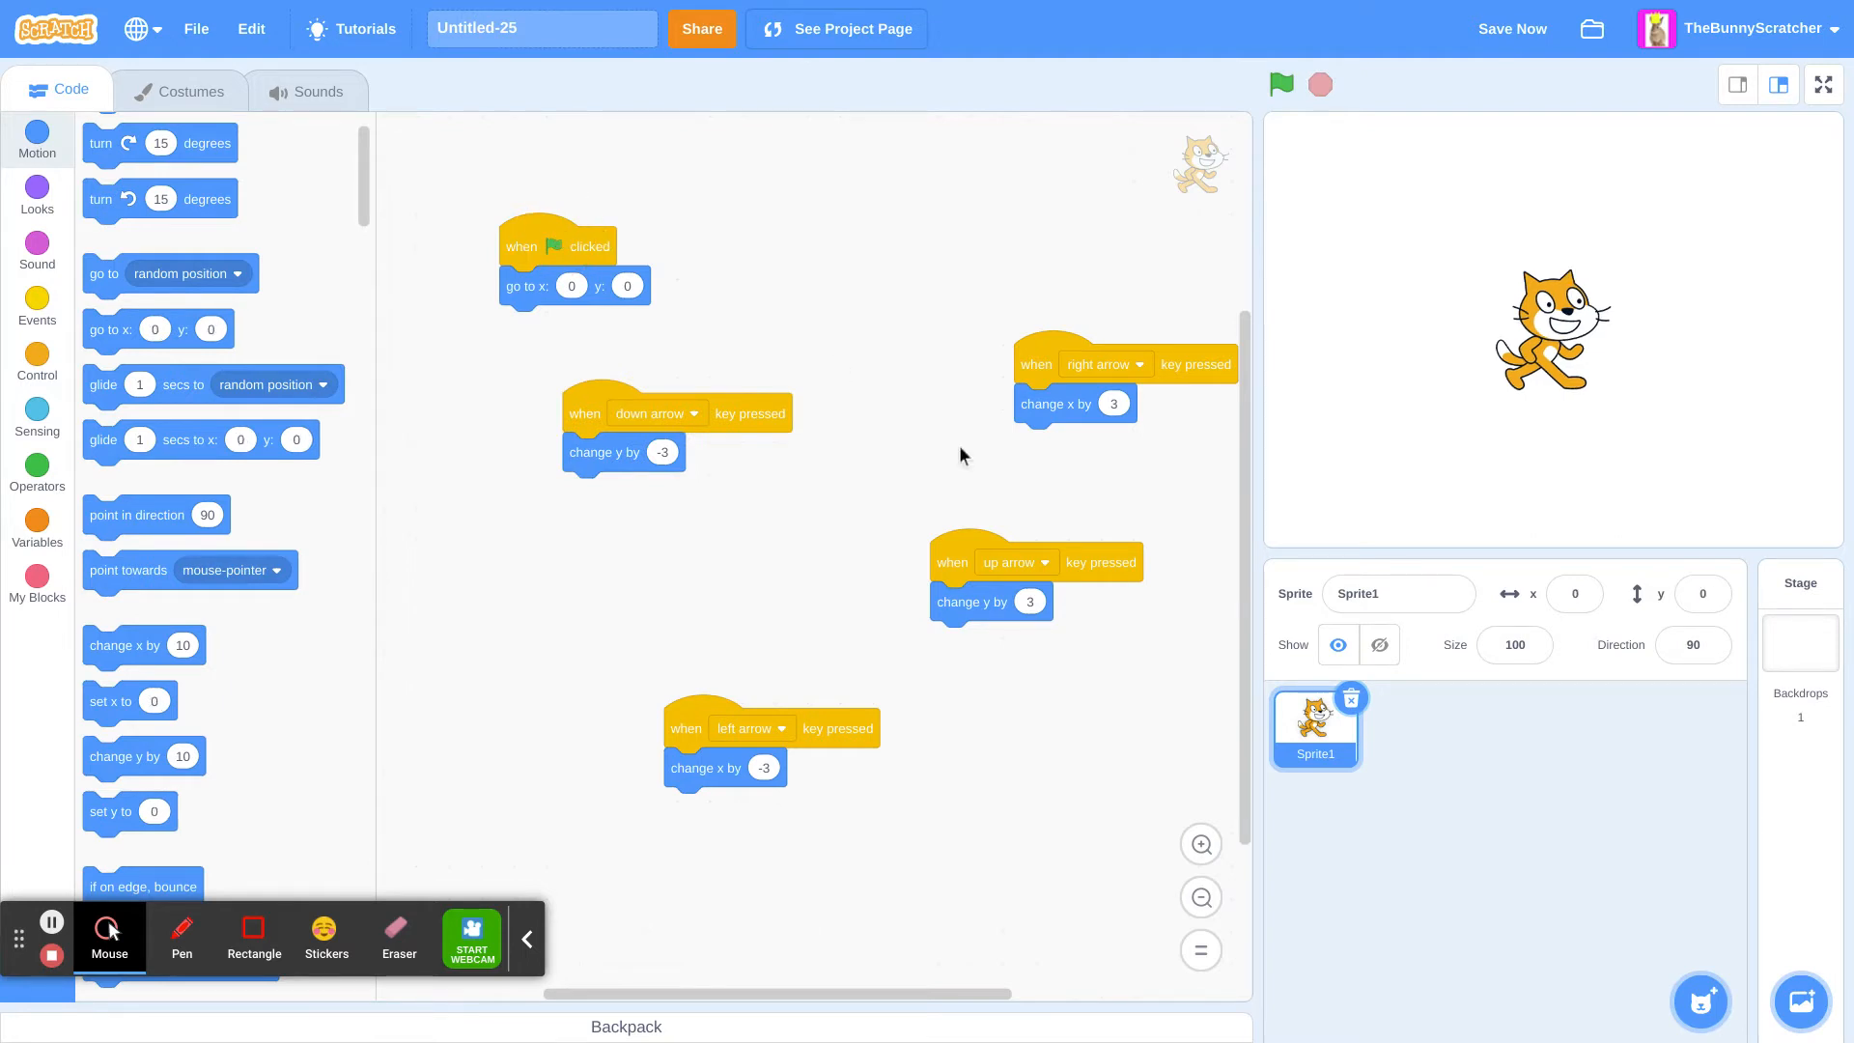
left_click(1512, 27)
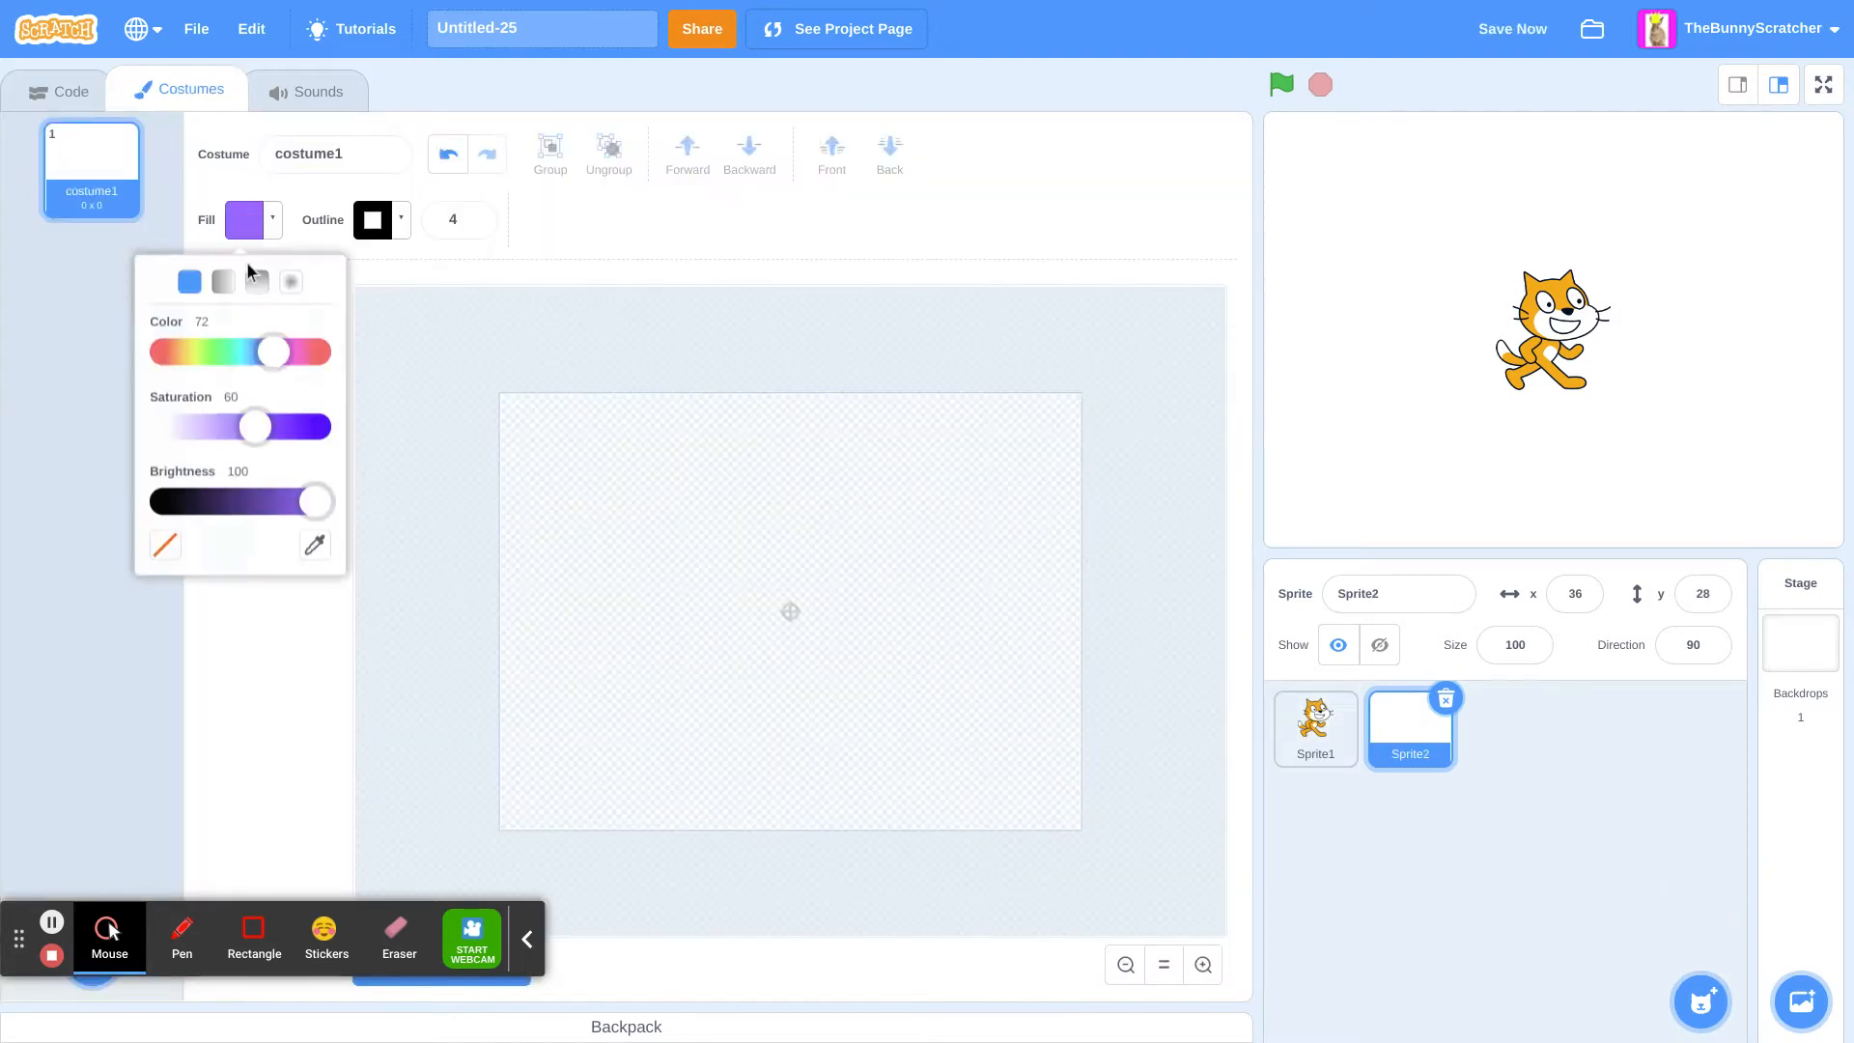
Step: Paint Sprite2 as an orange rectangle and place it just right of the cat on the stage
left_click_drag(274, 352, 176, 352)
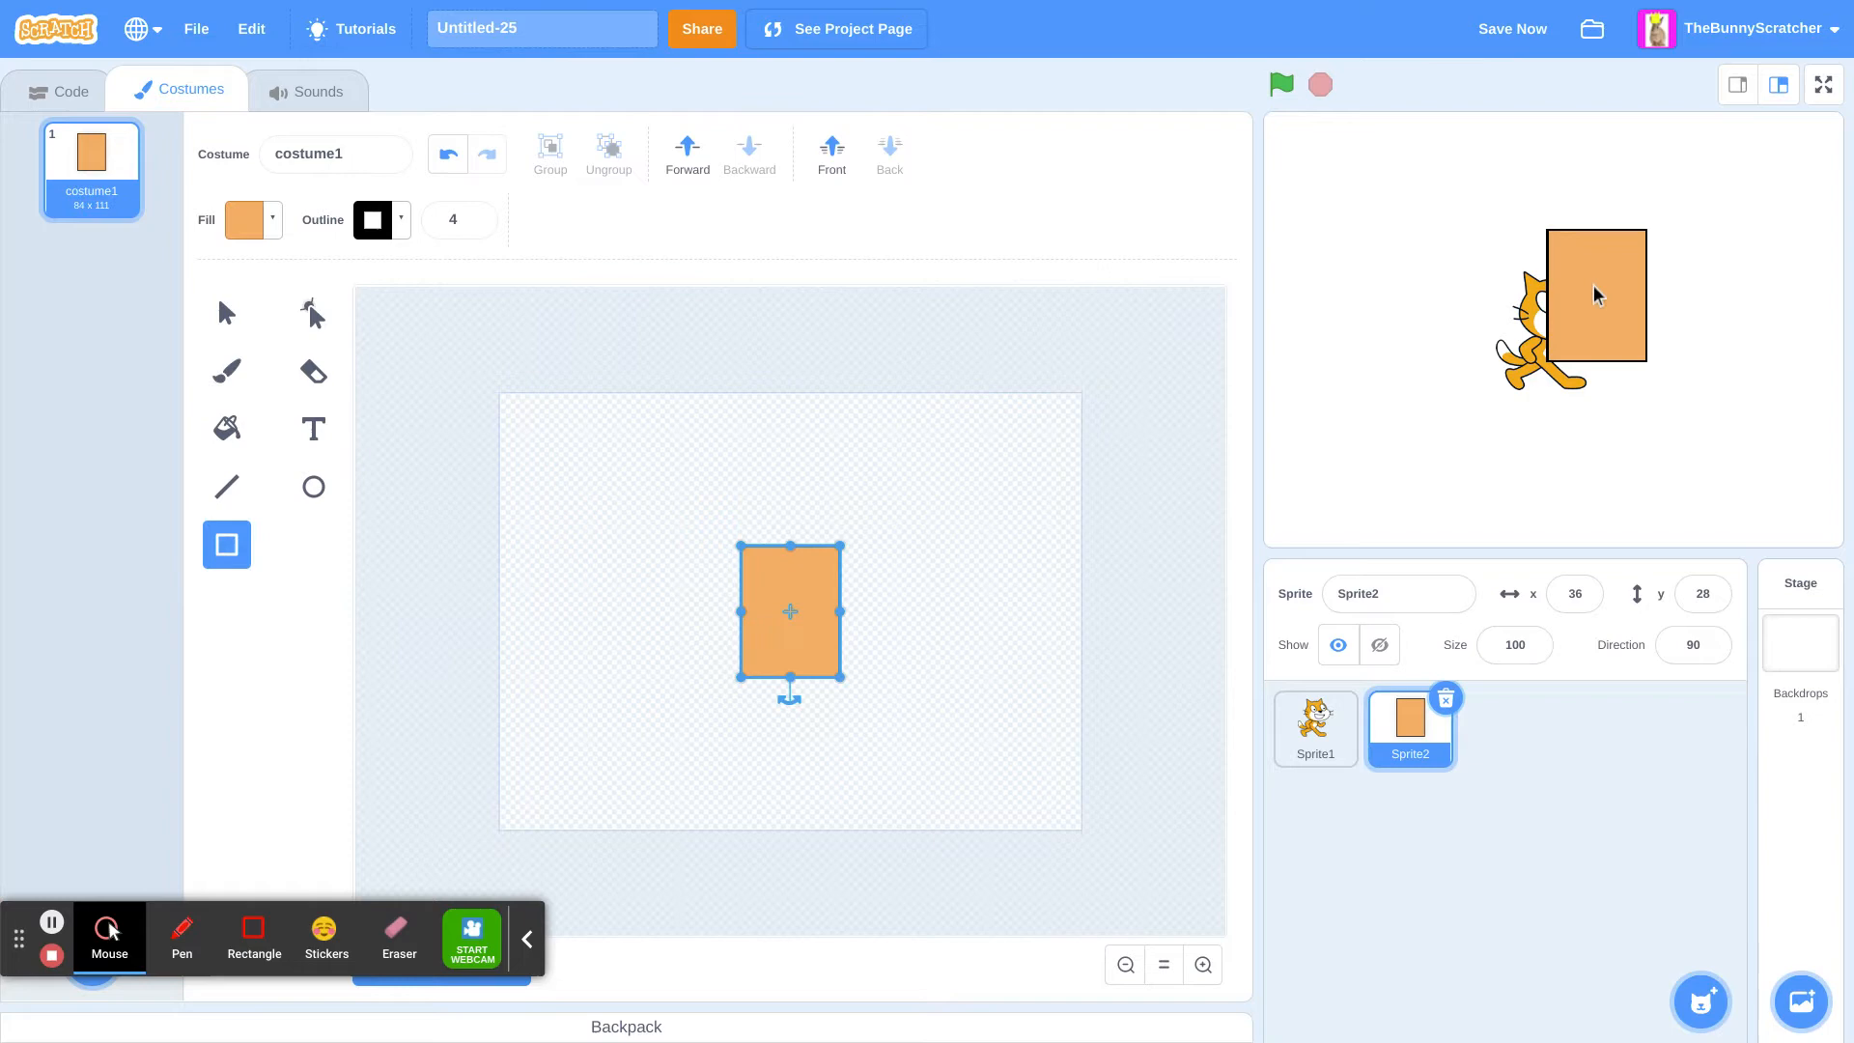
left_click_drag(1597, 298, 1699, 340)
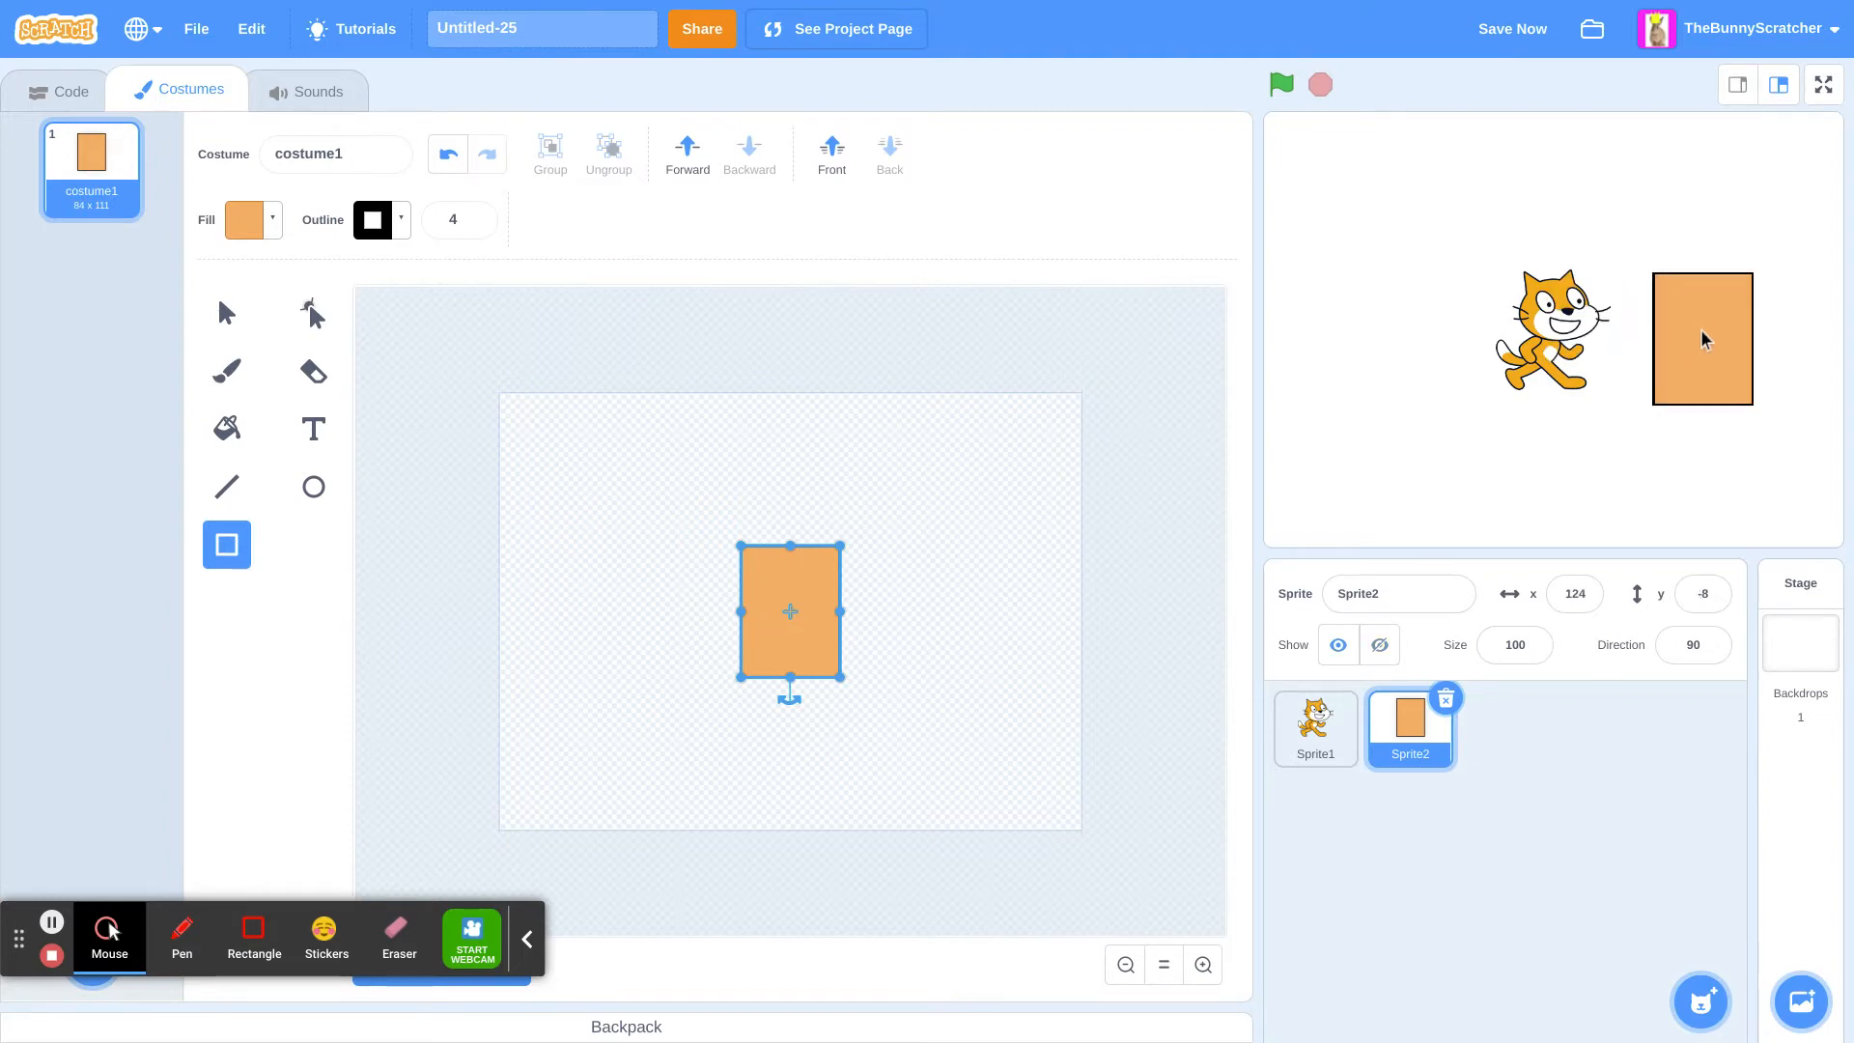
left_click(58, 91)
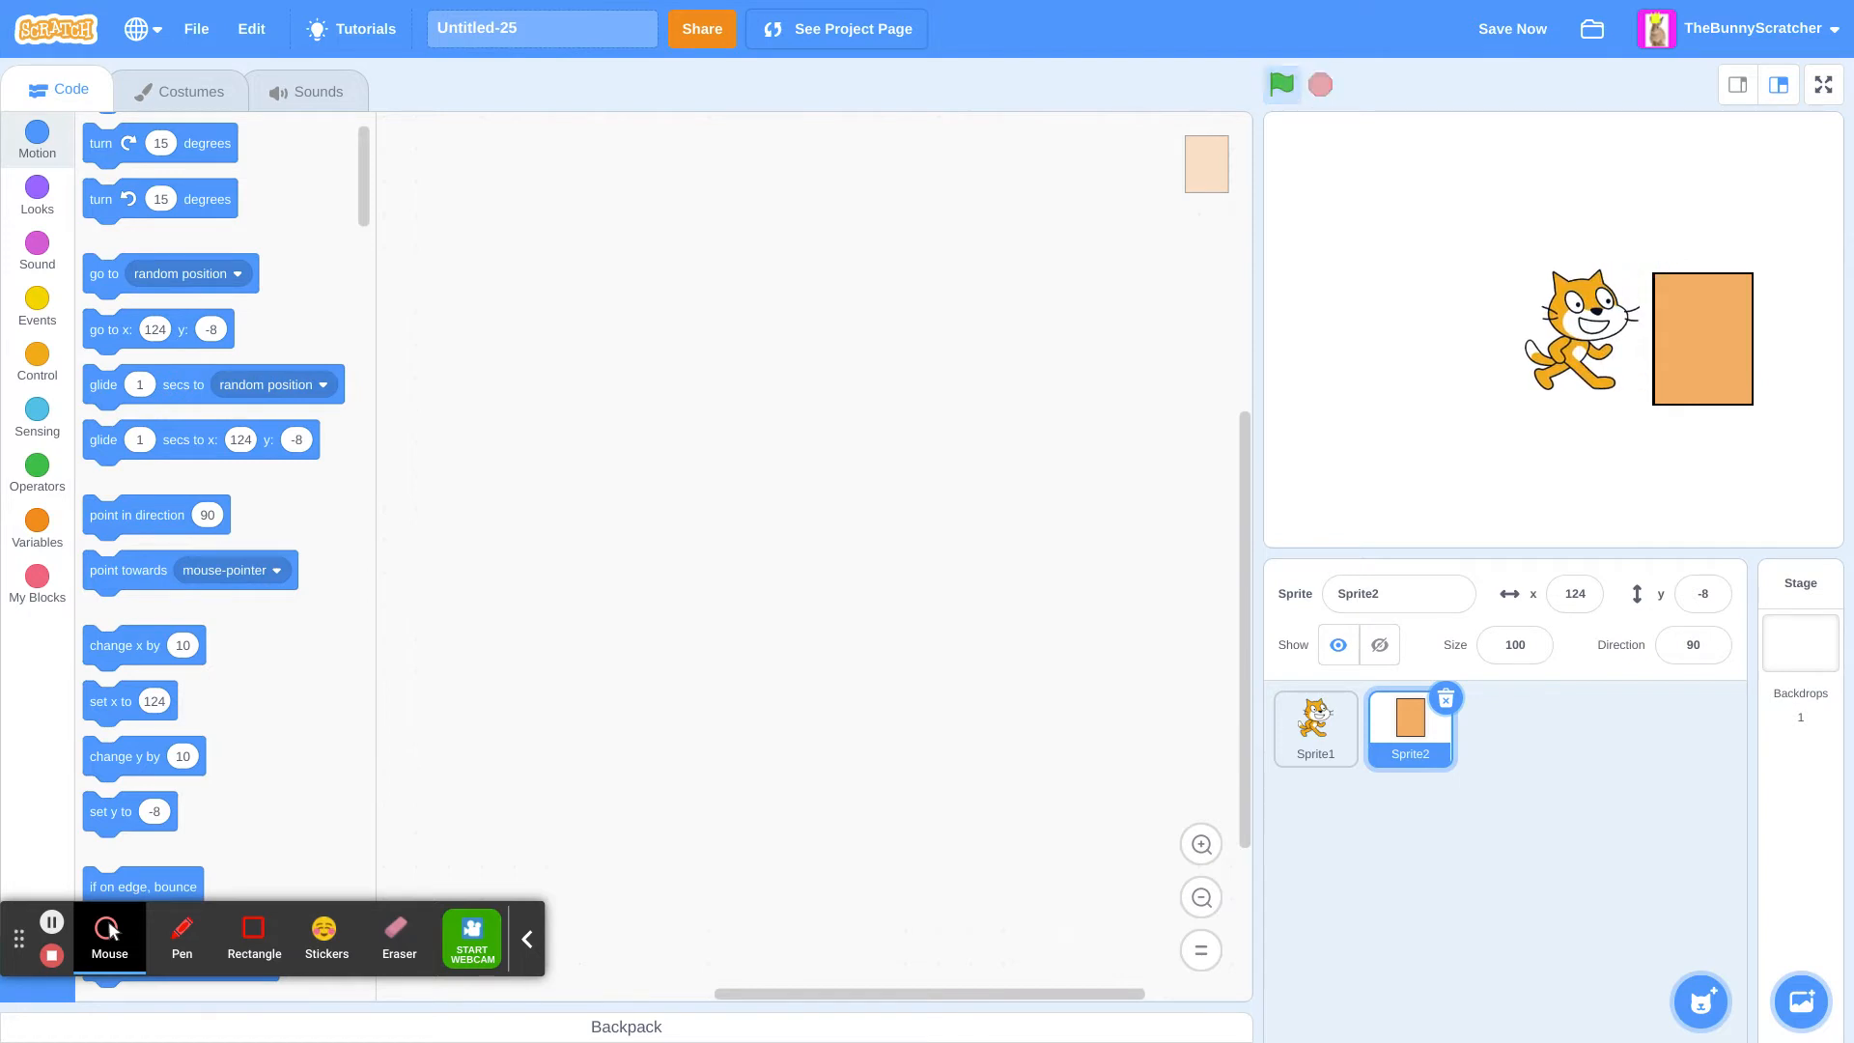
left_click(190, 91)
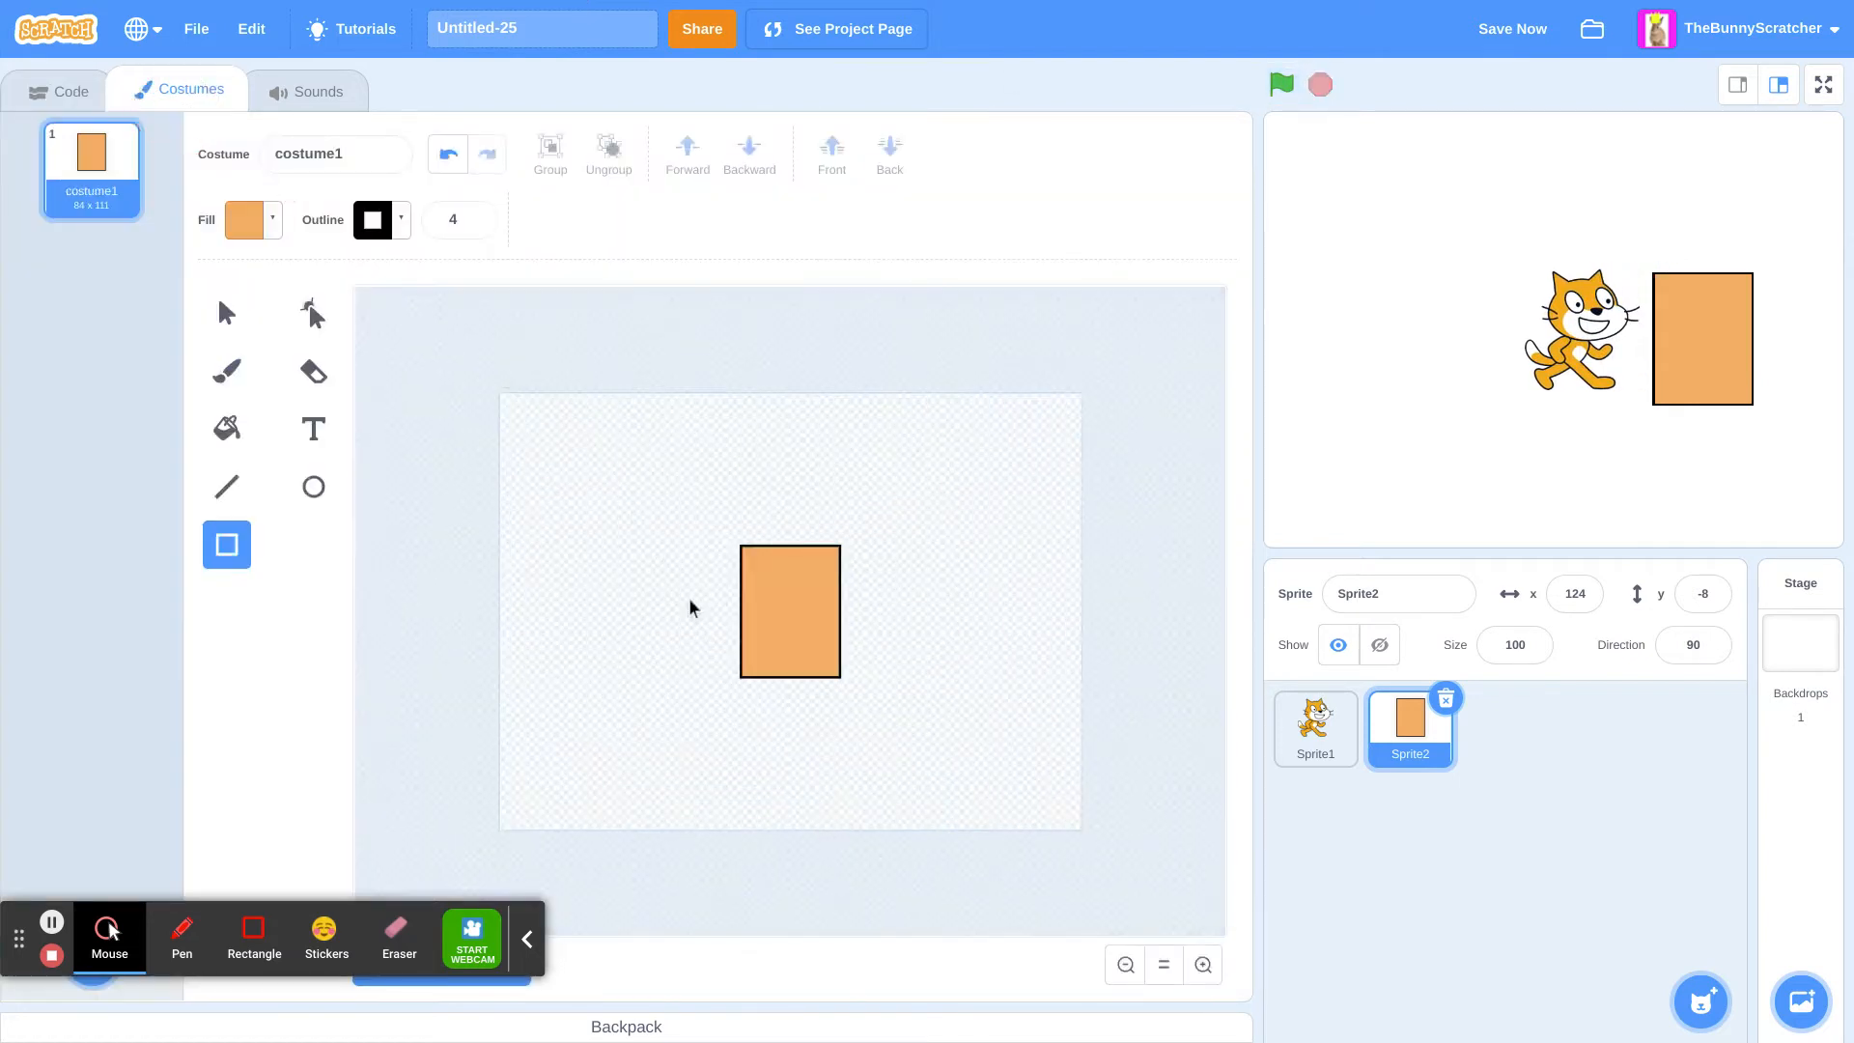
left_click(226, 428)
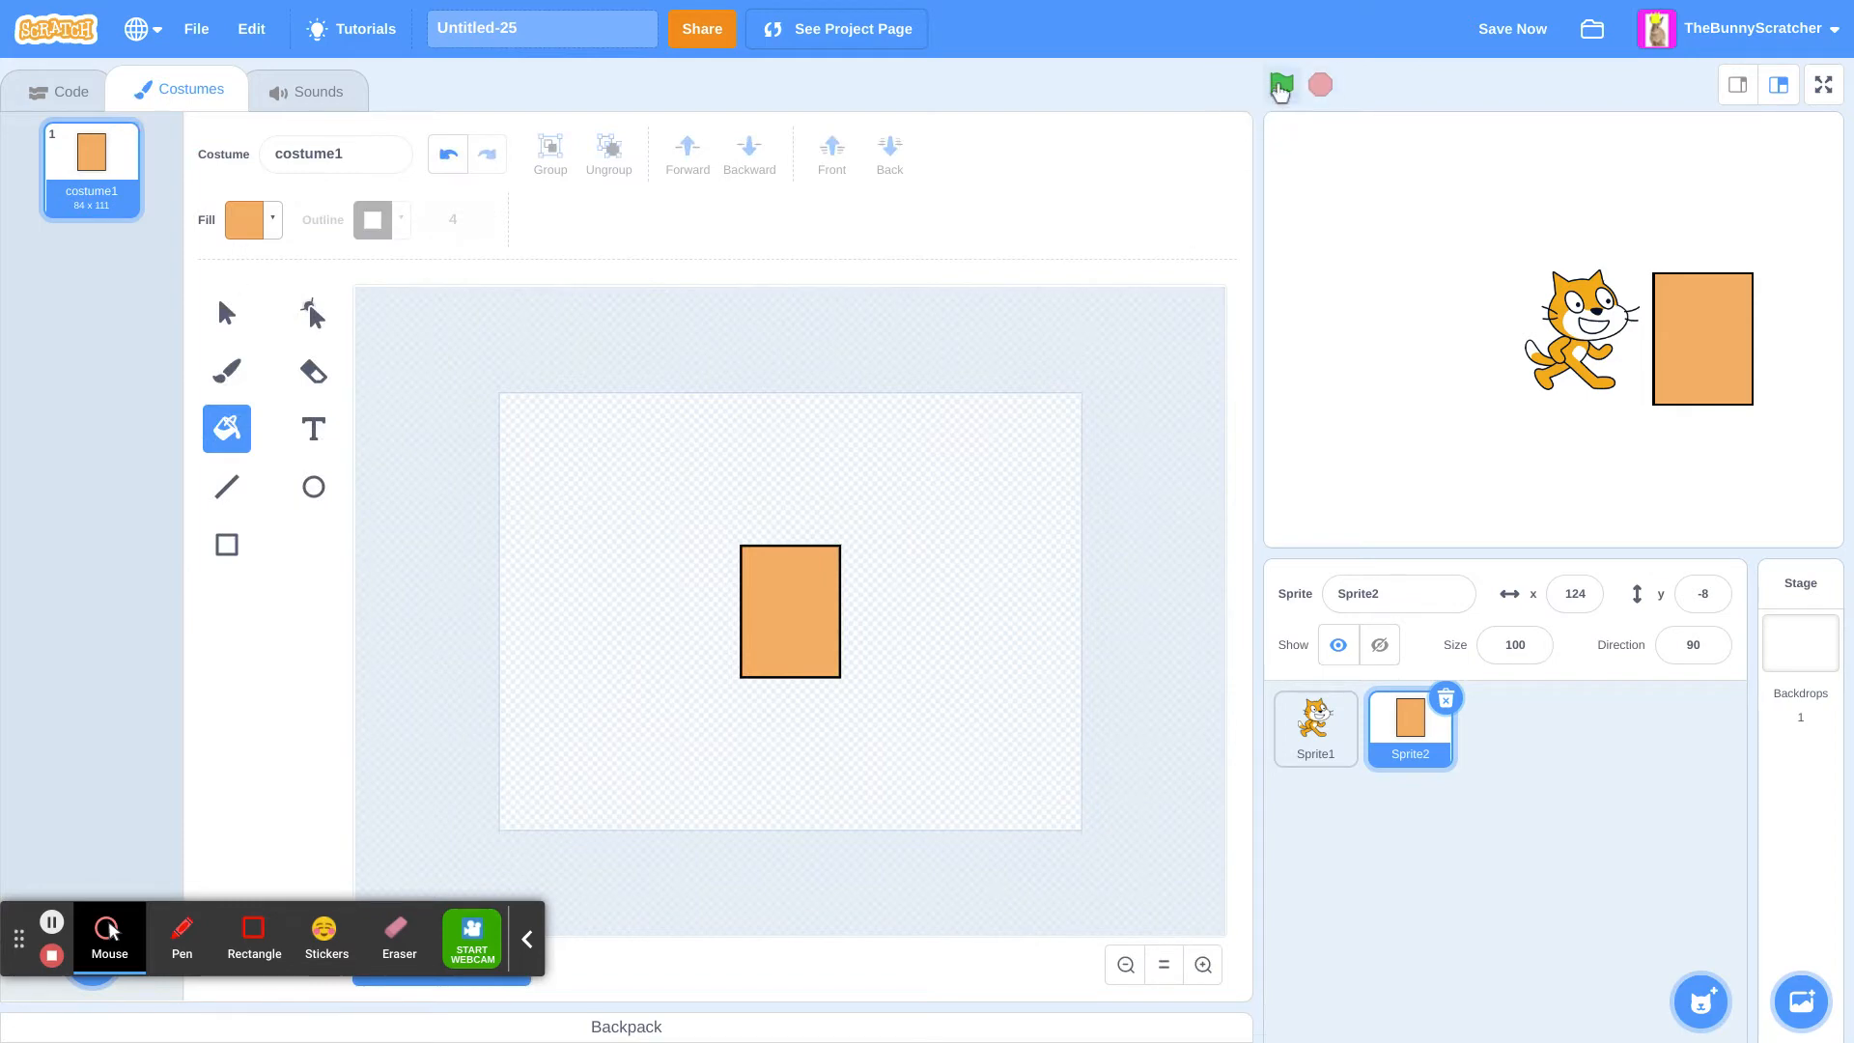
left_click(1282, 85)
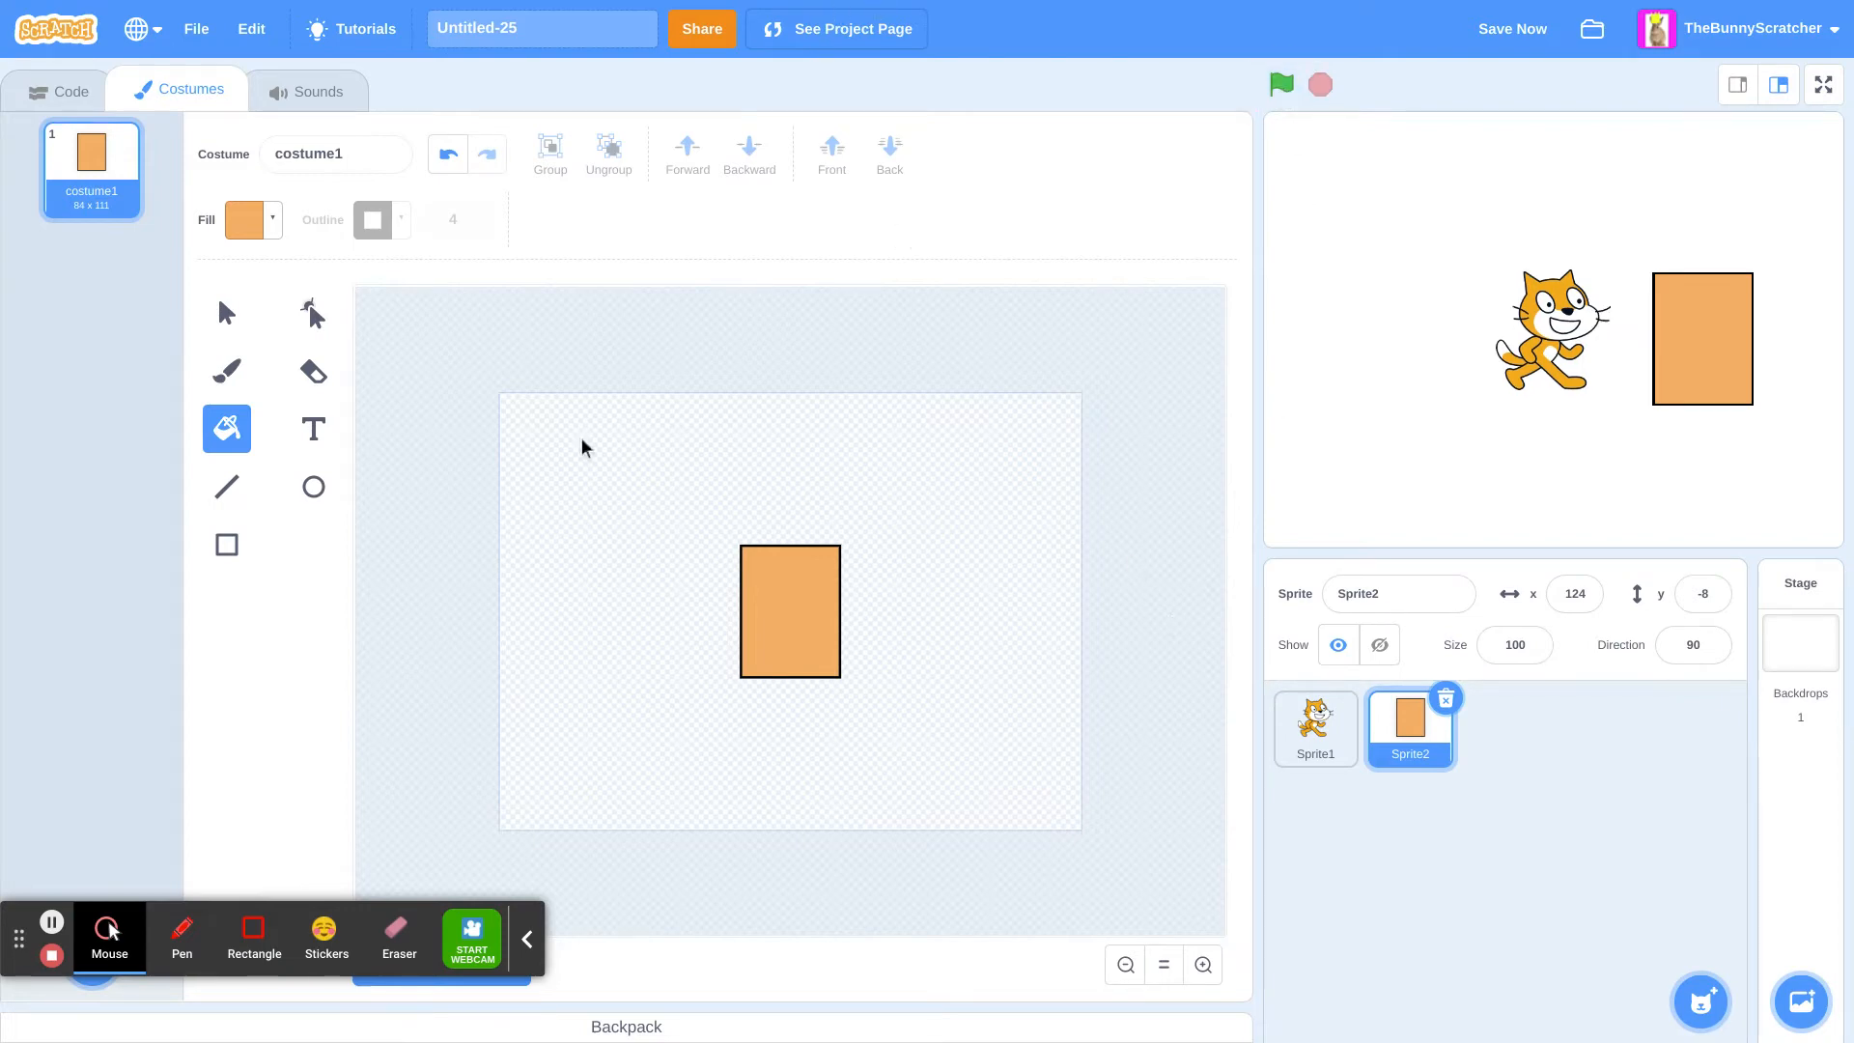
left_click(58, 90)
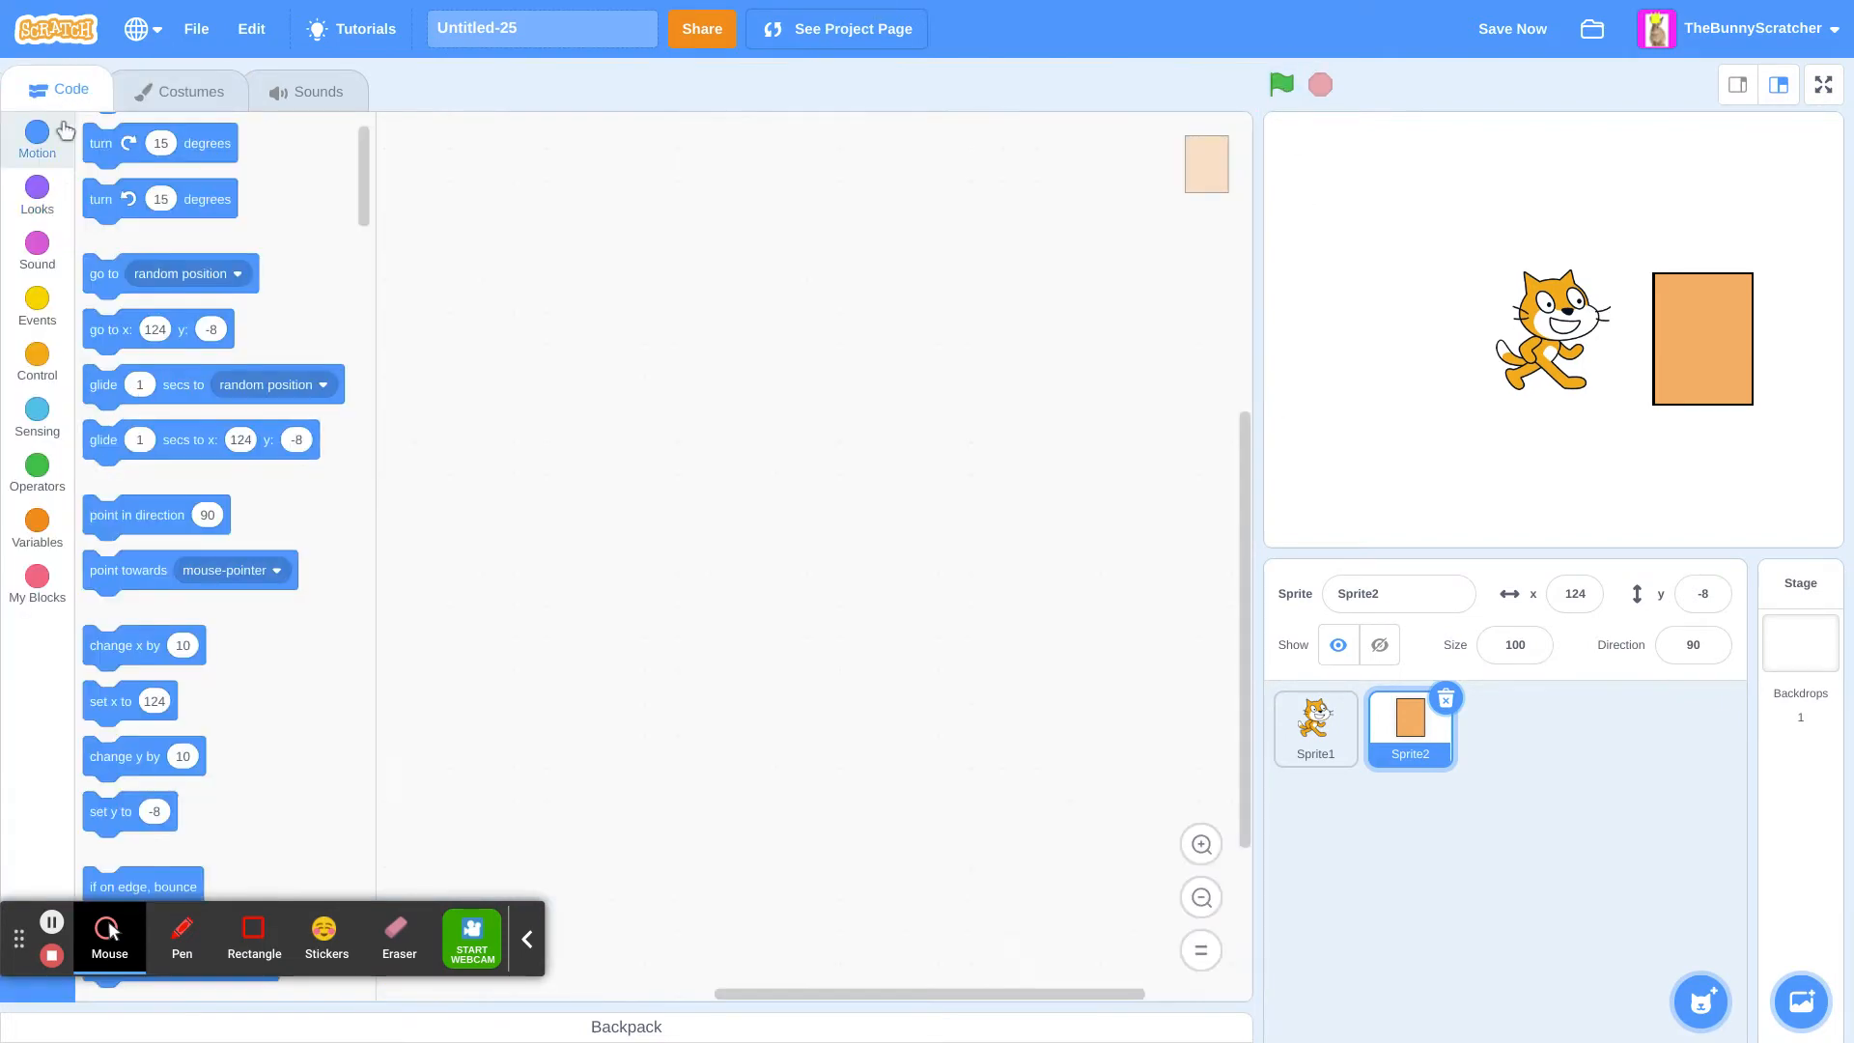
Step: Add an empty if-then block to each of the cat's four arrow-key scripts
left_click(1315, 730)
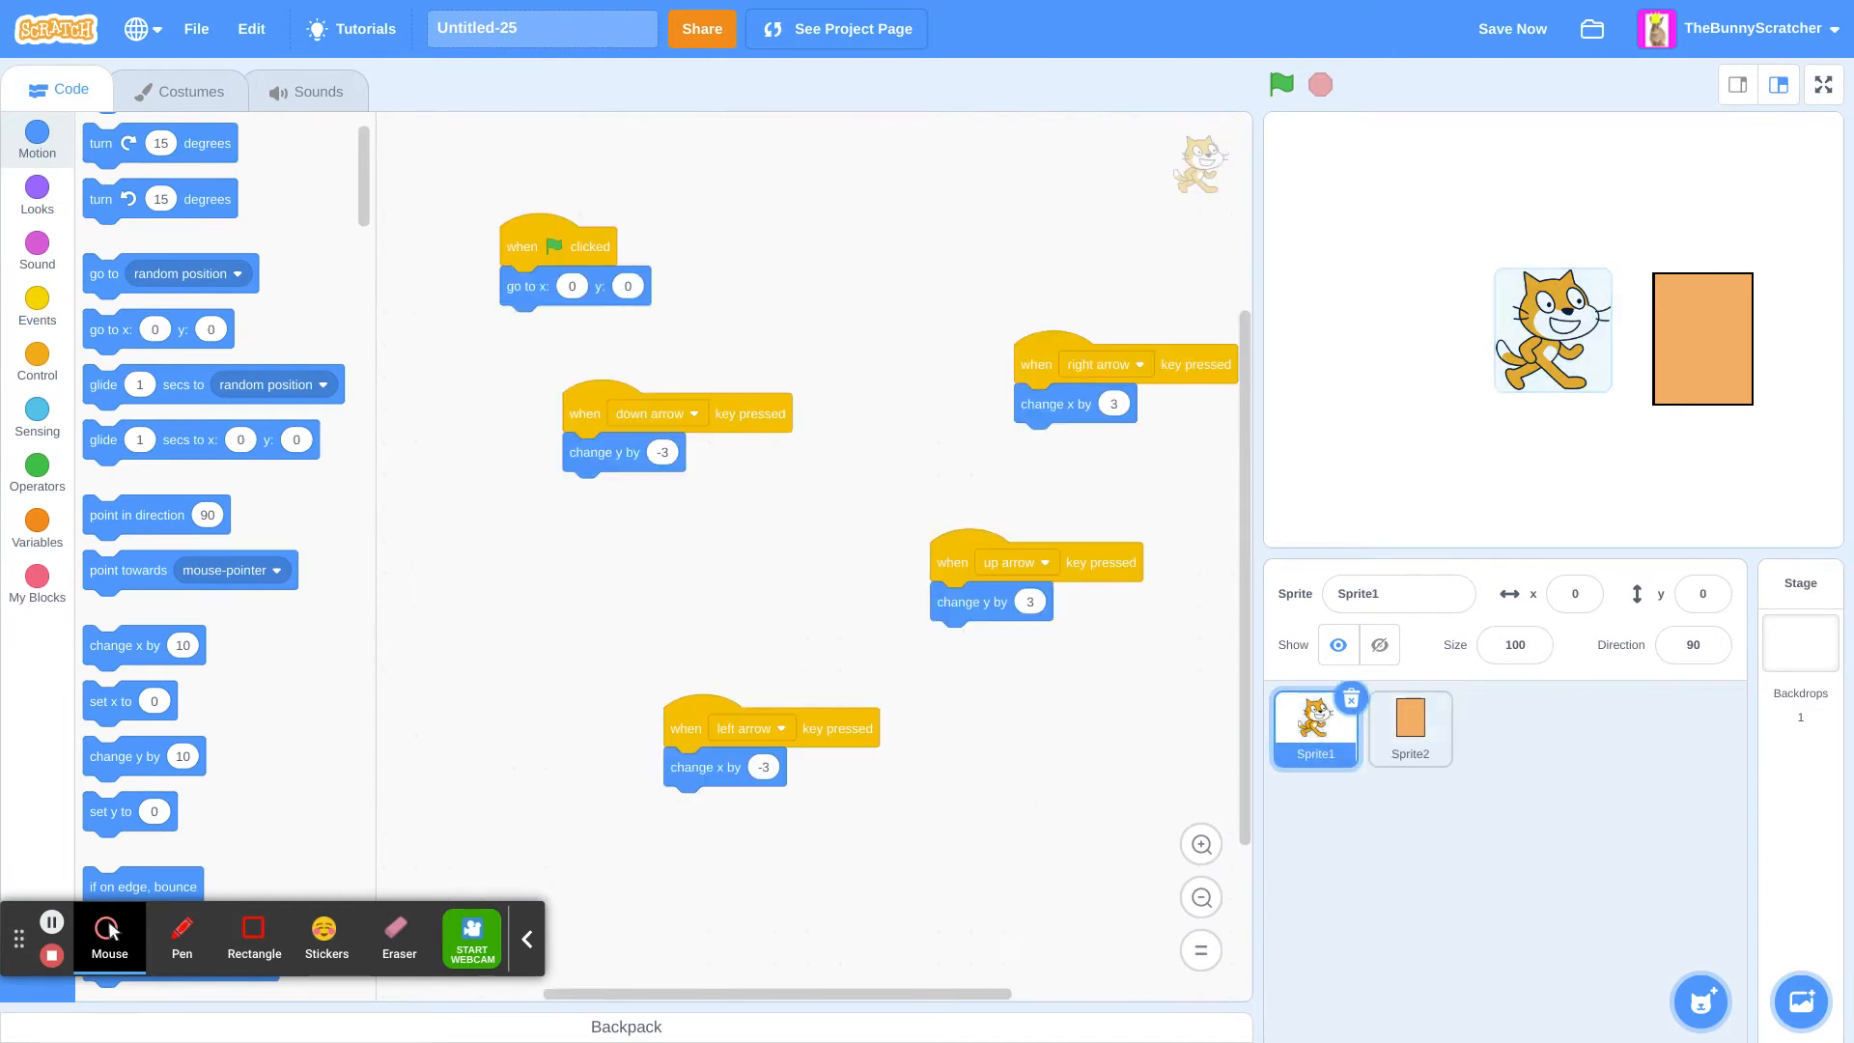
left_click(36, 355)
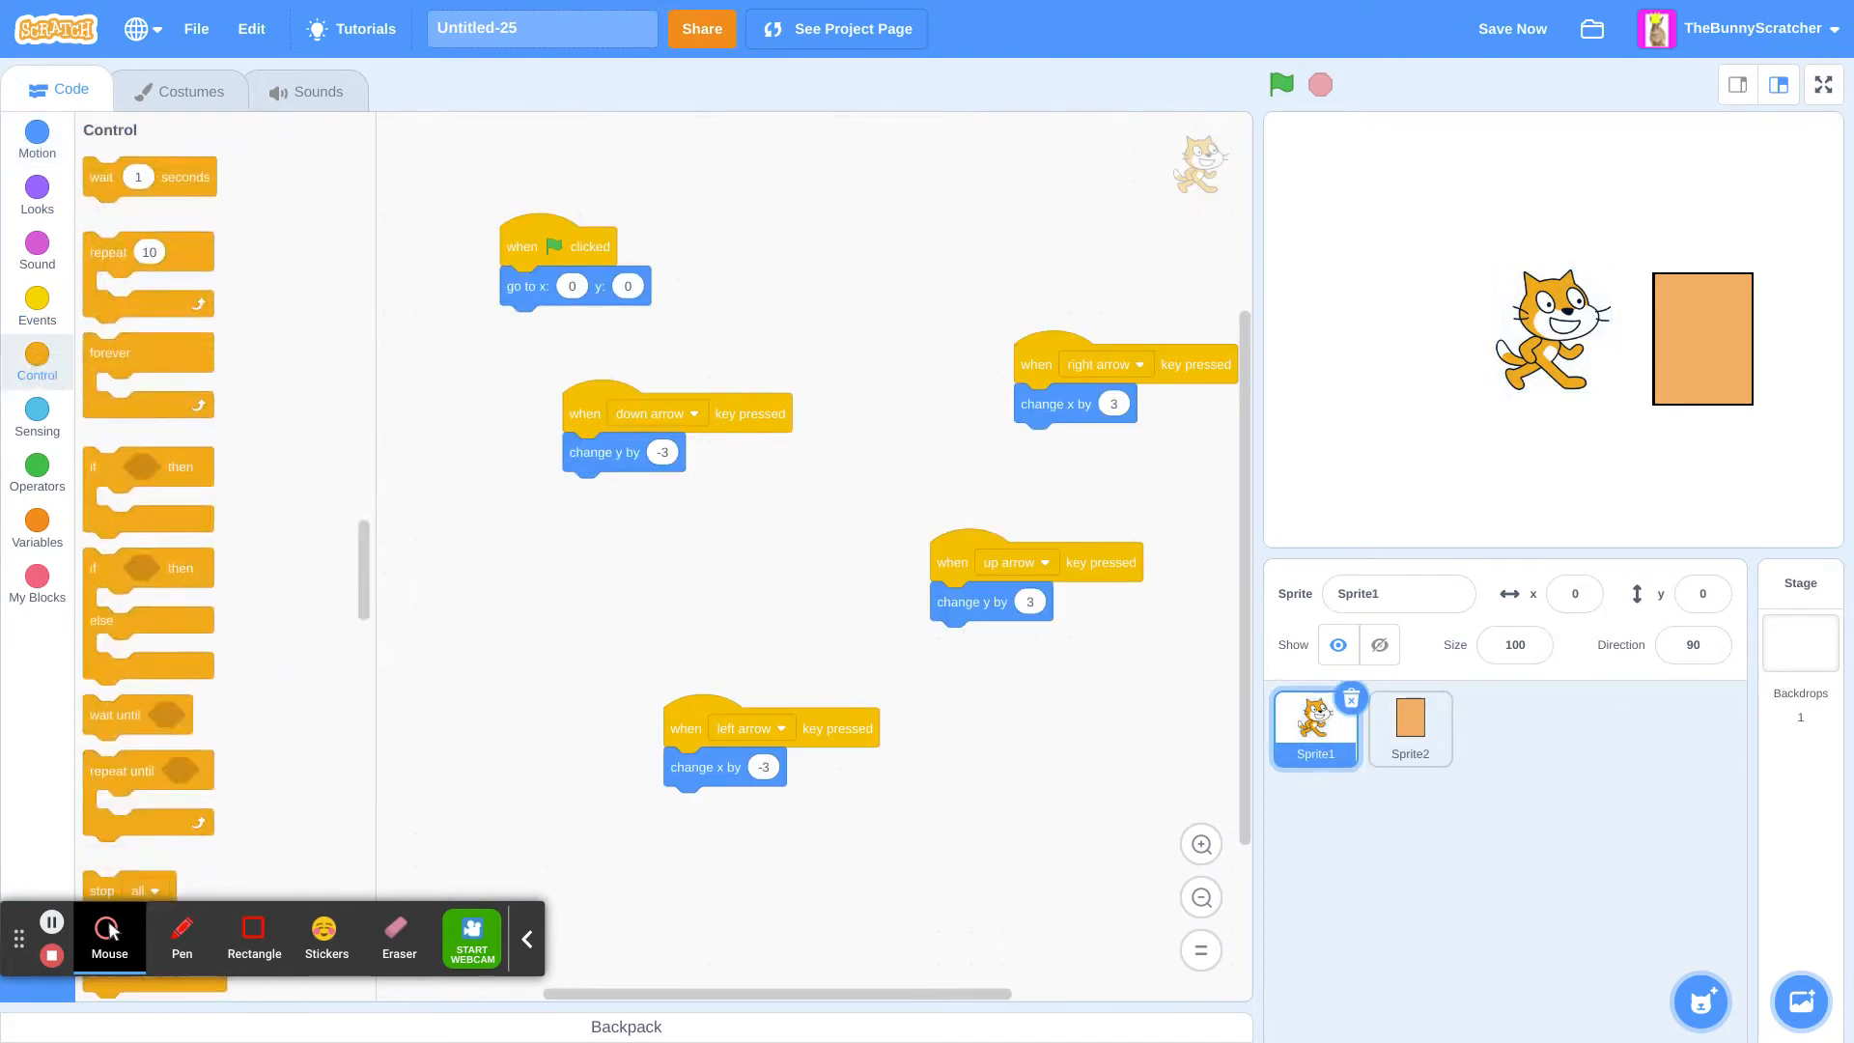
left_click_drag(117, 467, 1070, 767)
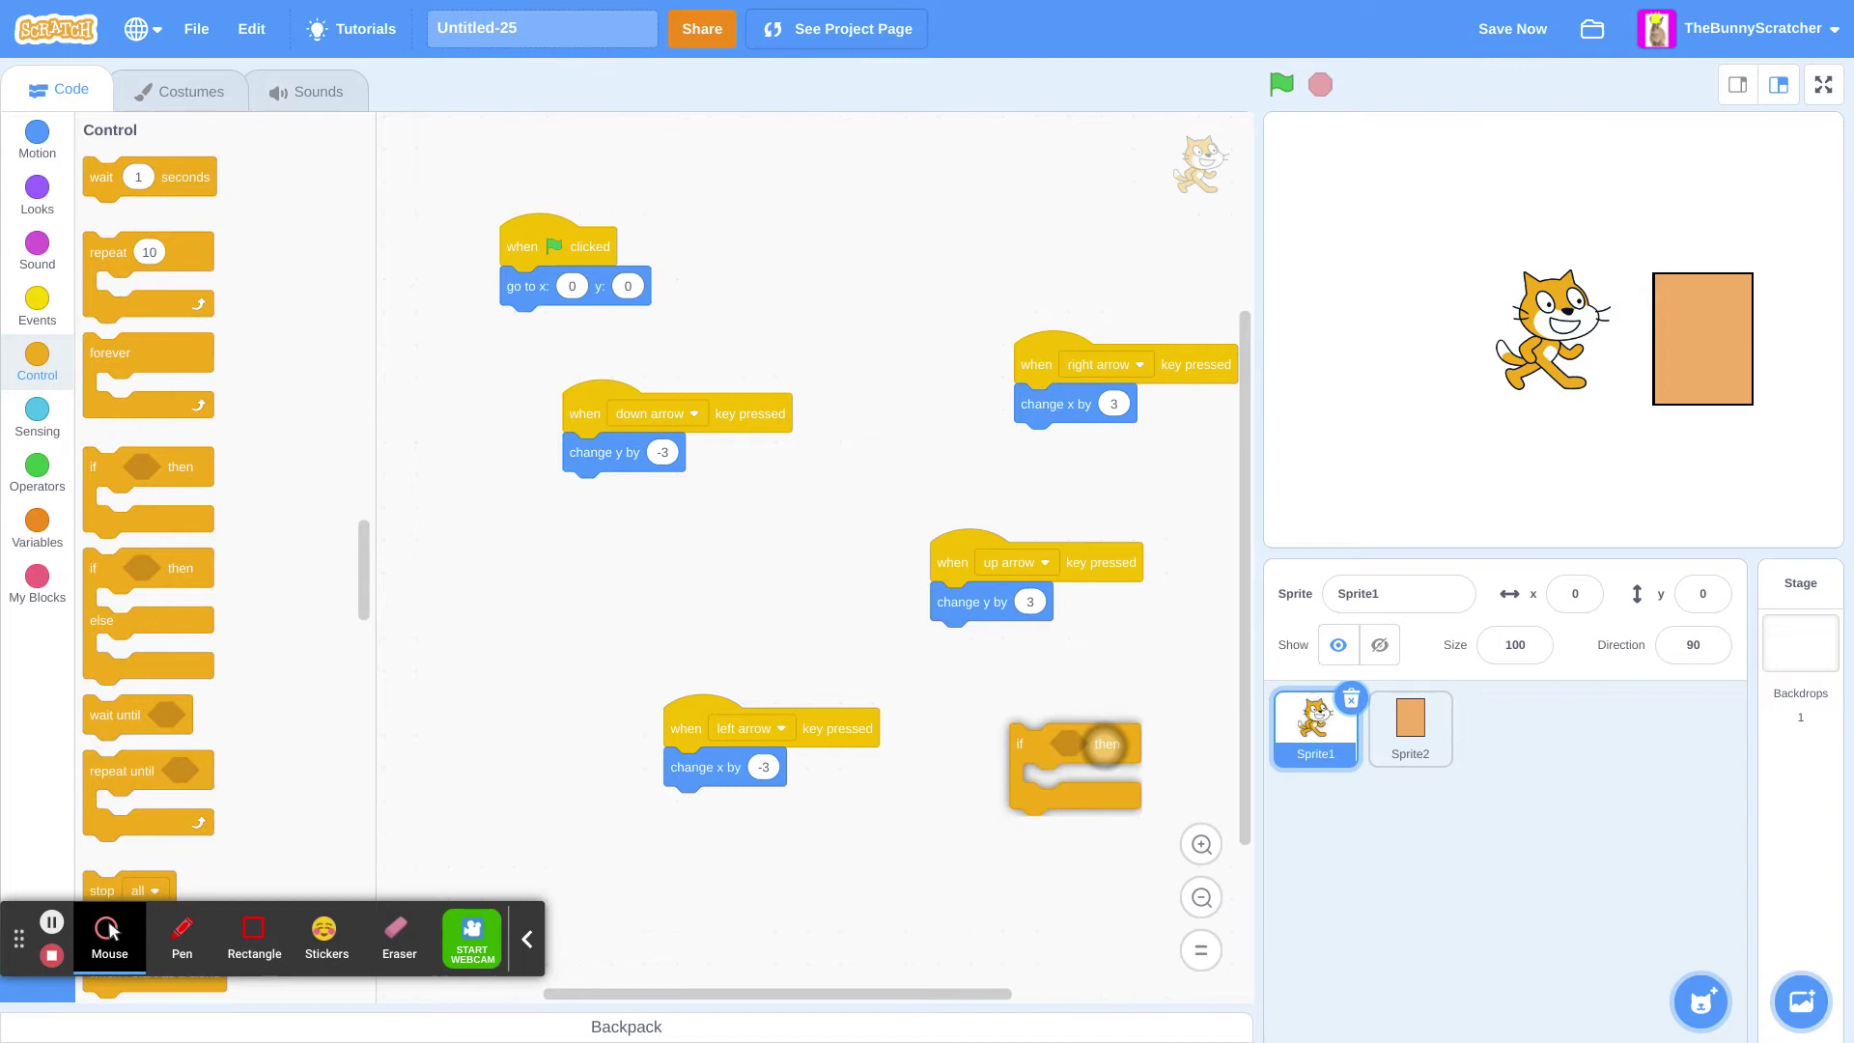
left_click_drag(1105, 742, 1039, 676)
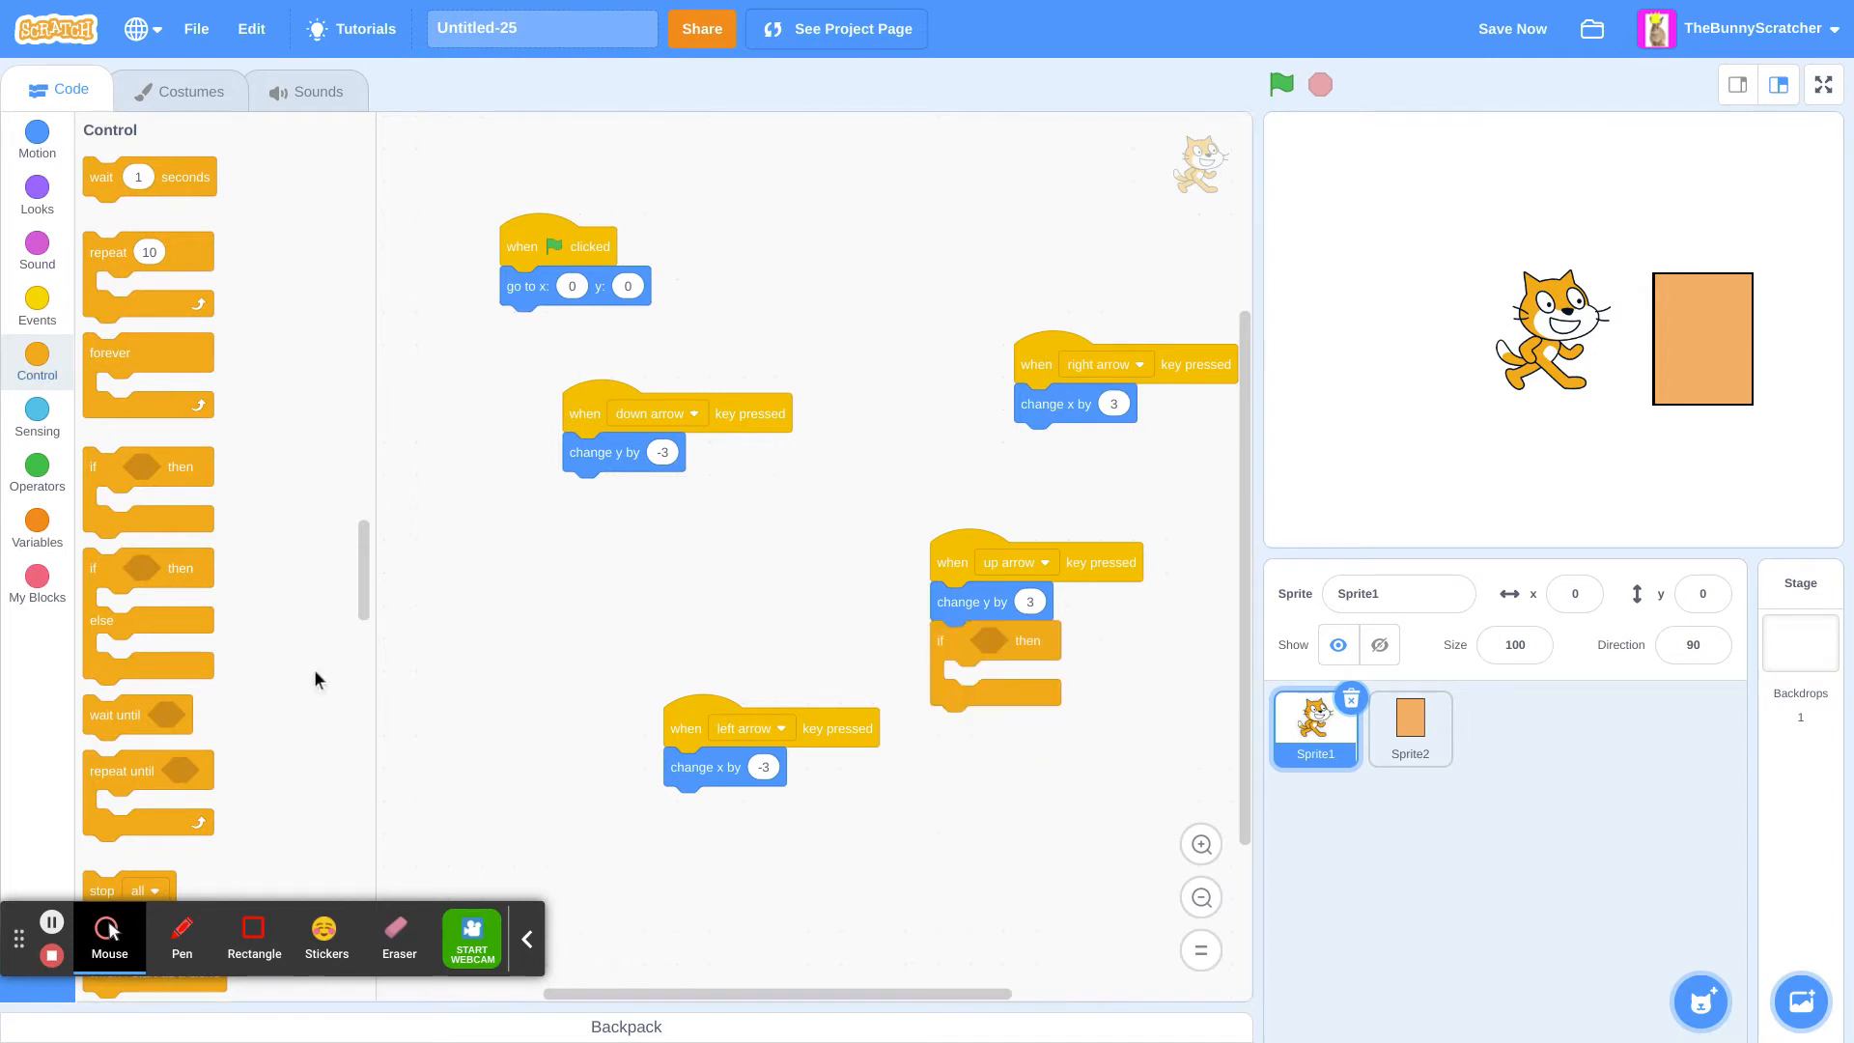
mouse_move(105, 865)
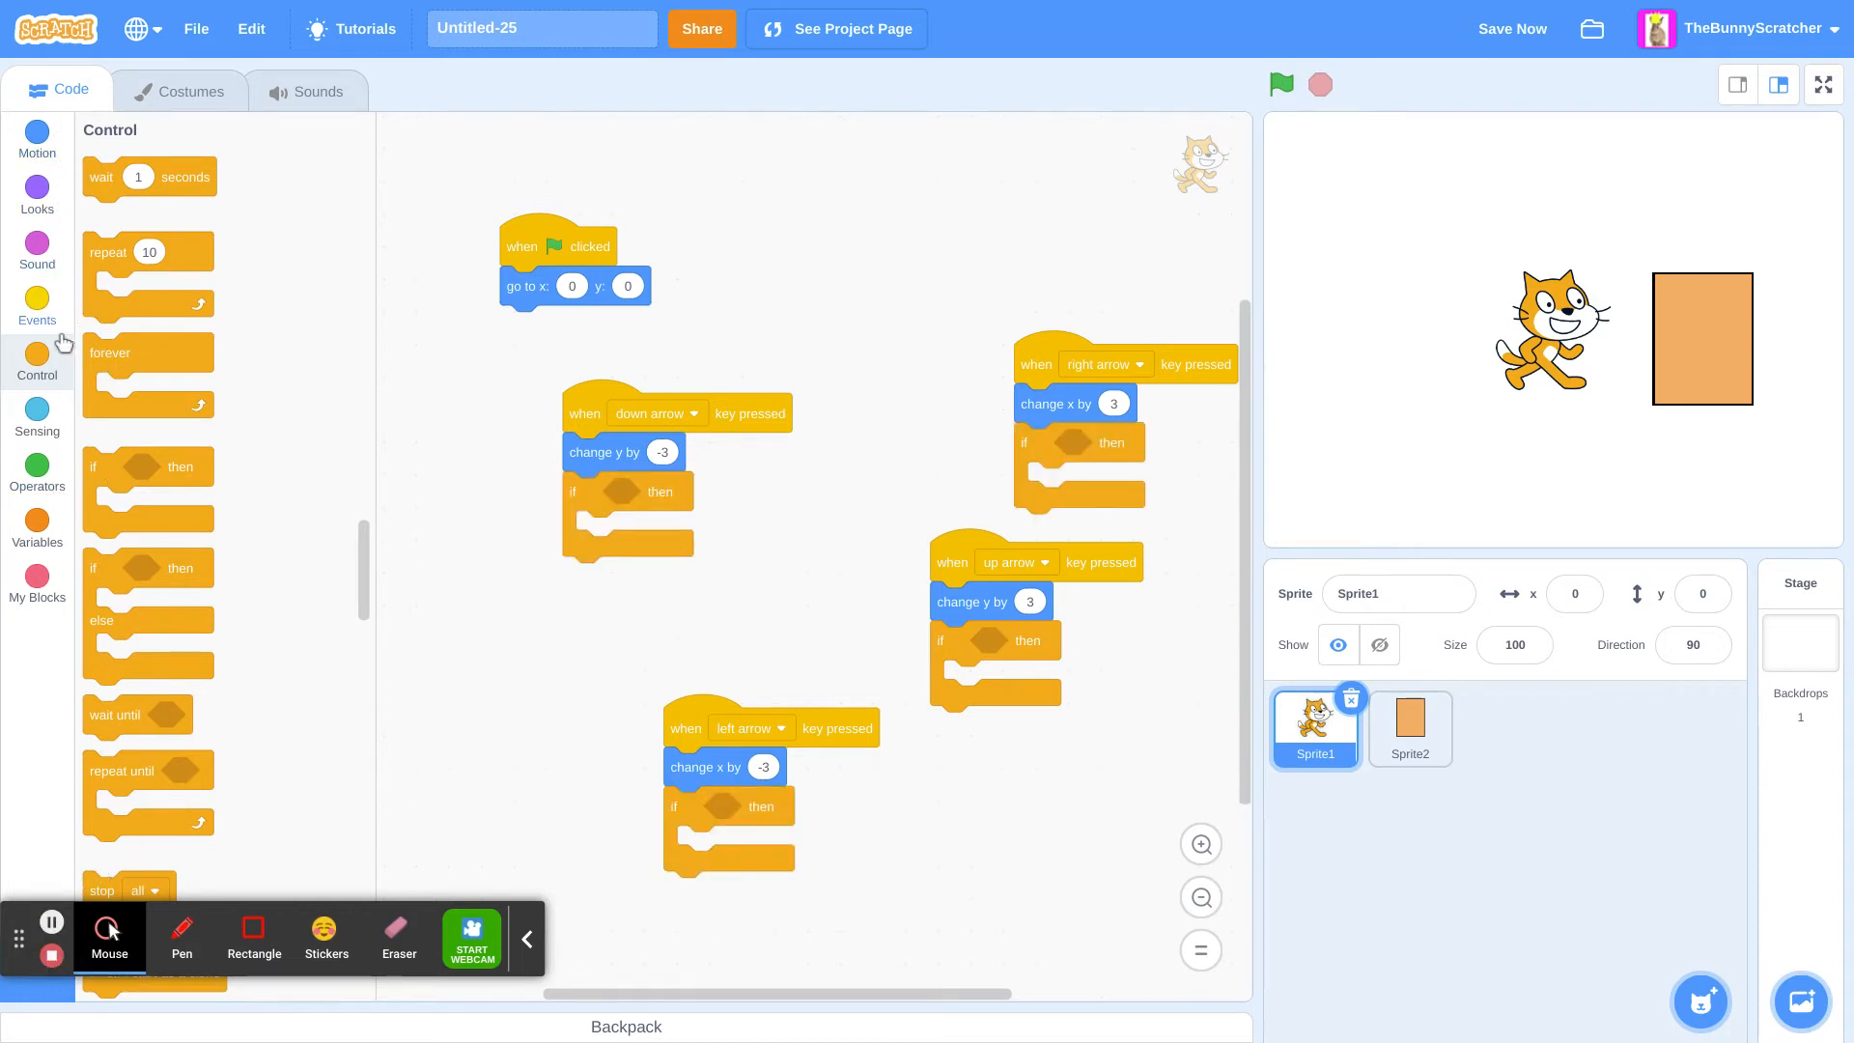
Step: Bring in a loose touching condition and set it to check for Sprite2
left_click(36, 410)
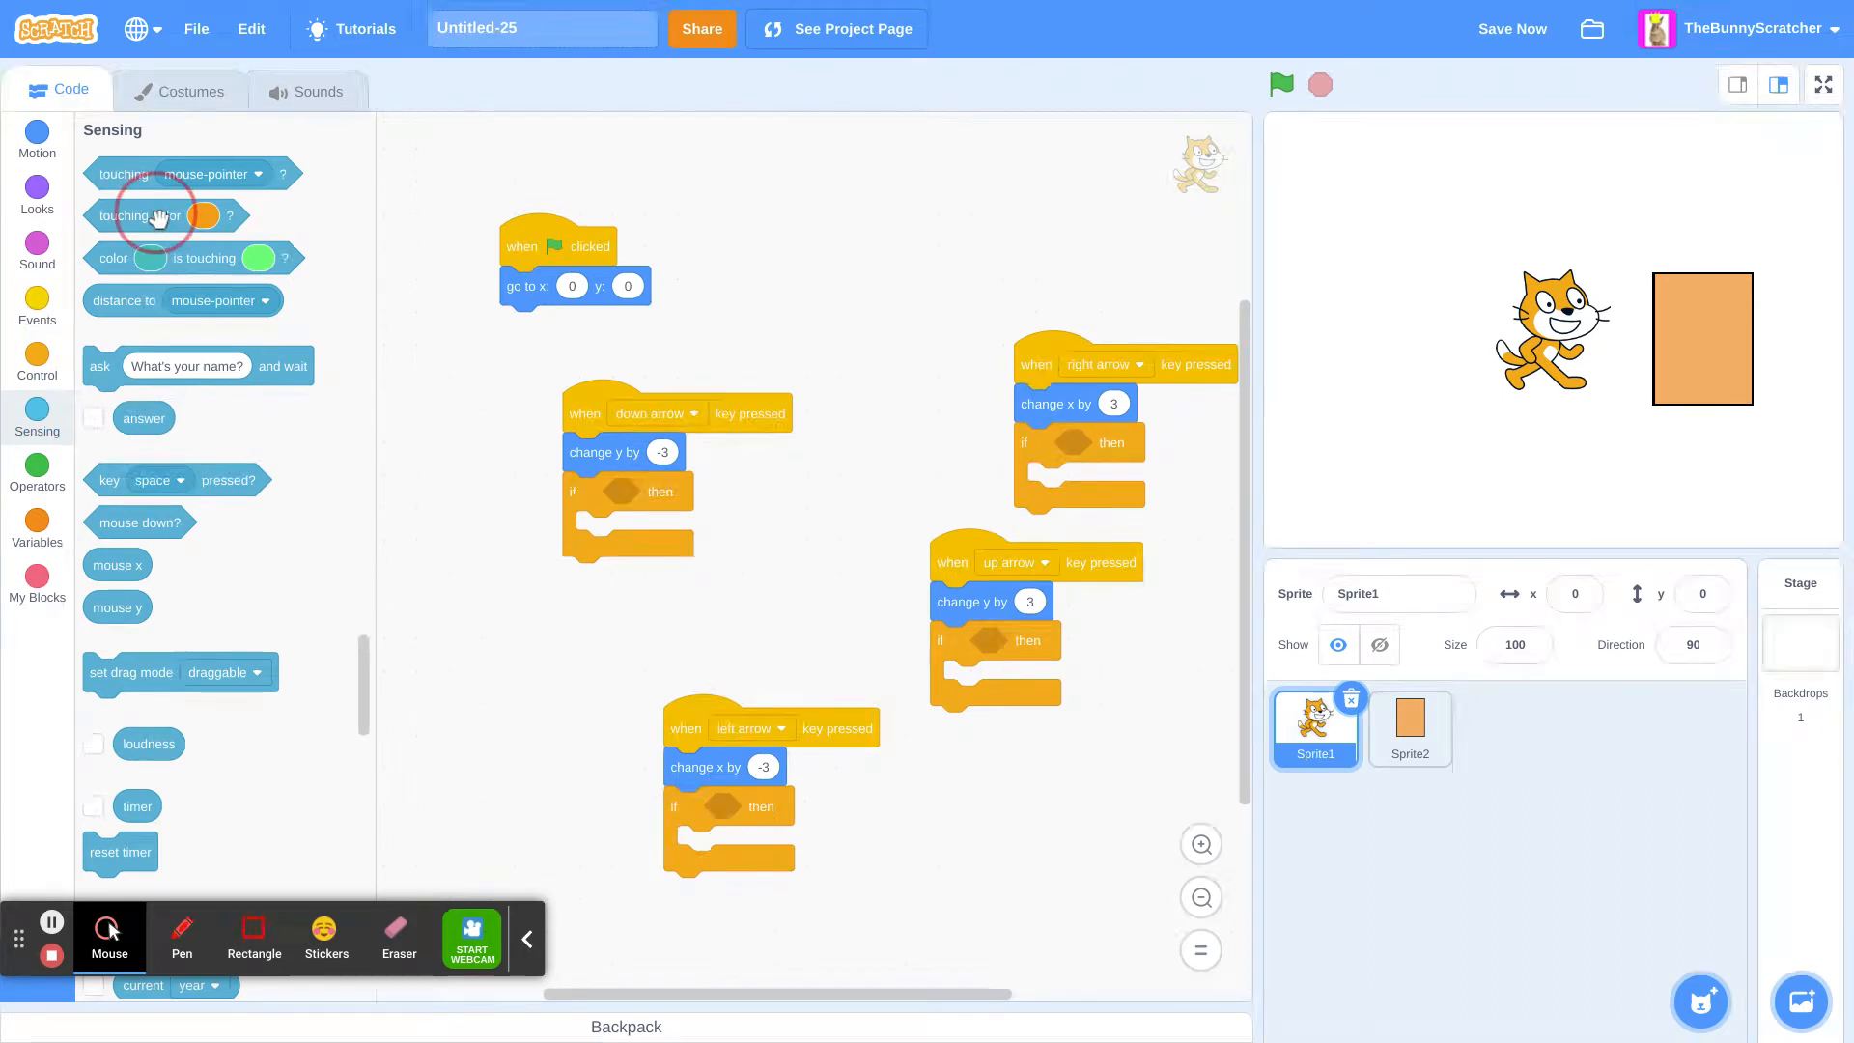
left_click_drag(139, 214, 790, 178)
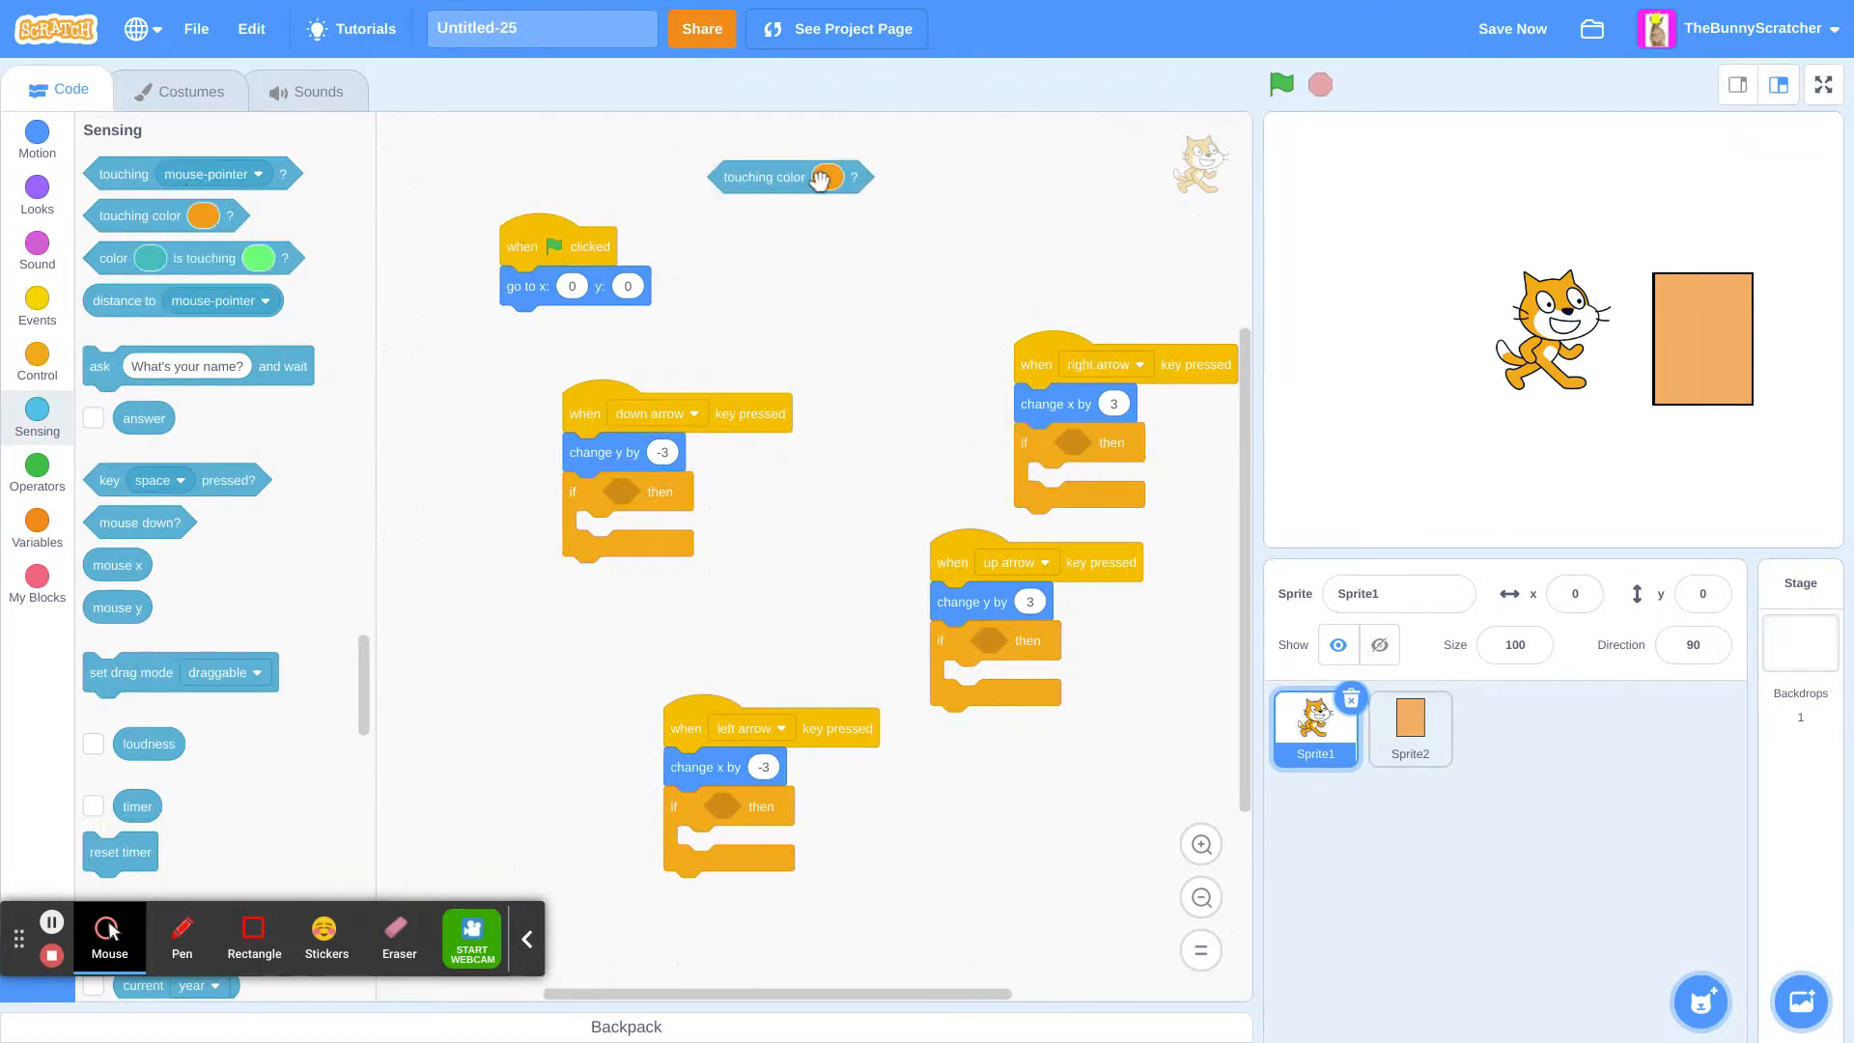
left_click(826, 175)
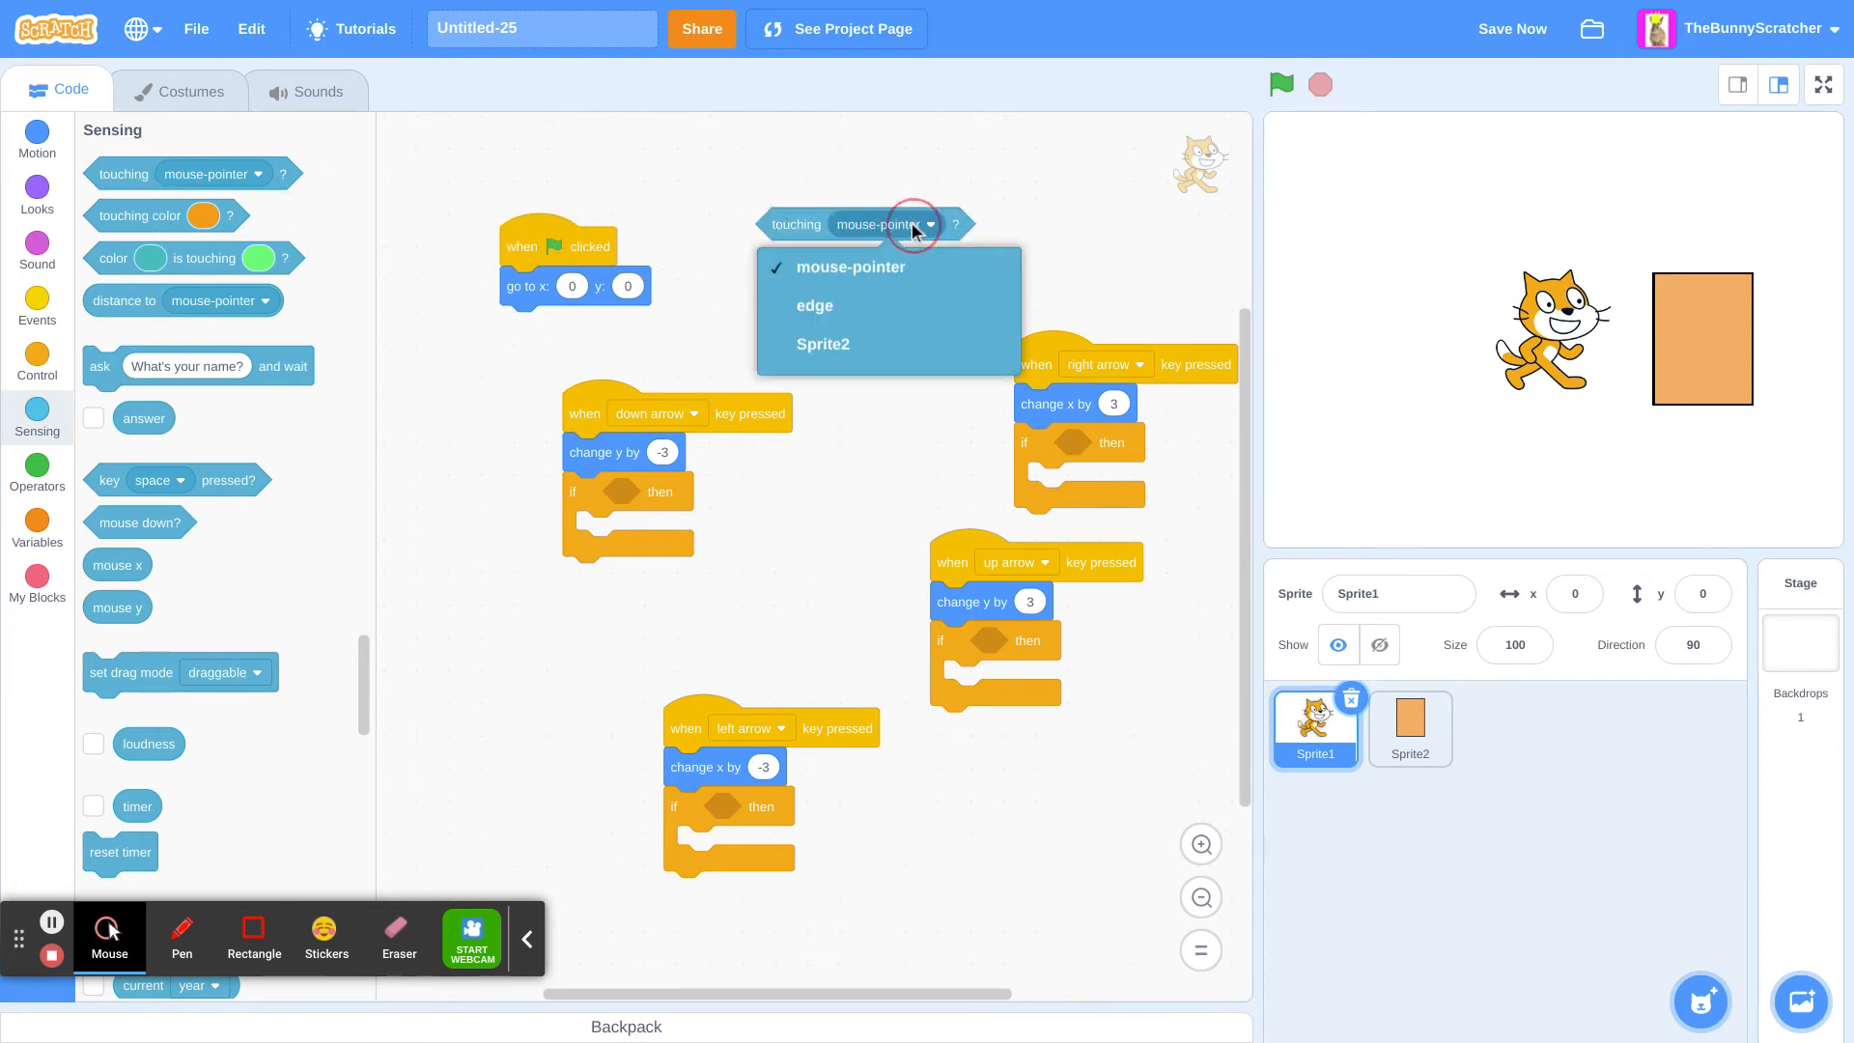
left_click(823, 344)
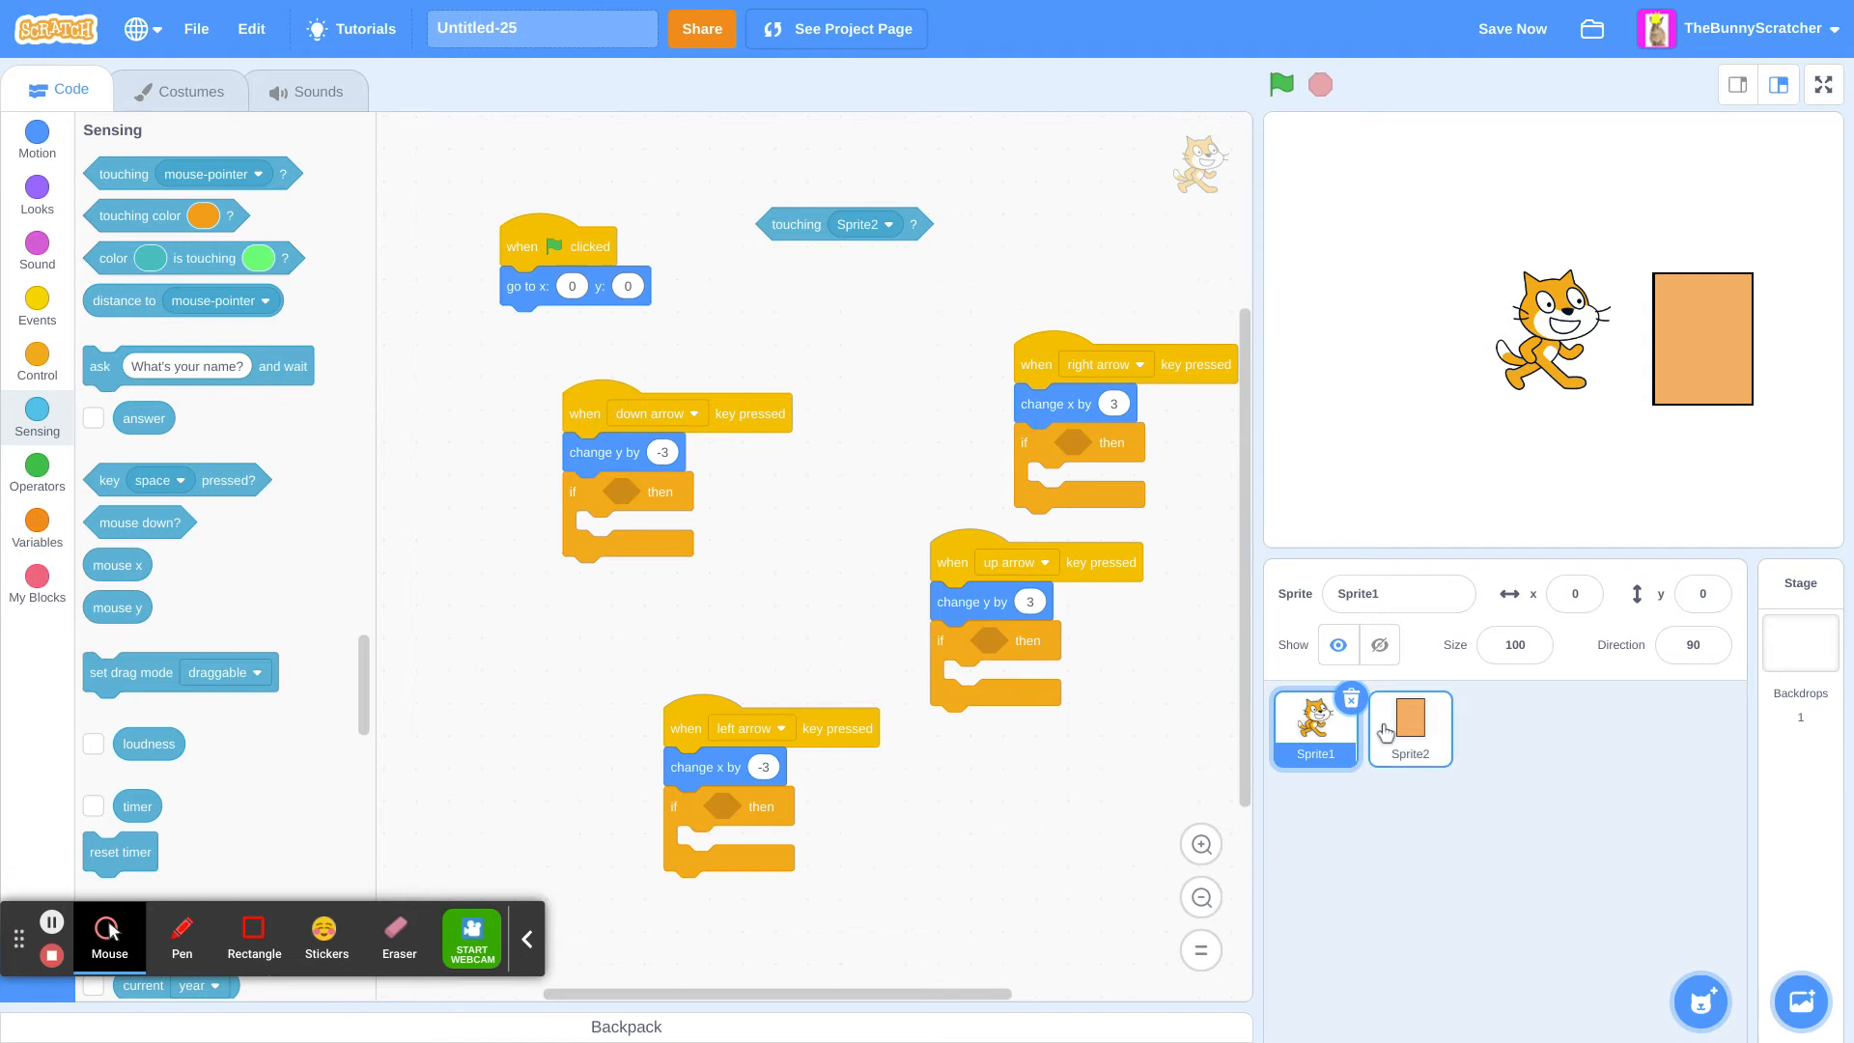
Step: Rename Sprite2 to 'Solid object' and return to the cat sprite
left_click(1410, 730)
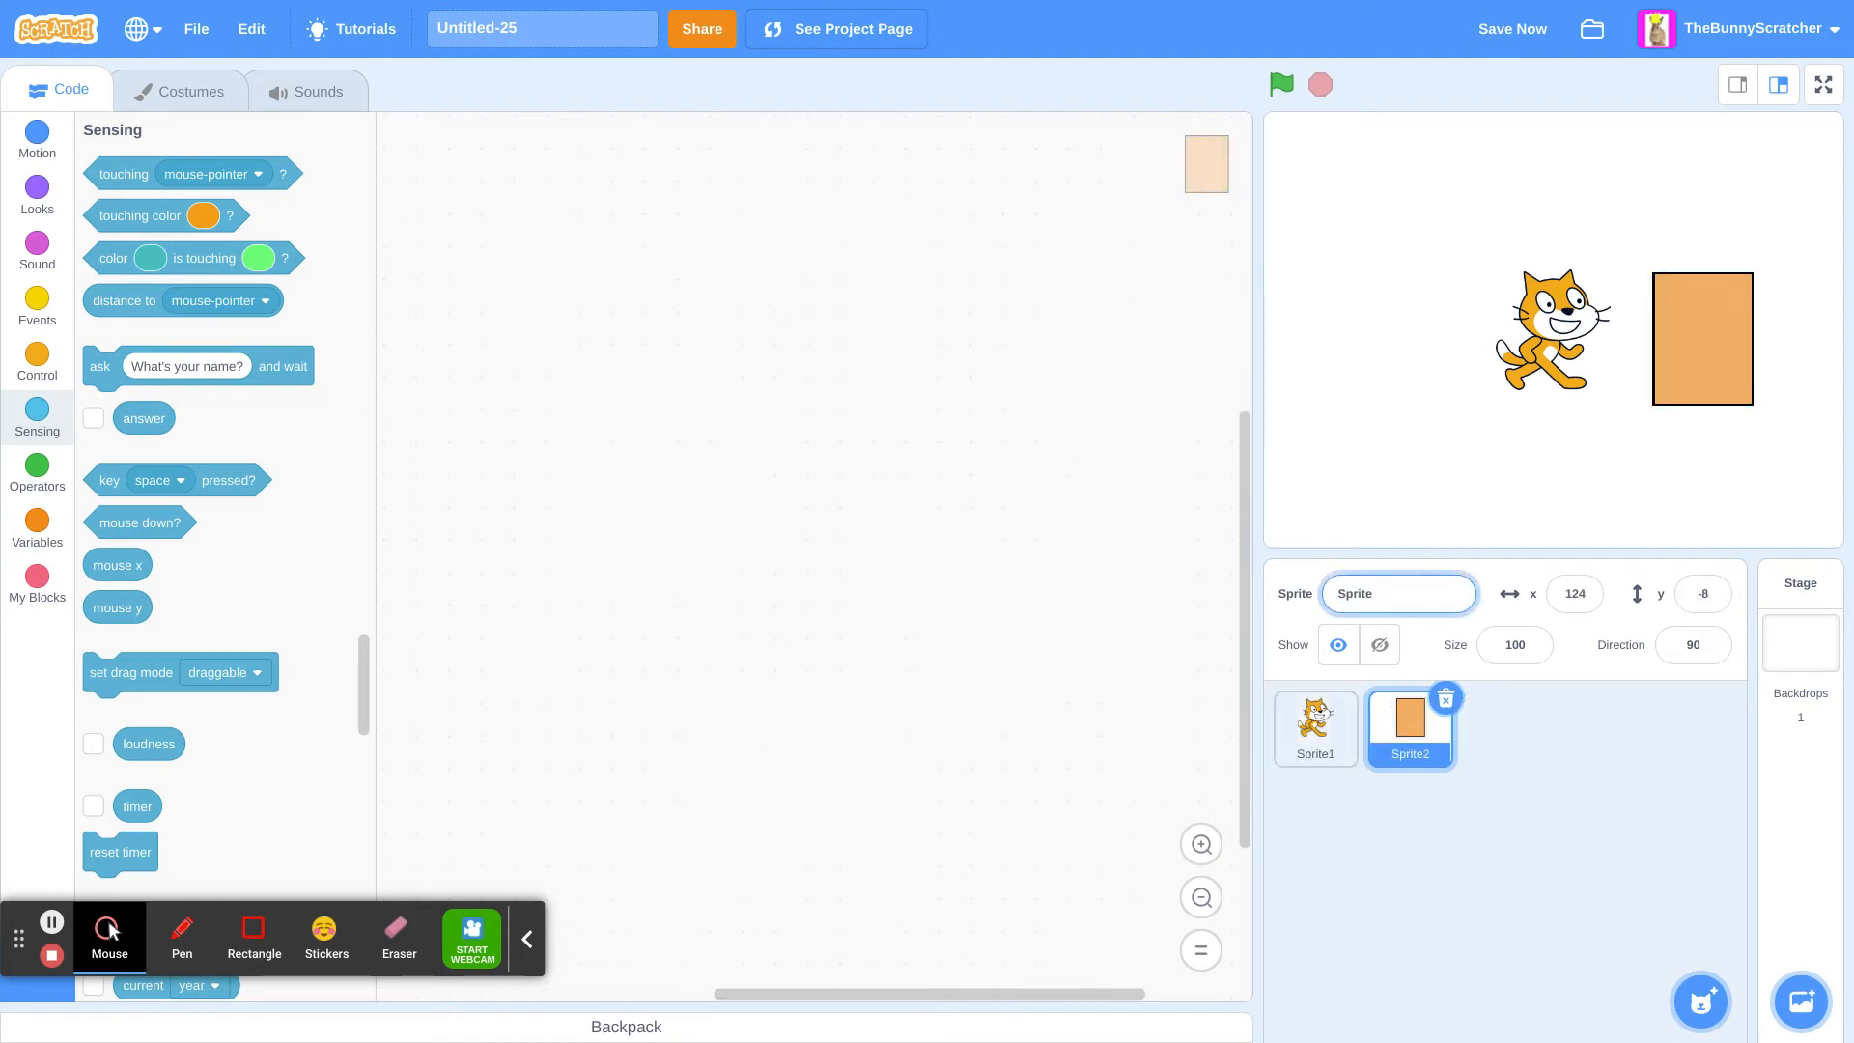
type("Solid objec")
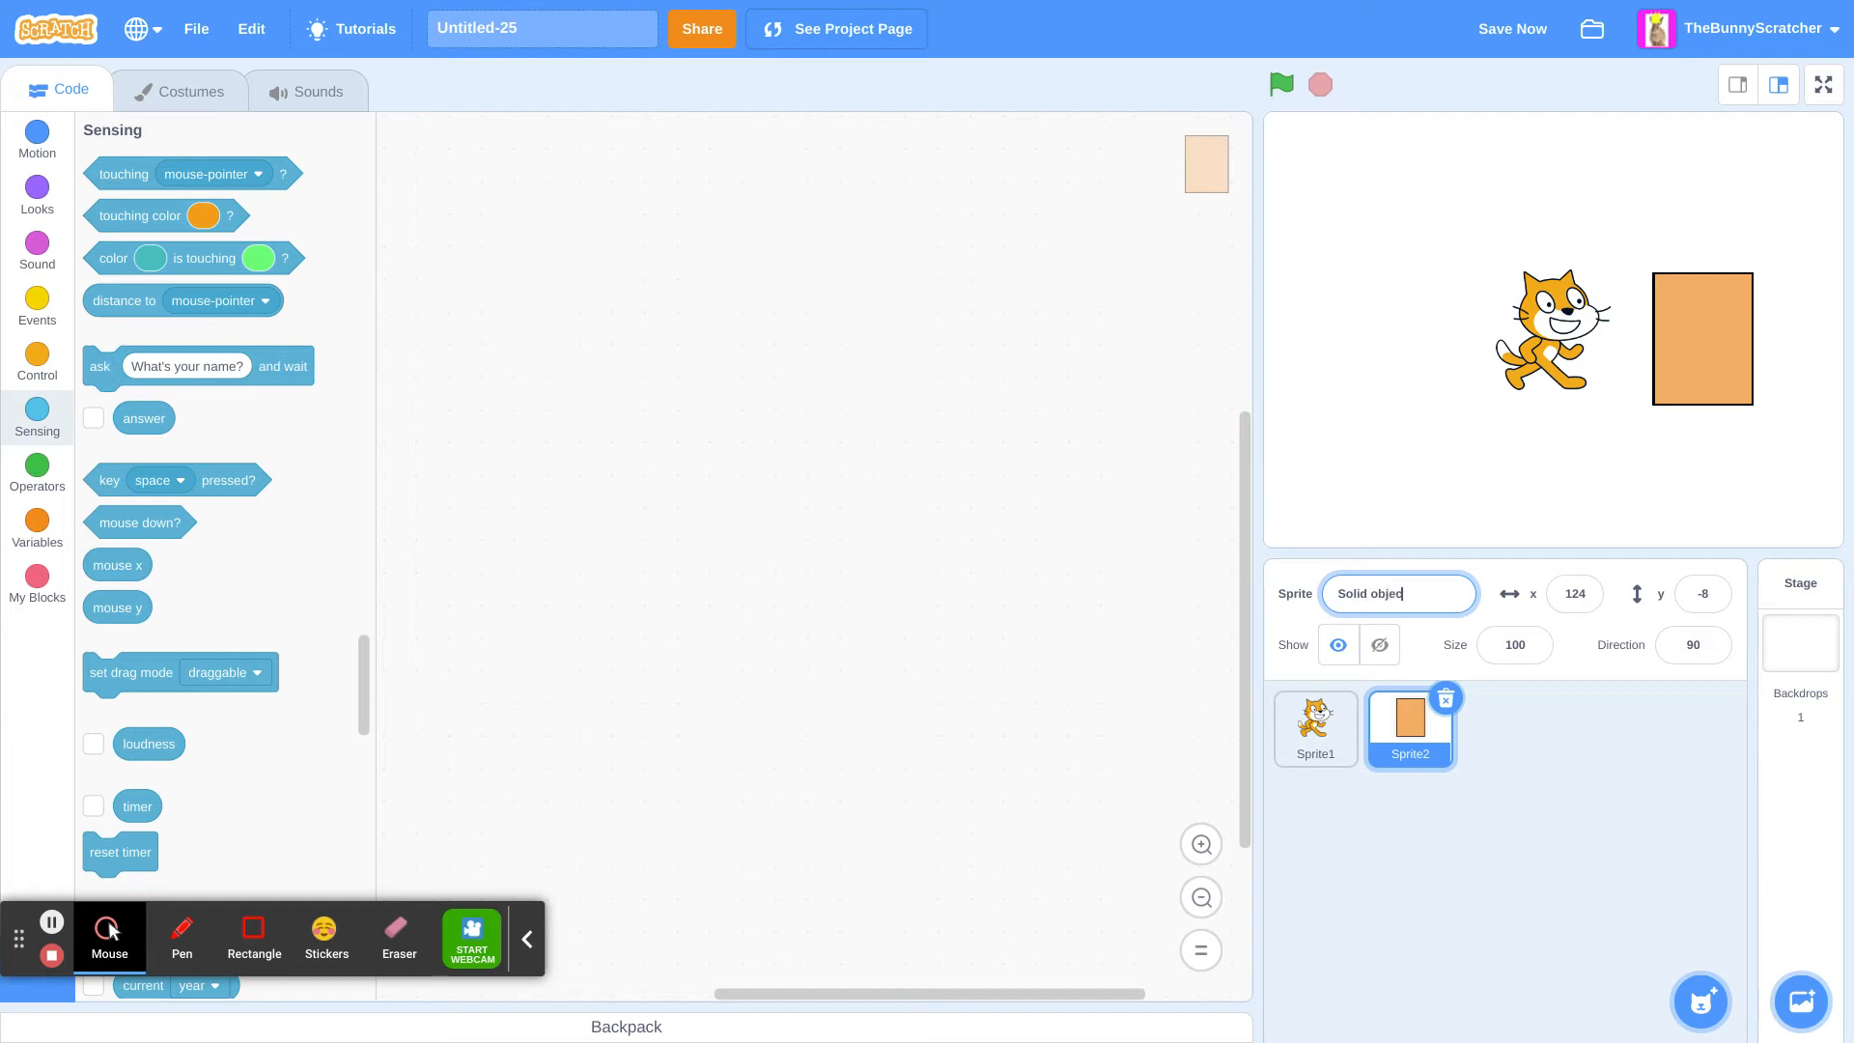
left_click(1315, 728)
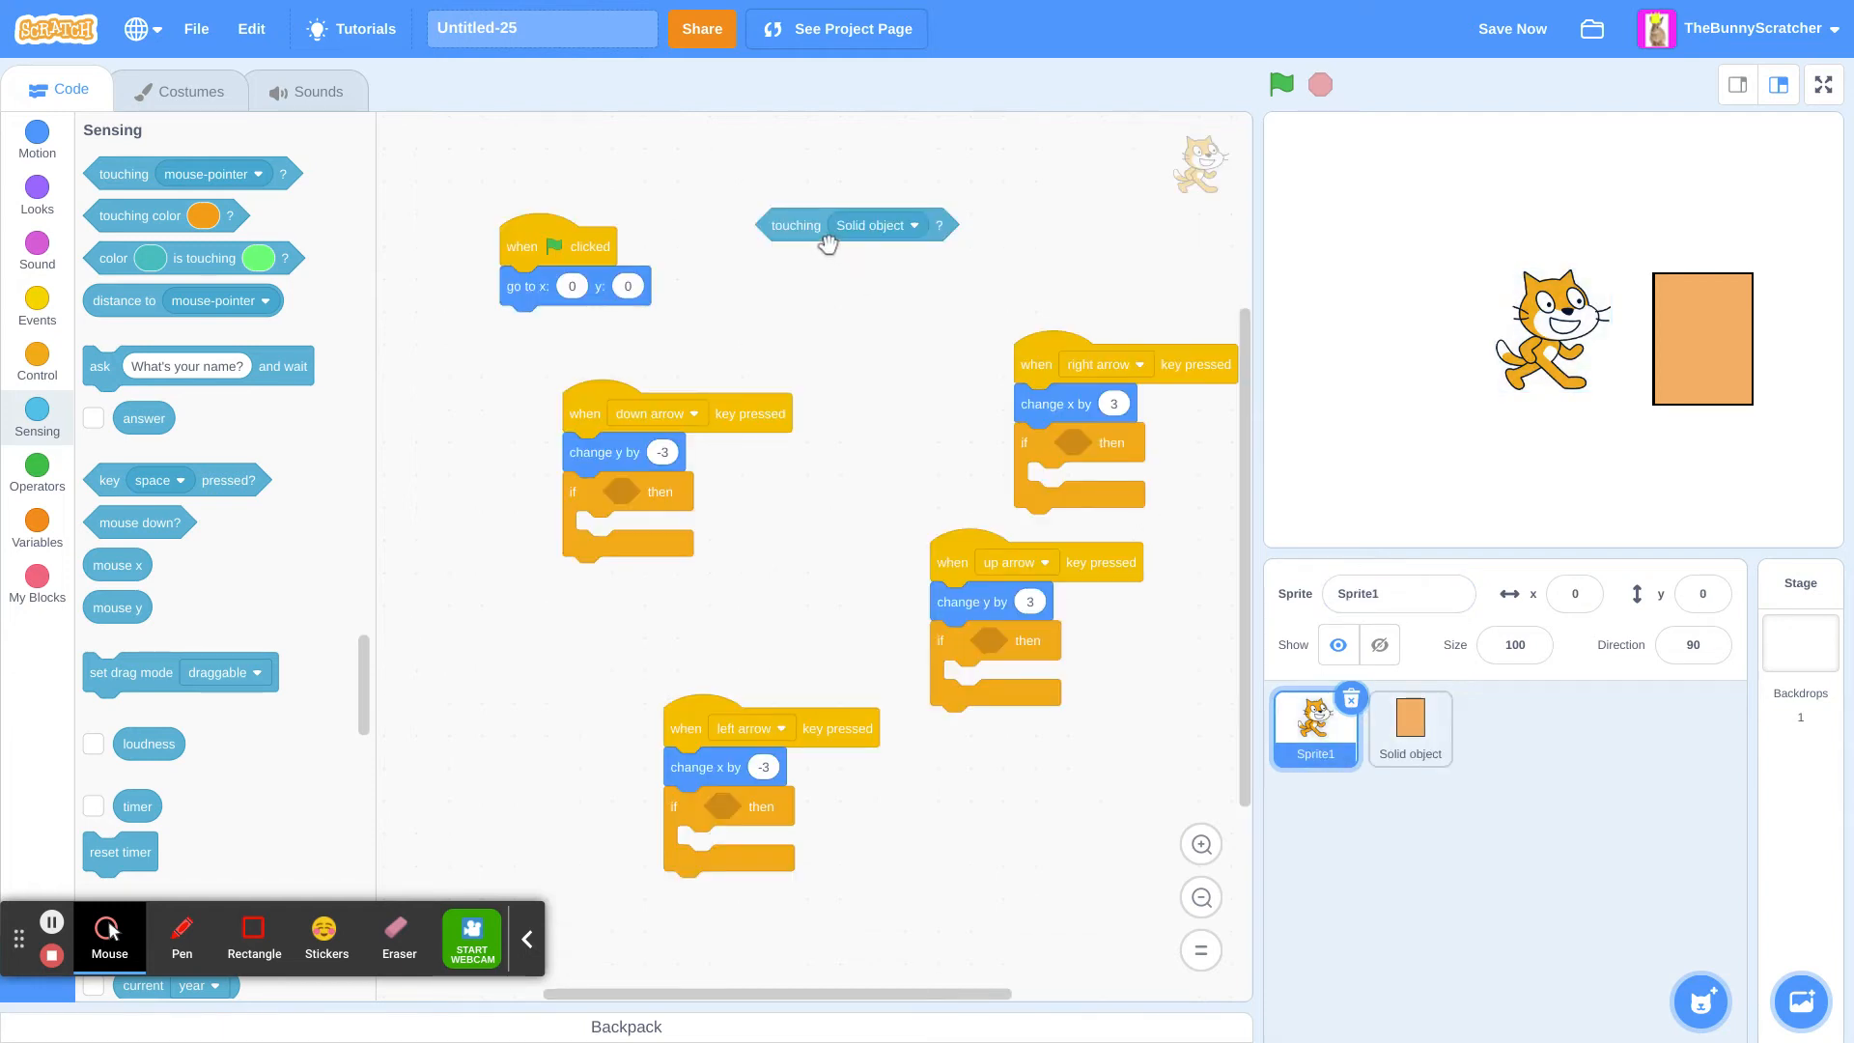
Step: Fit the touching Solid object check into the down-arrow if with a change y by 10 inside it
left_click_drag(854, 224, 662, 487)
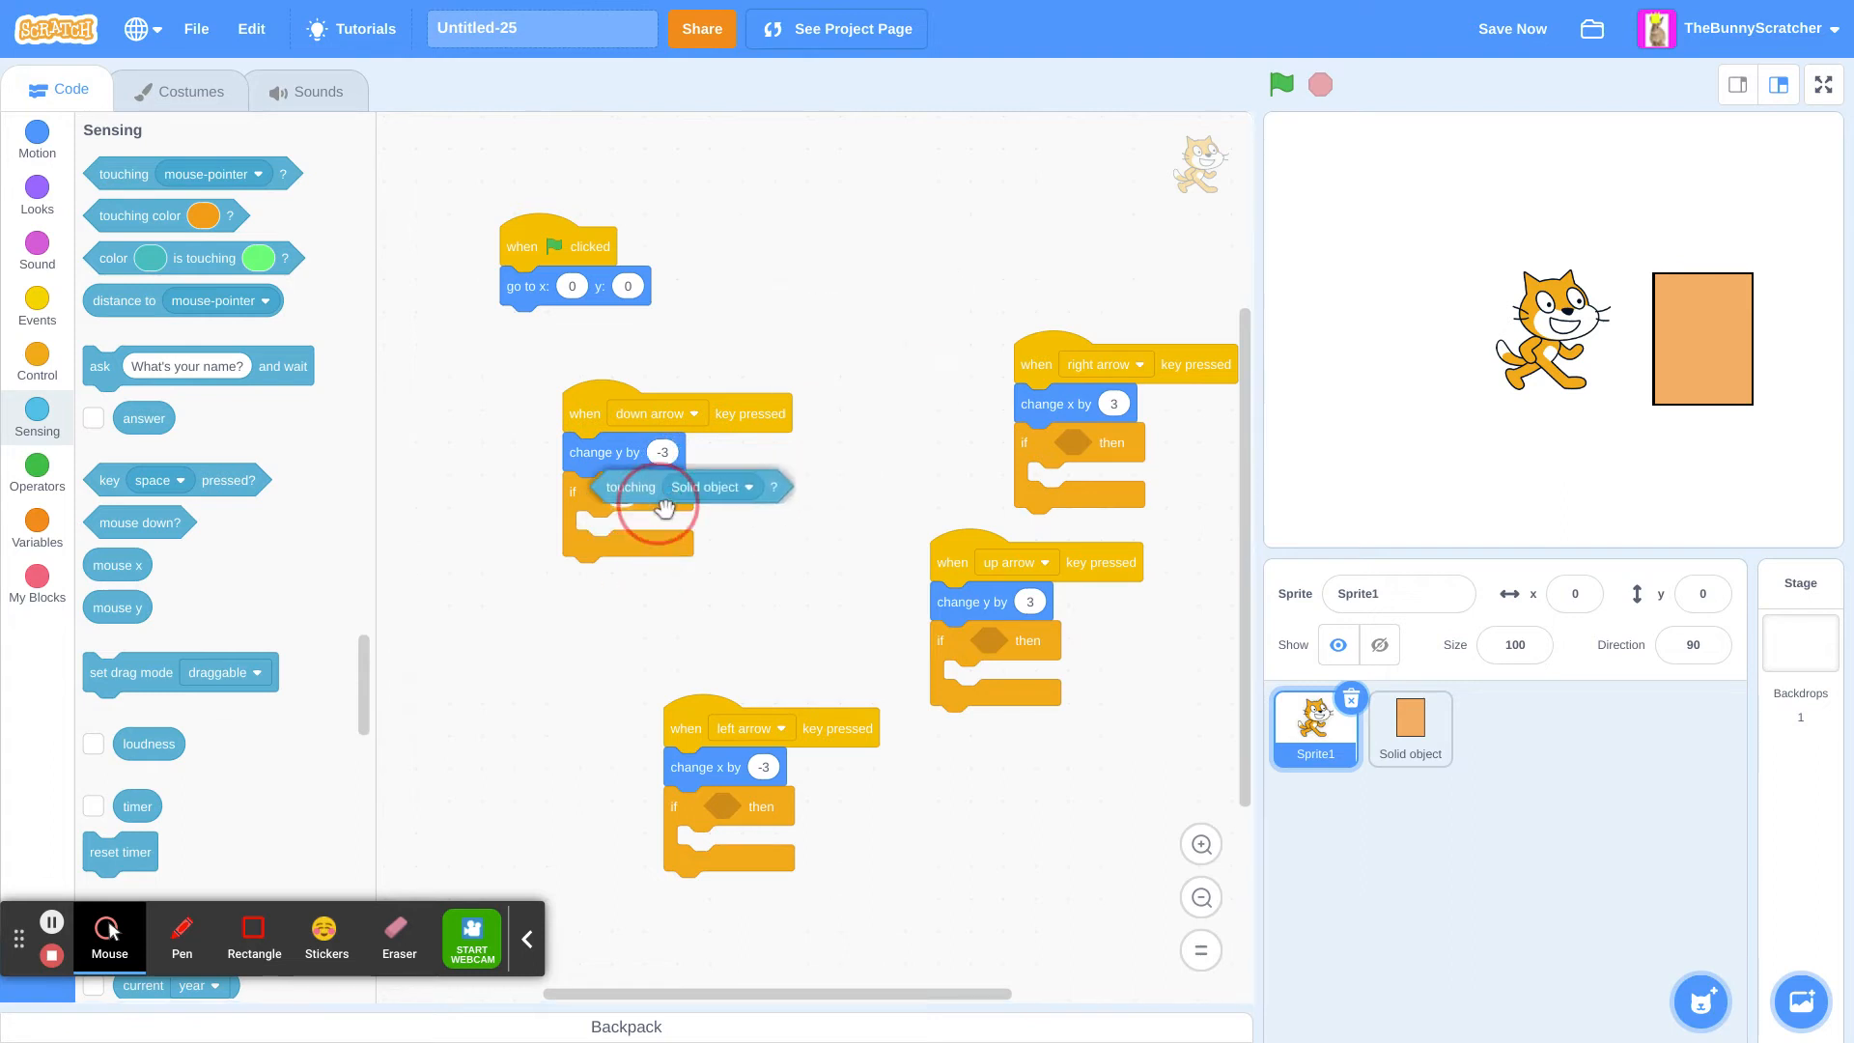
left_click_drag(667, 508, 709, 490)
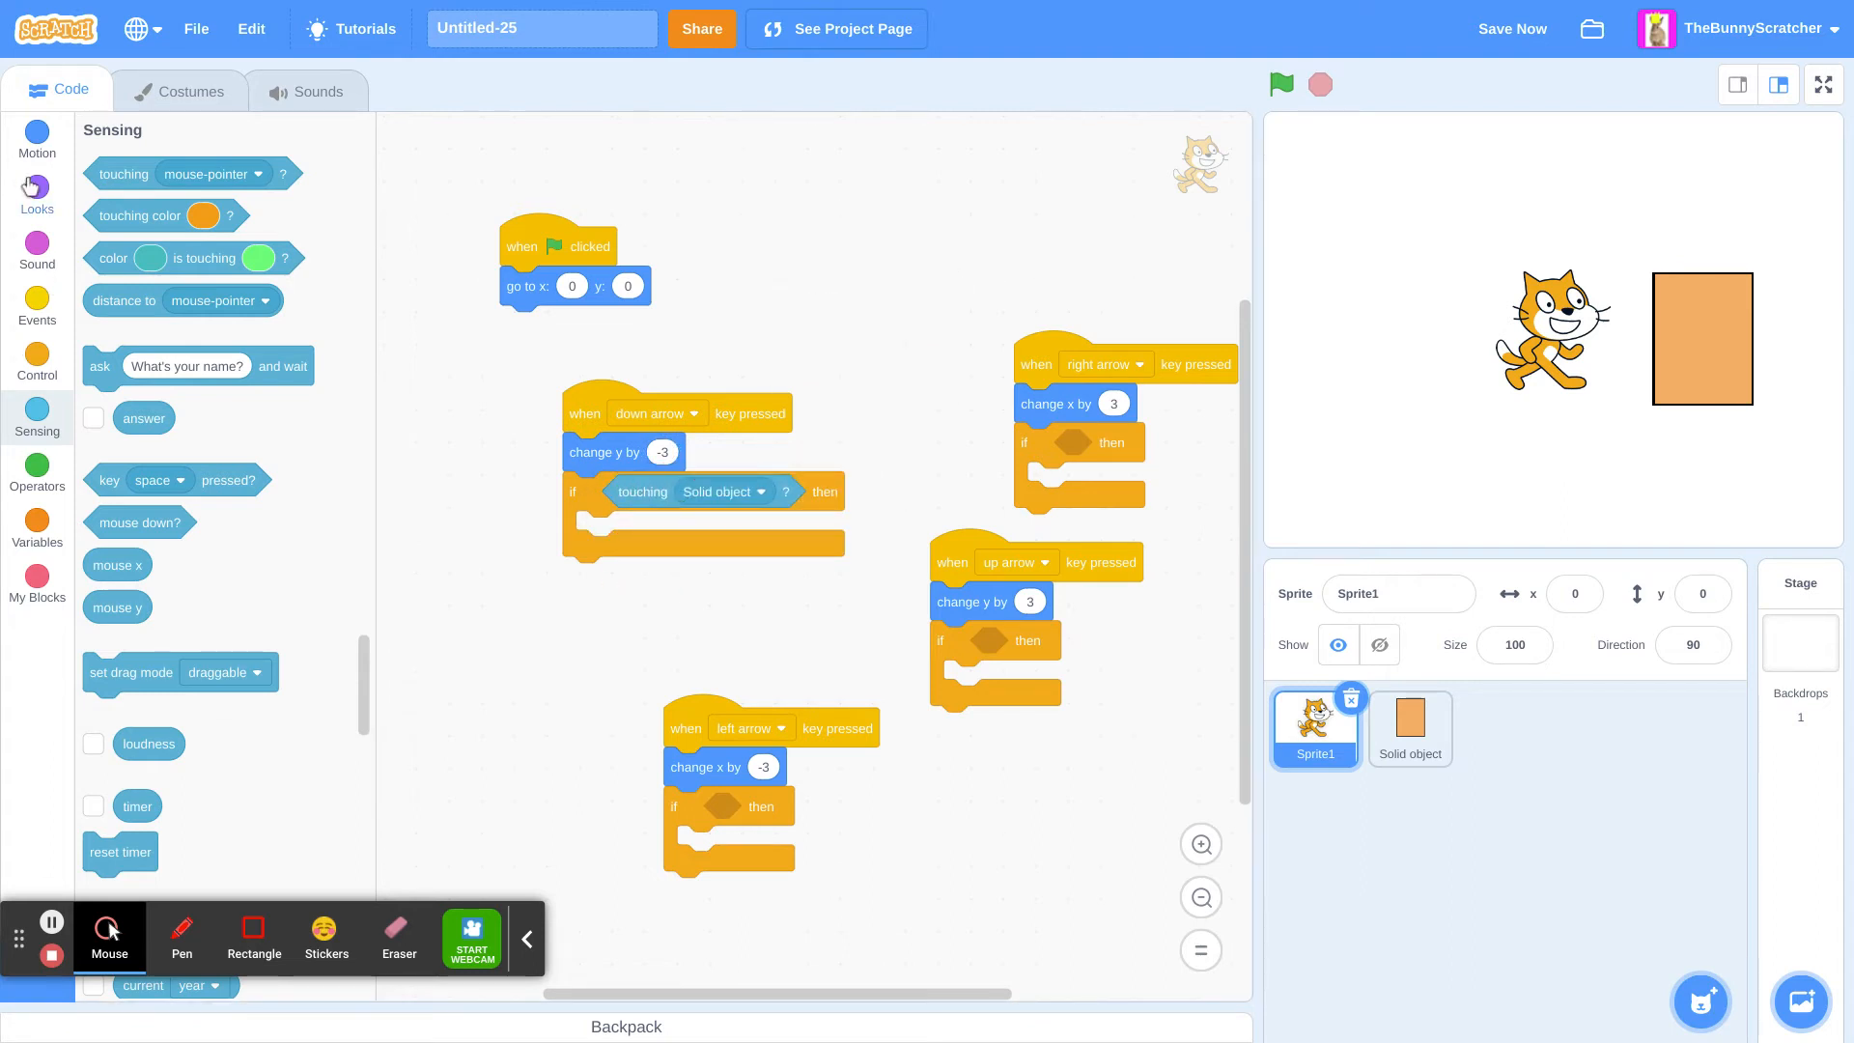
left_click(37, 135)
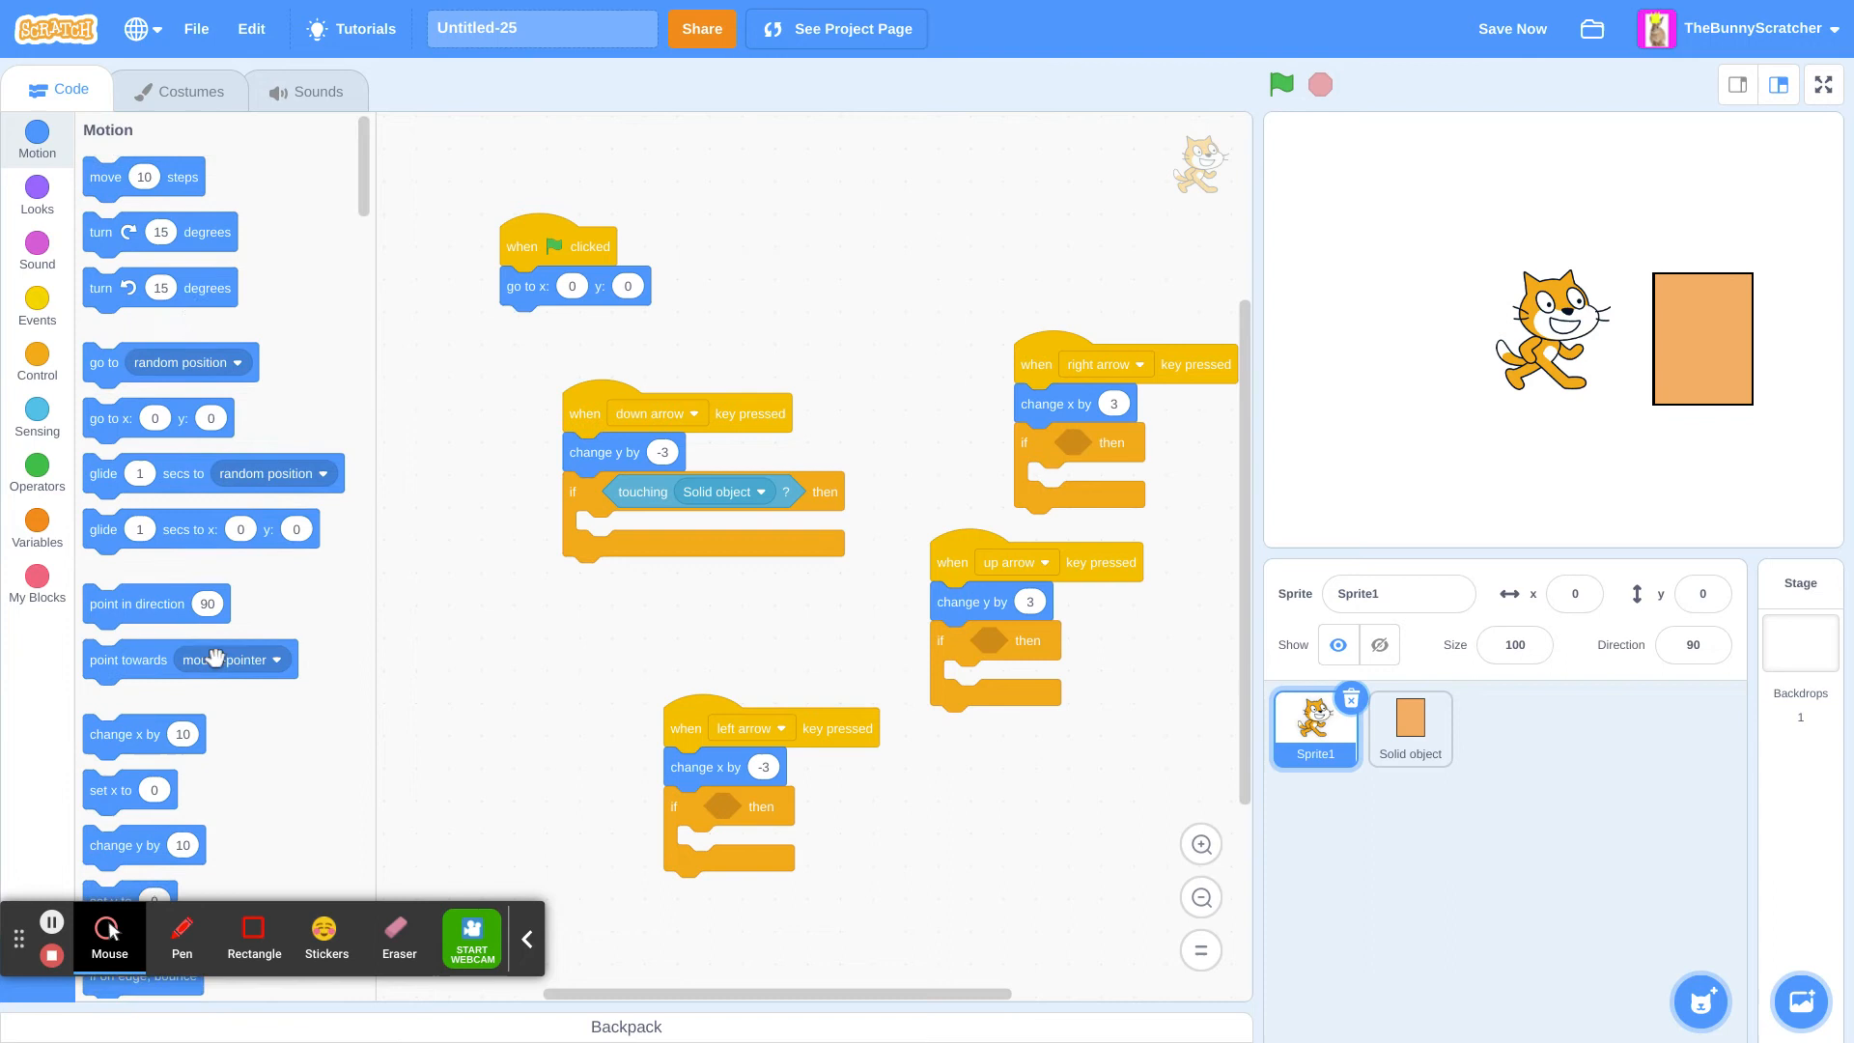
mouse_move(123, 768)
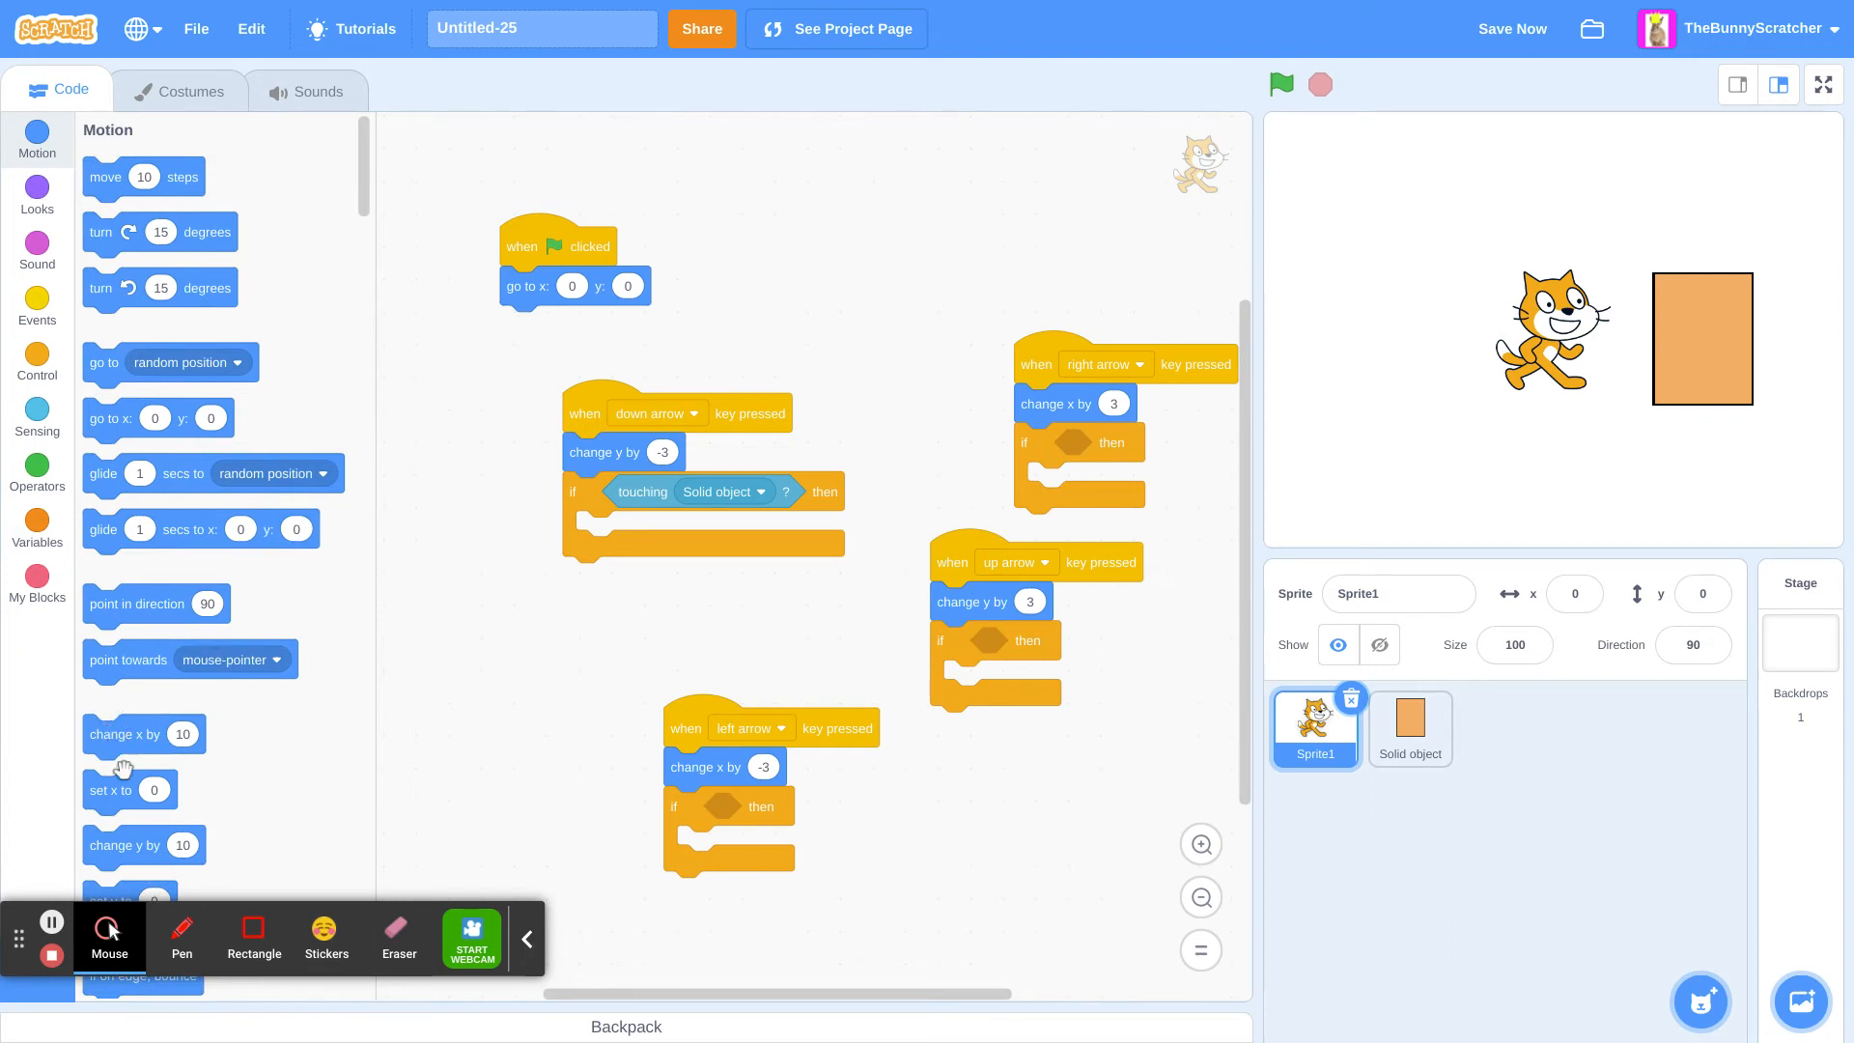
left_click_drag(123, 734, 703, 529)
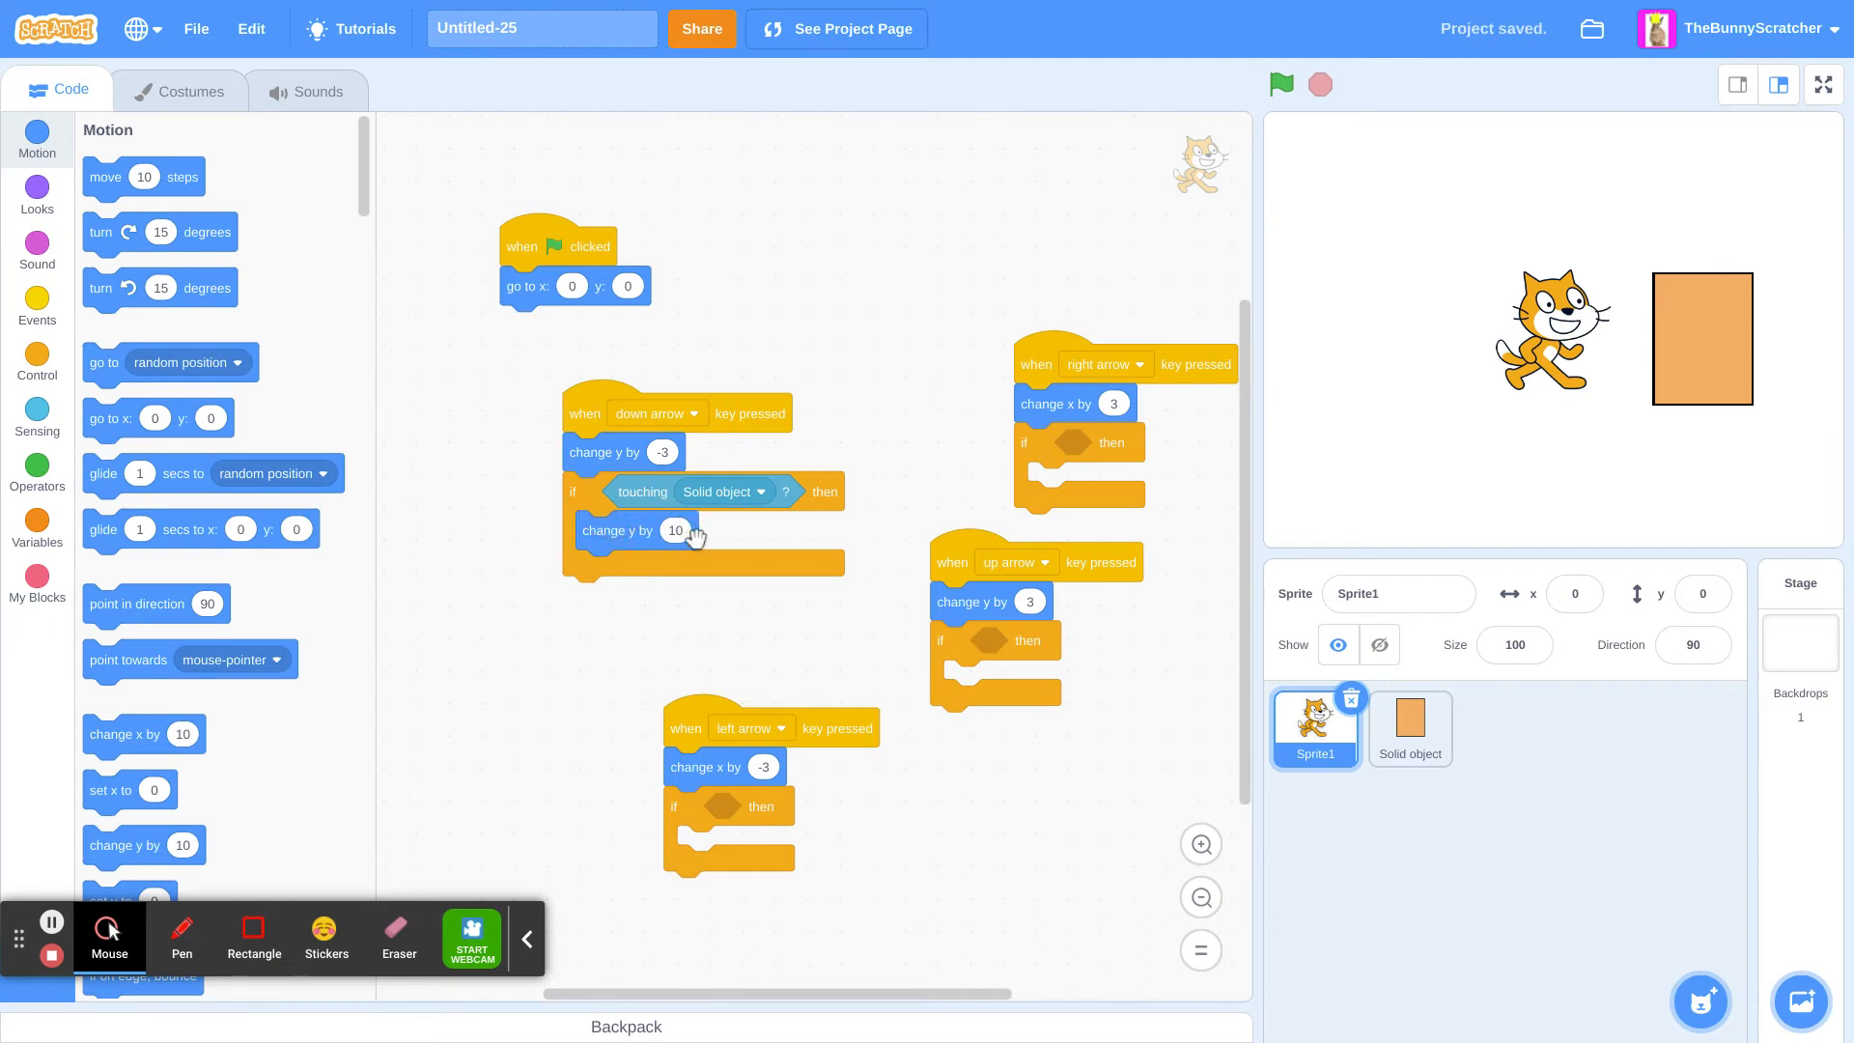
left_click(676, 529)
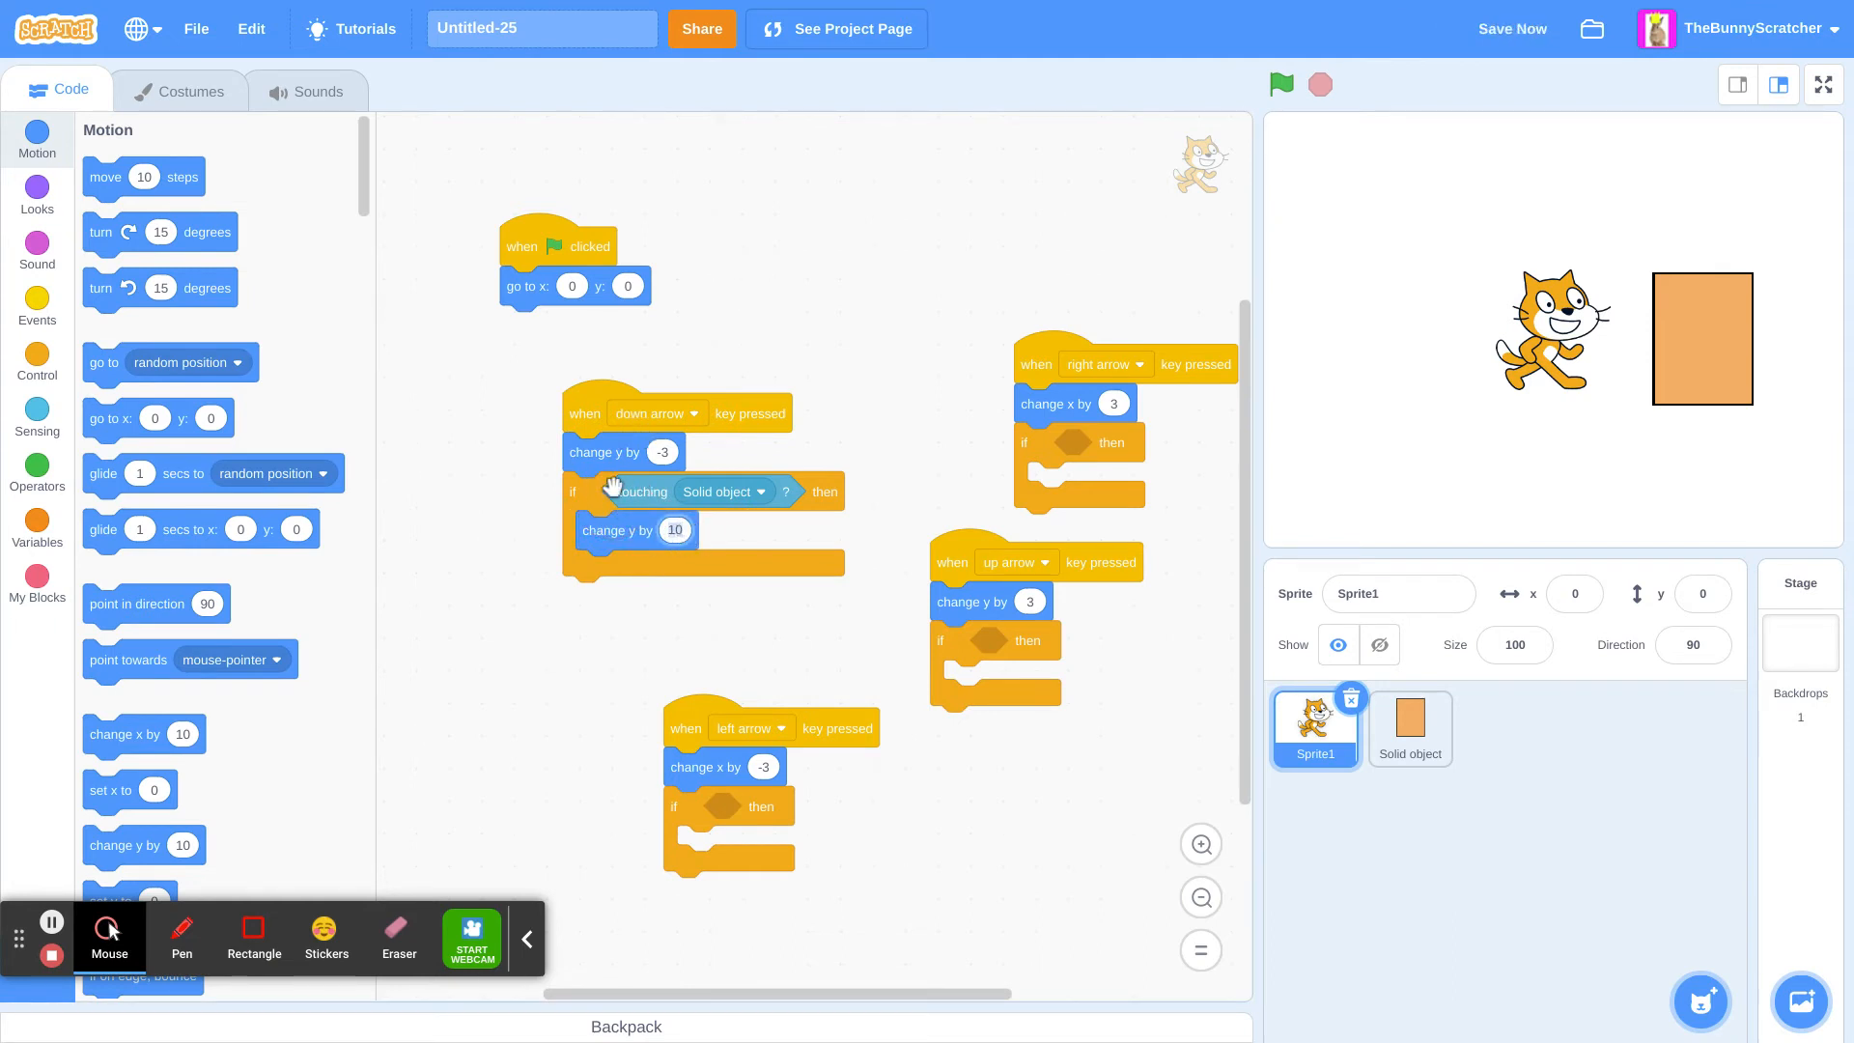
mouse_move(672, 552)
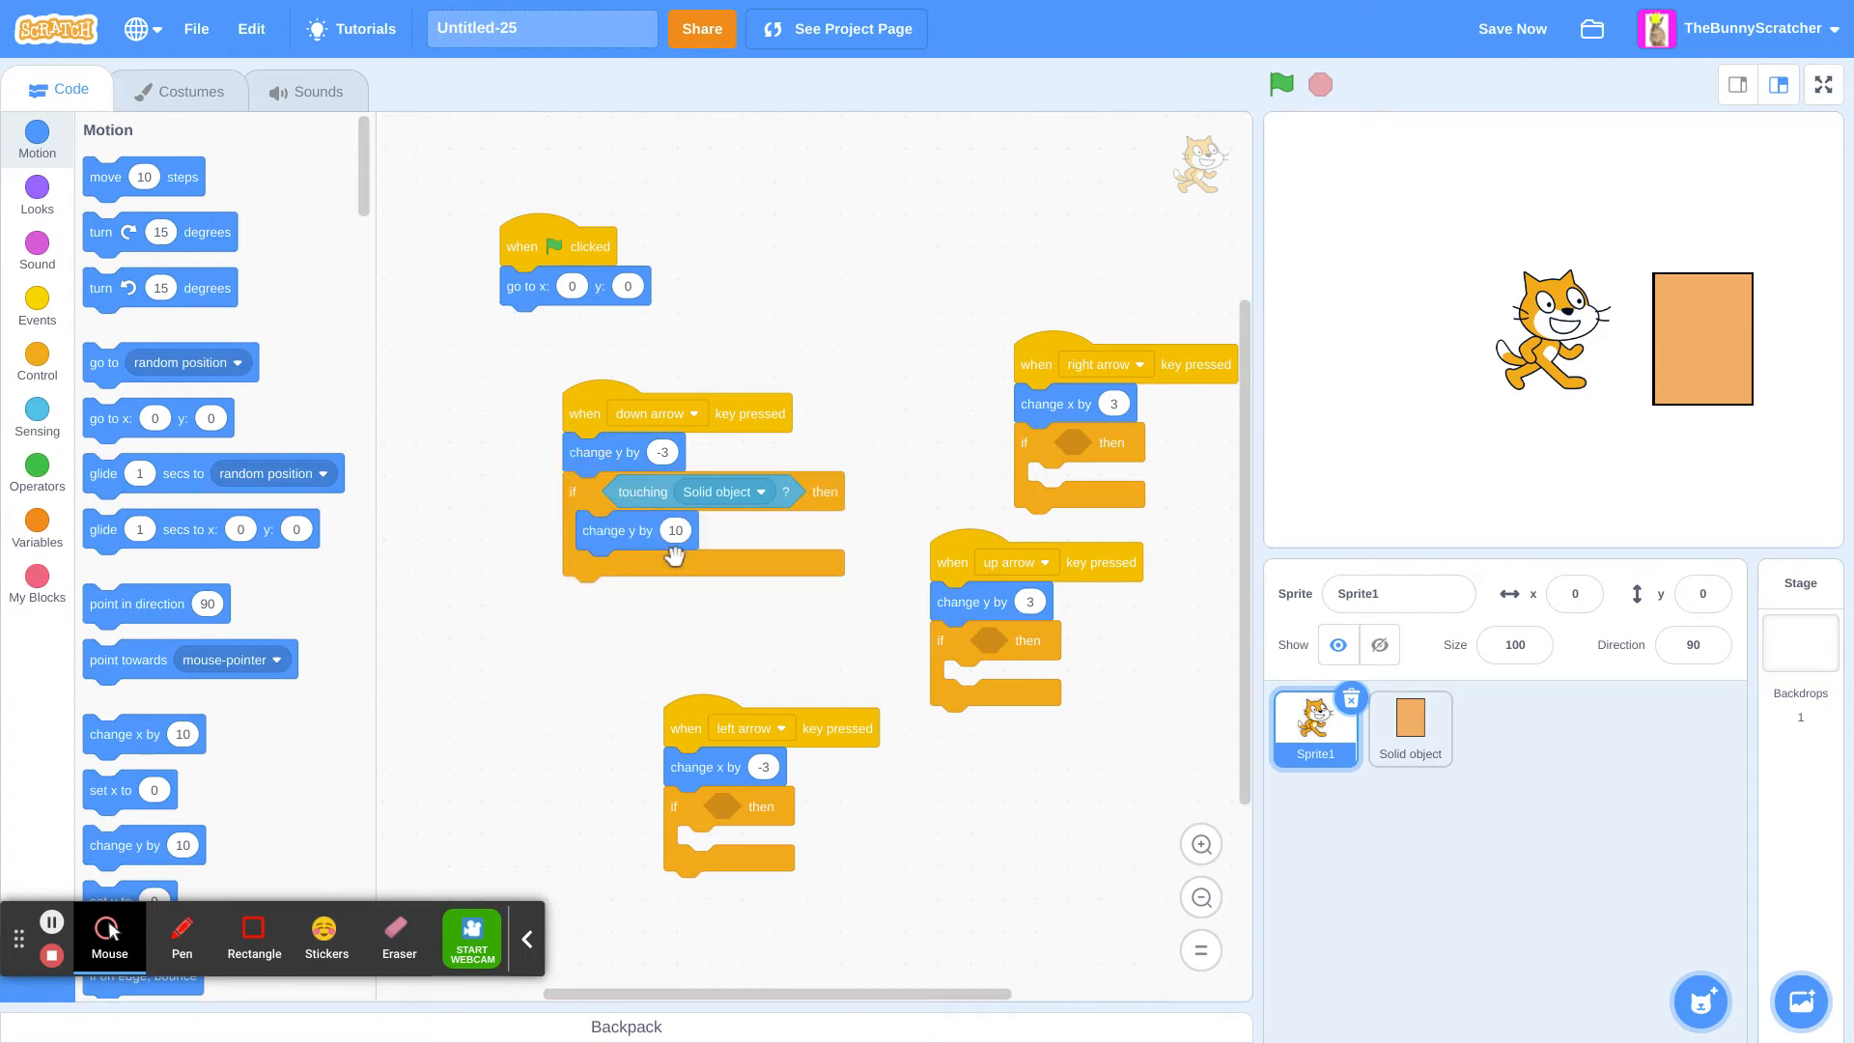
left_click(676, 529)
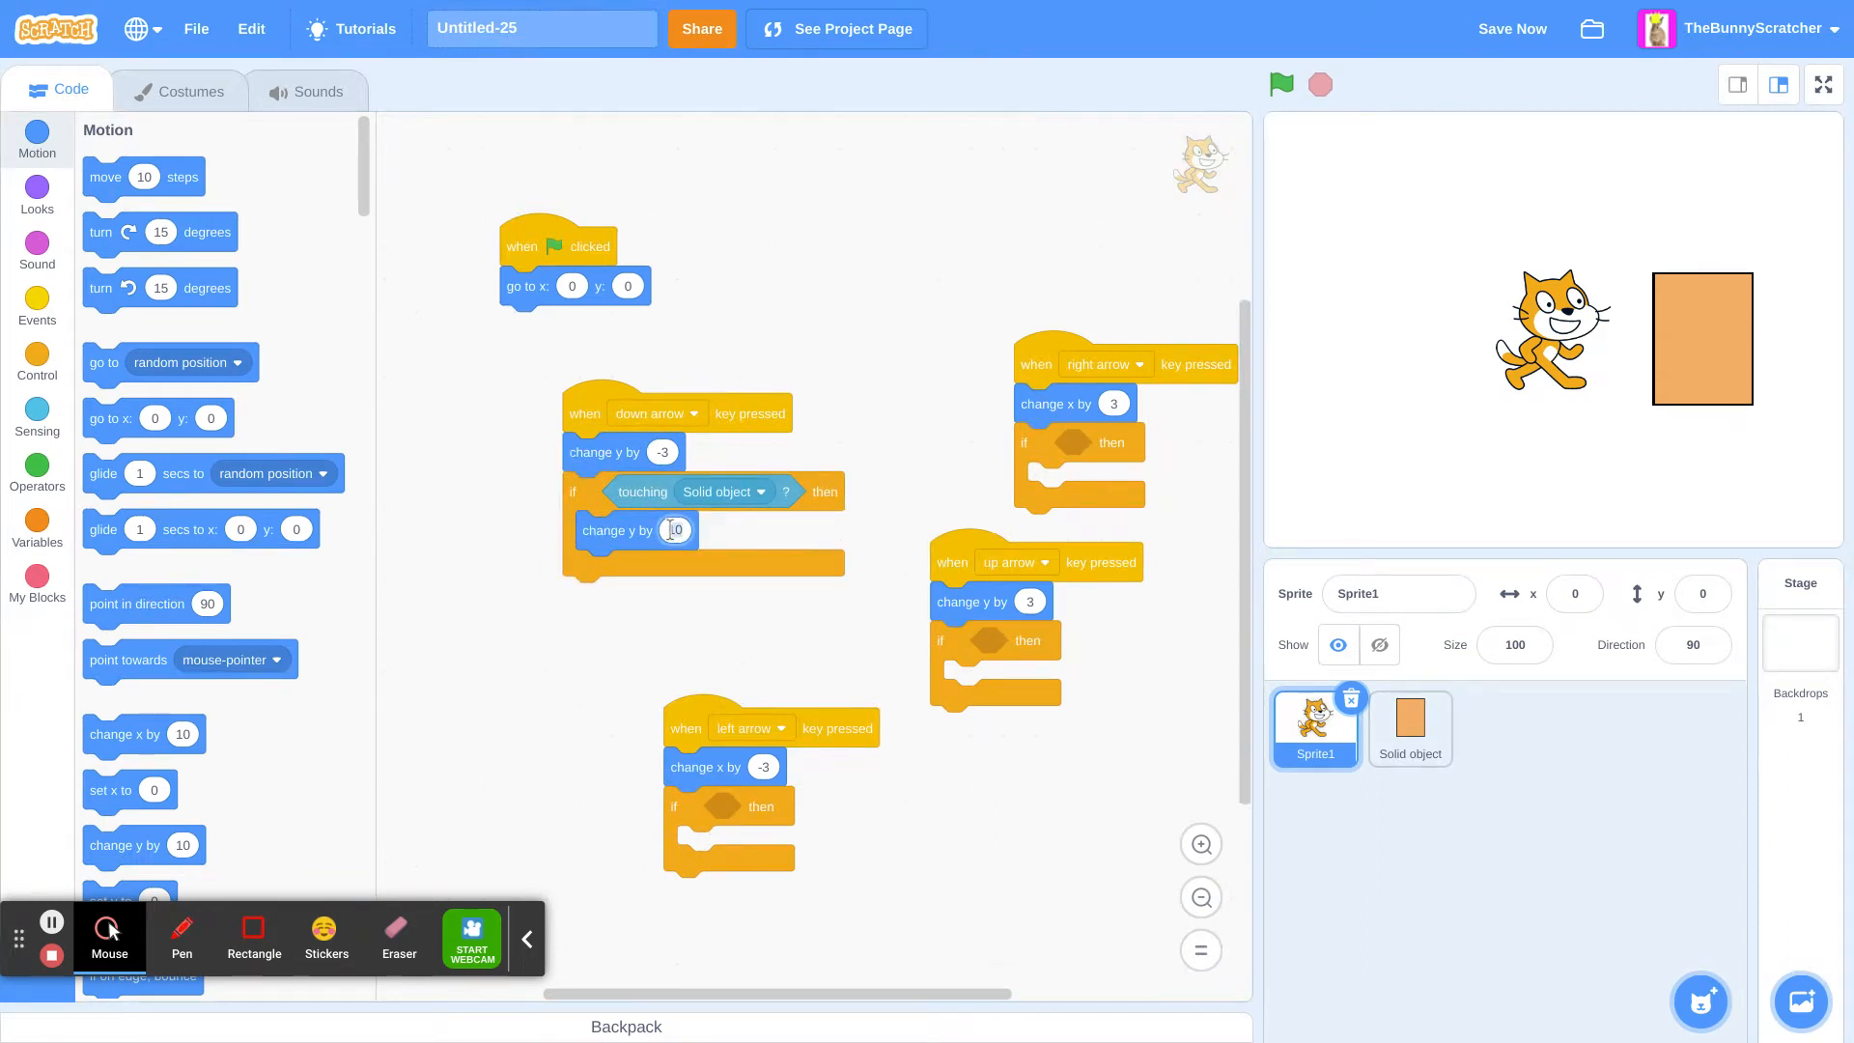
type("10")
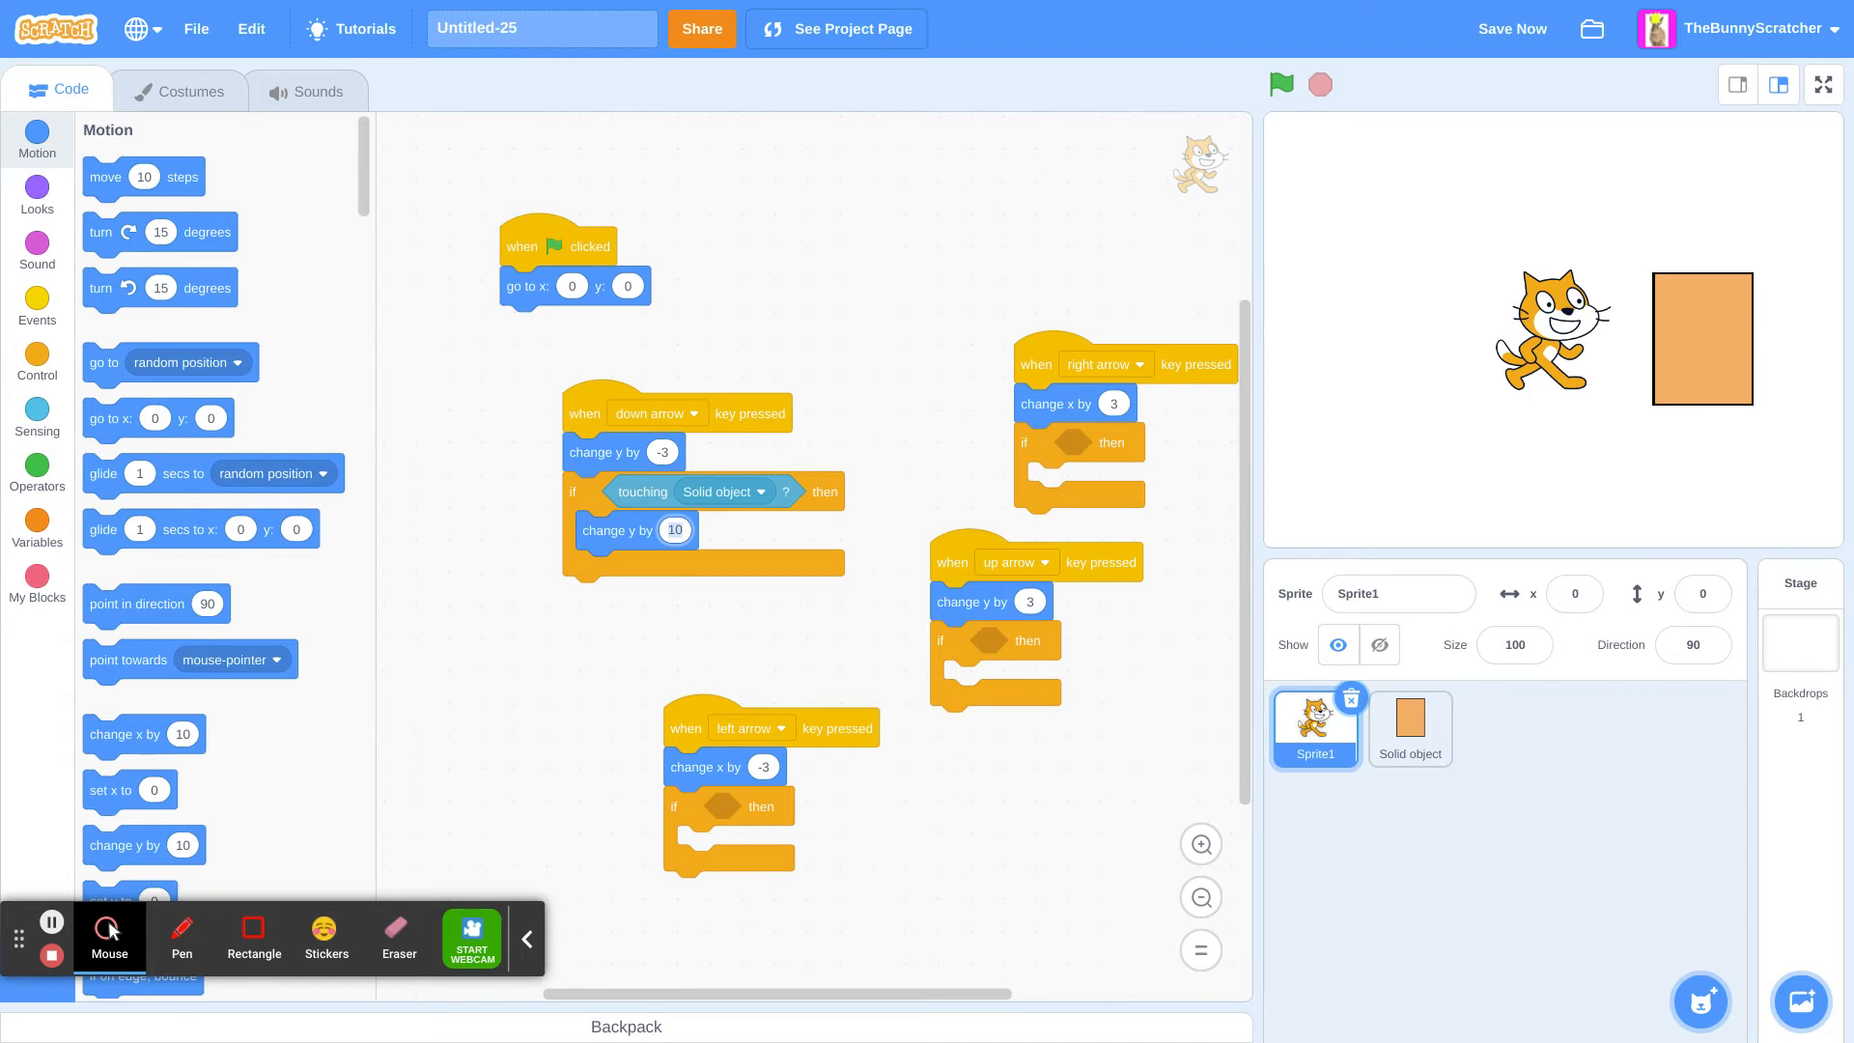
mouse_move(606, 510)
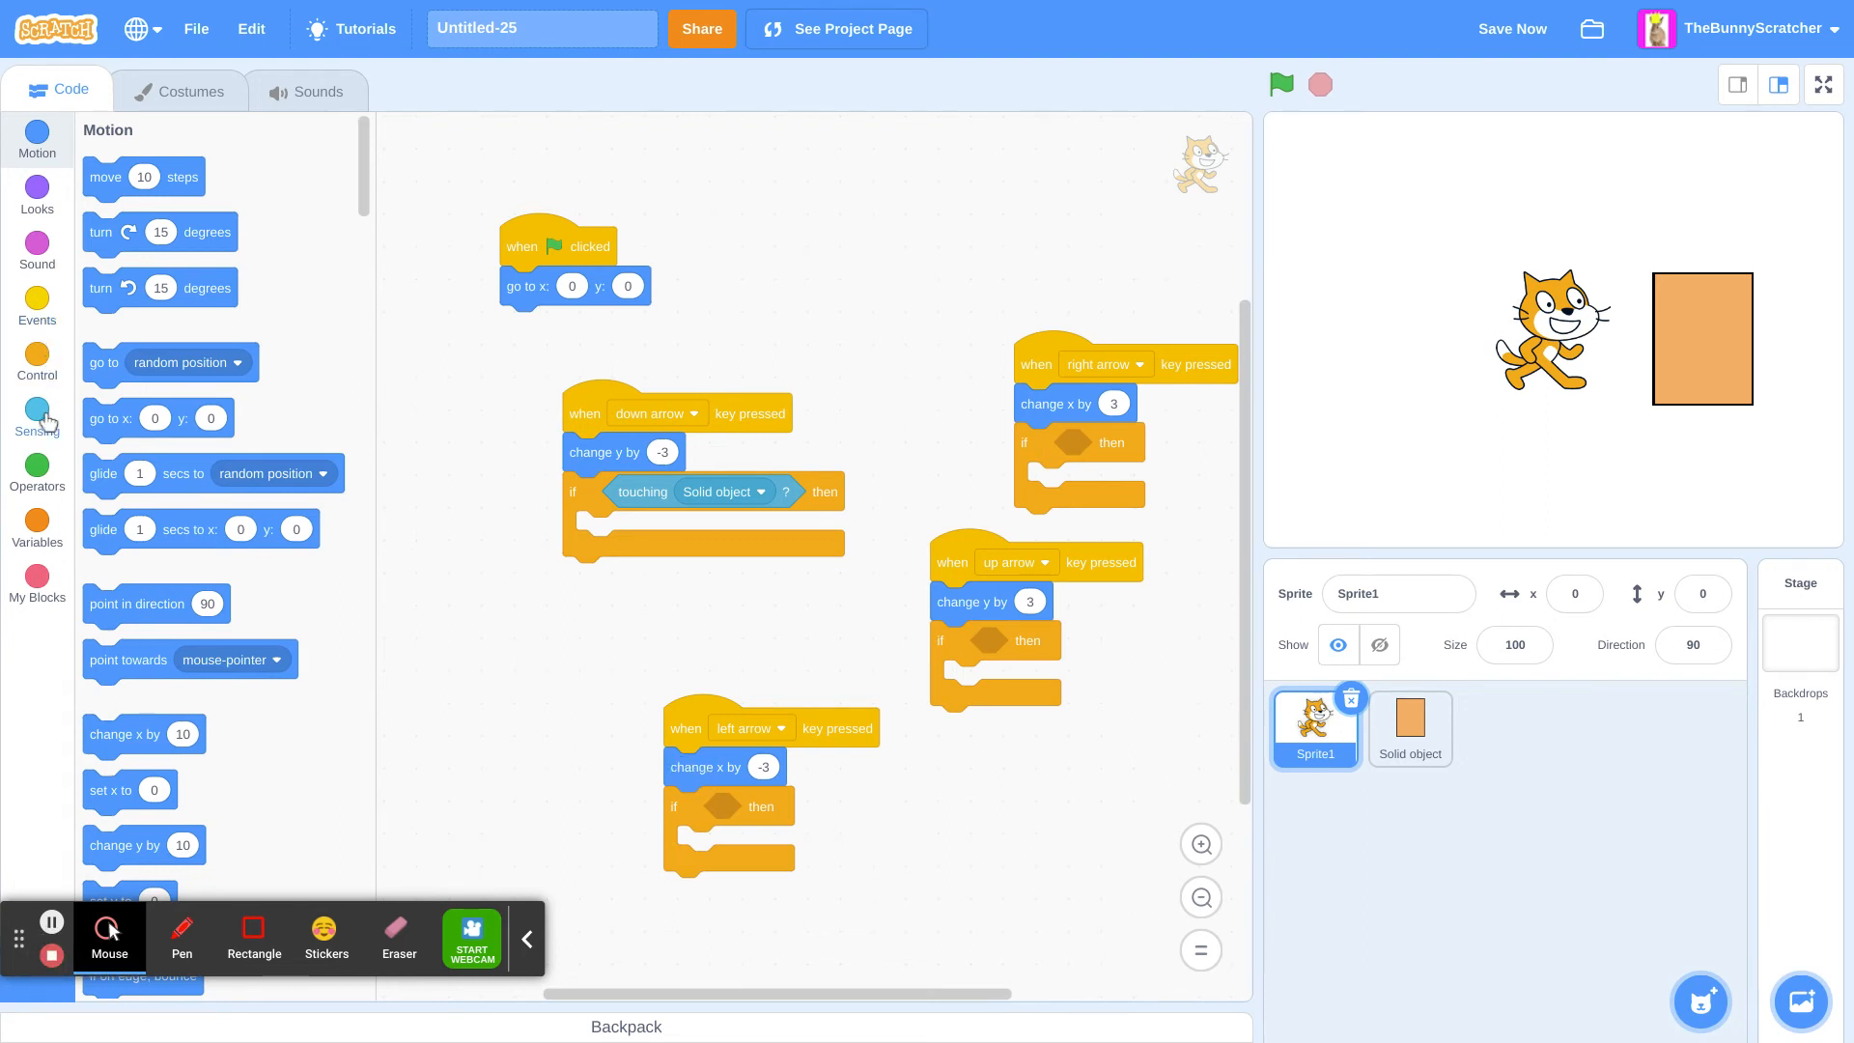
Step: Set the down-arrow if's change y to 3 and use the block context menu toward the other arrow scripts
left_click(36, 409)
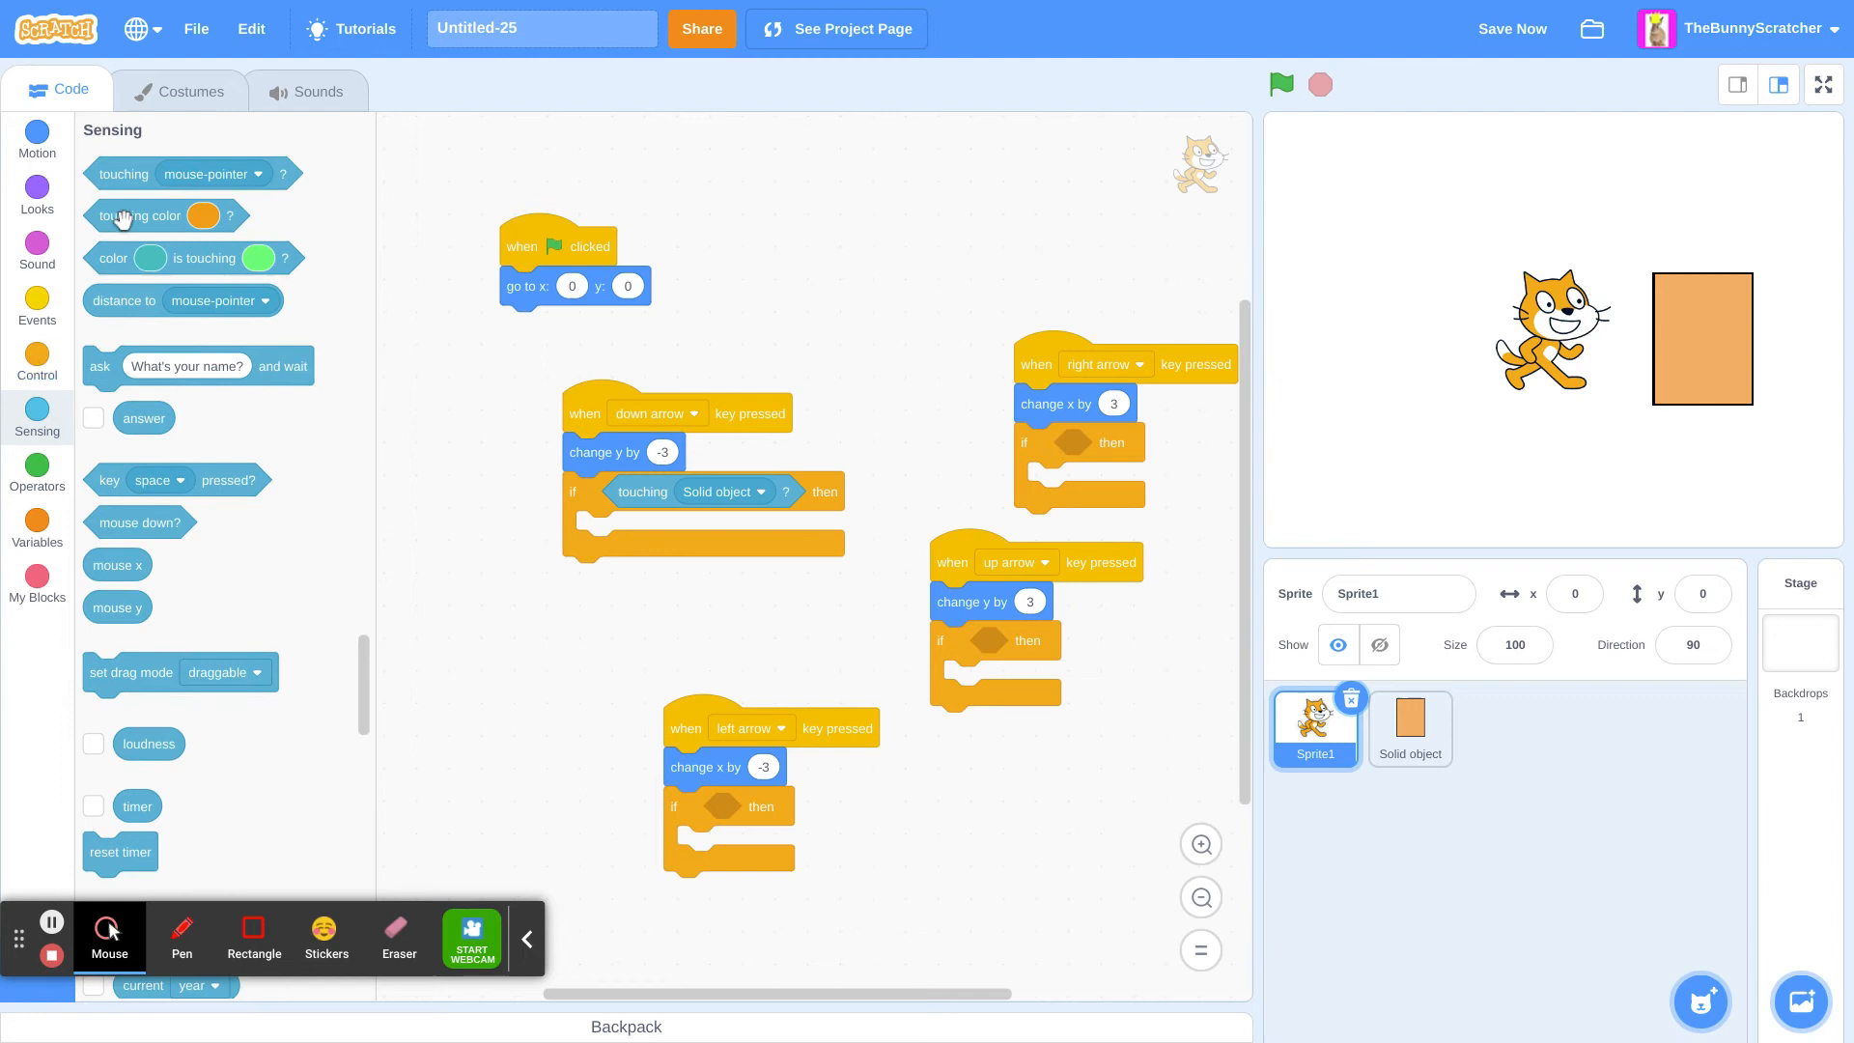
left_click(124, 174)
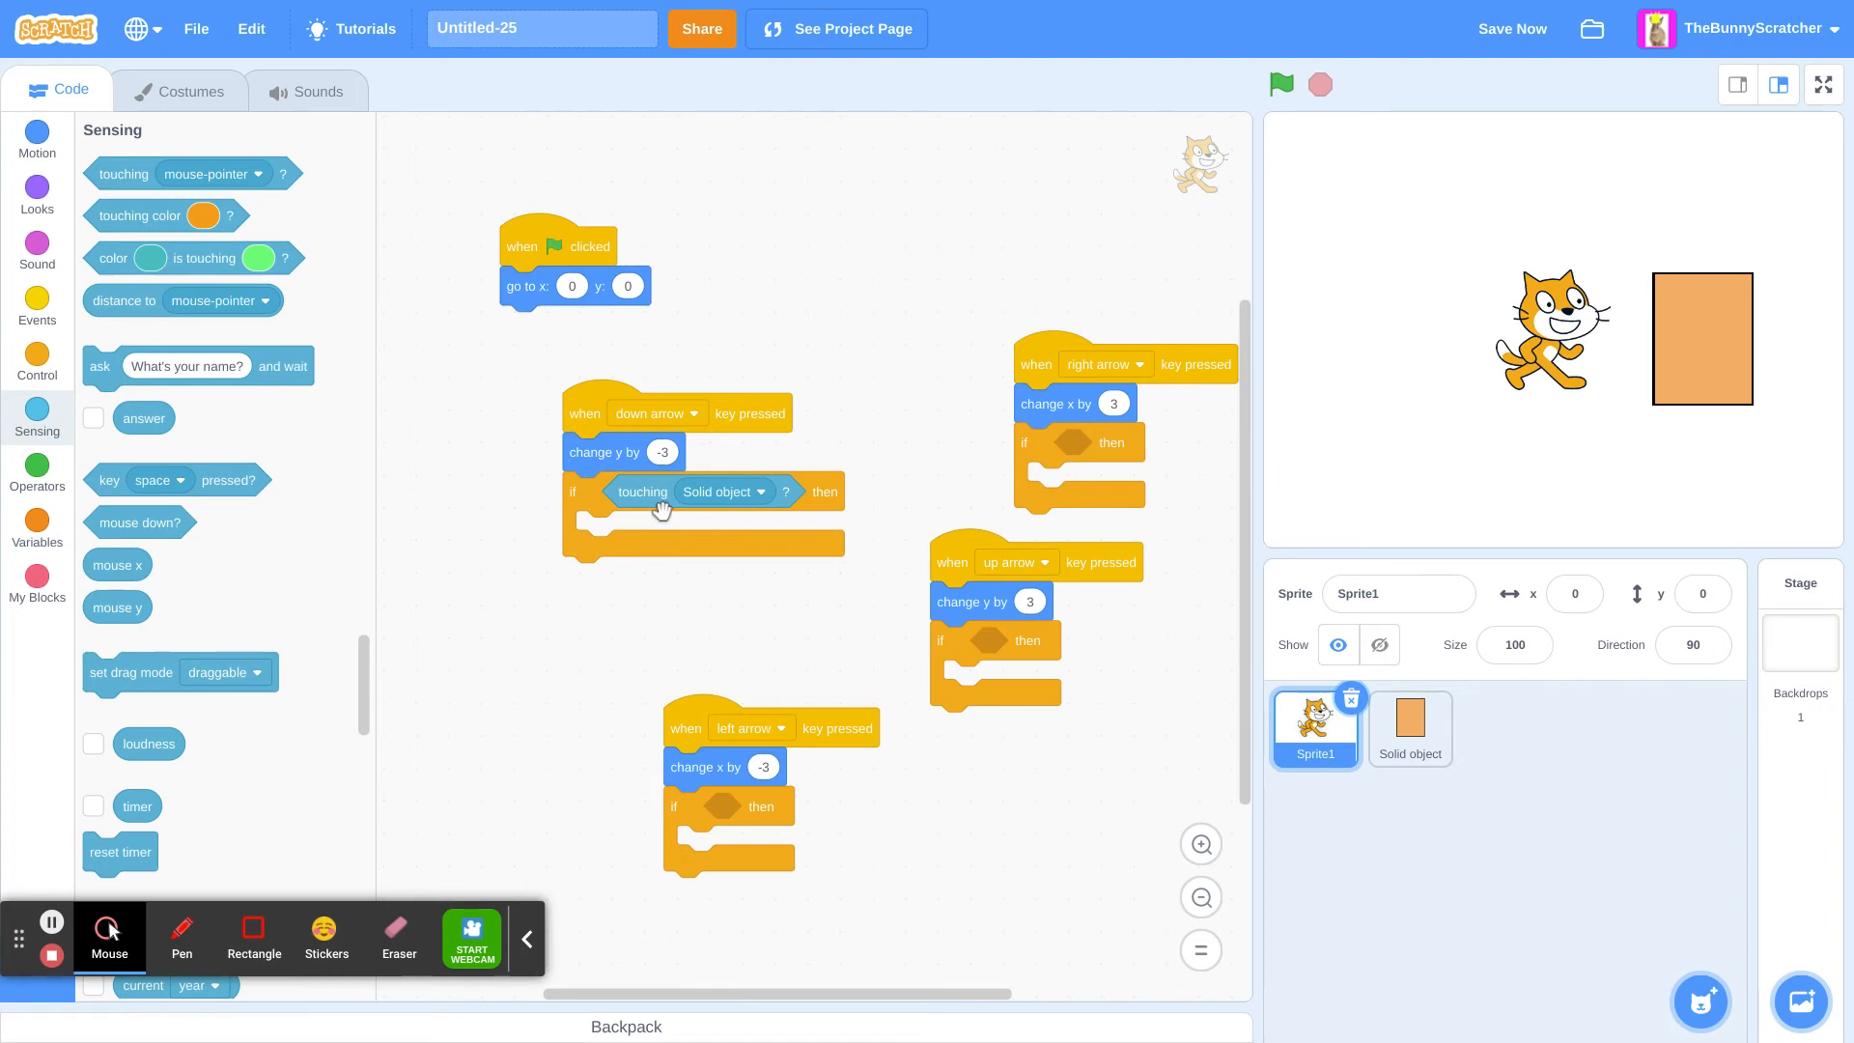
left_click(37, 189)
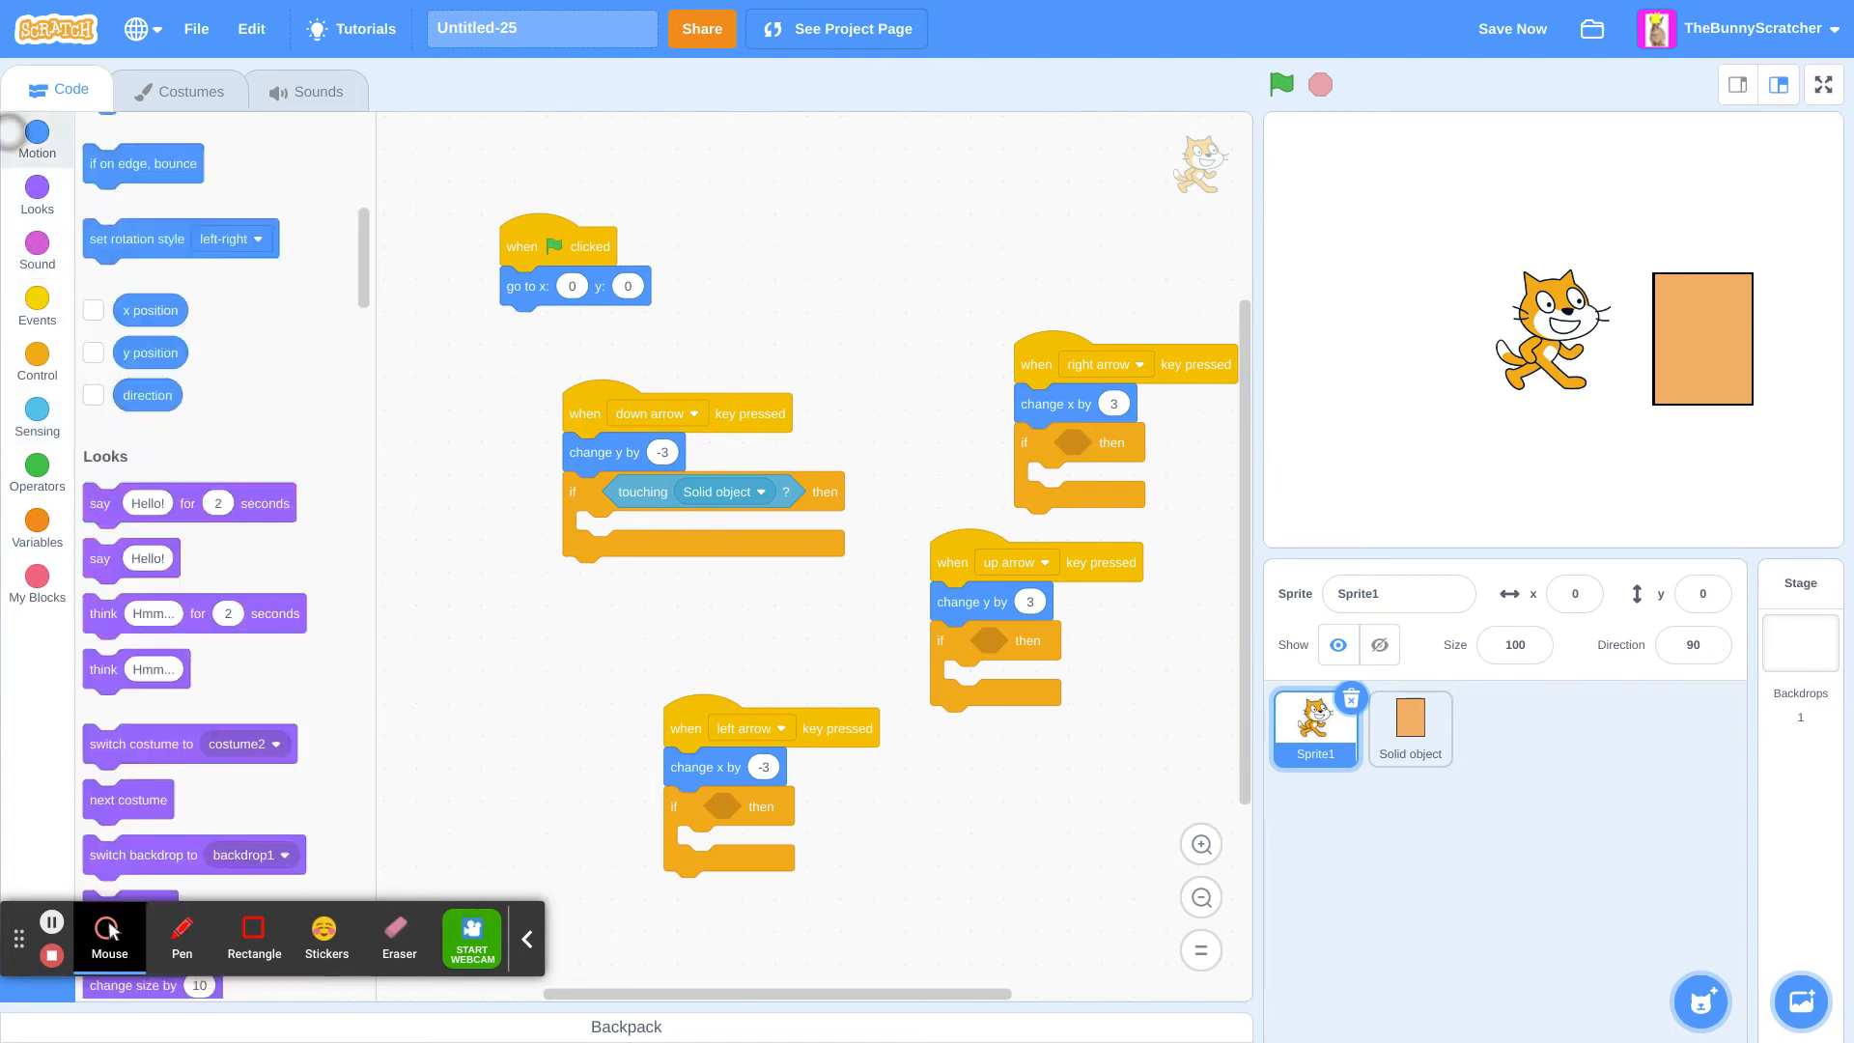
right_click(605, 451)
type("3")
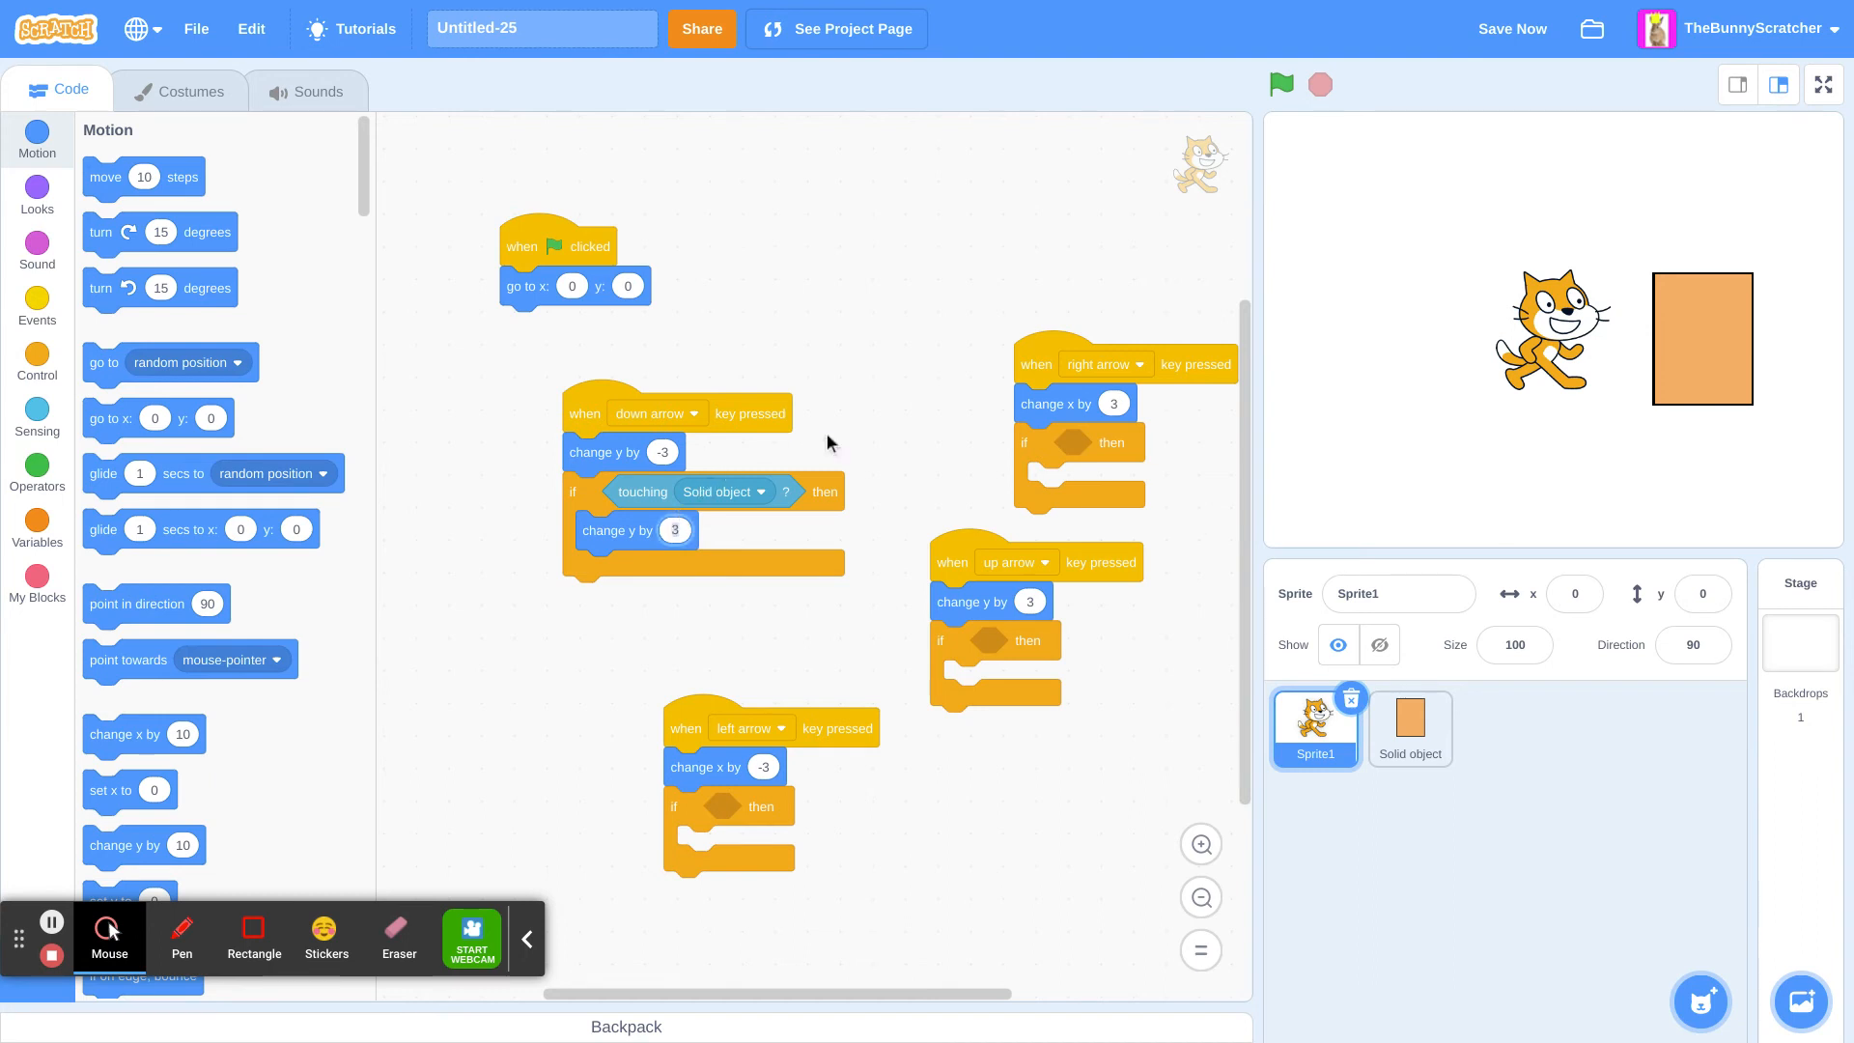
mouse_move(50, 917)
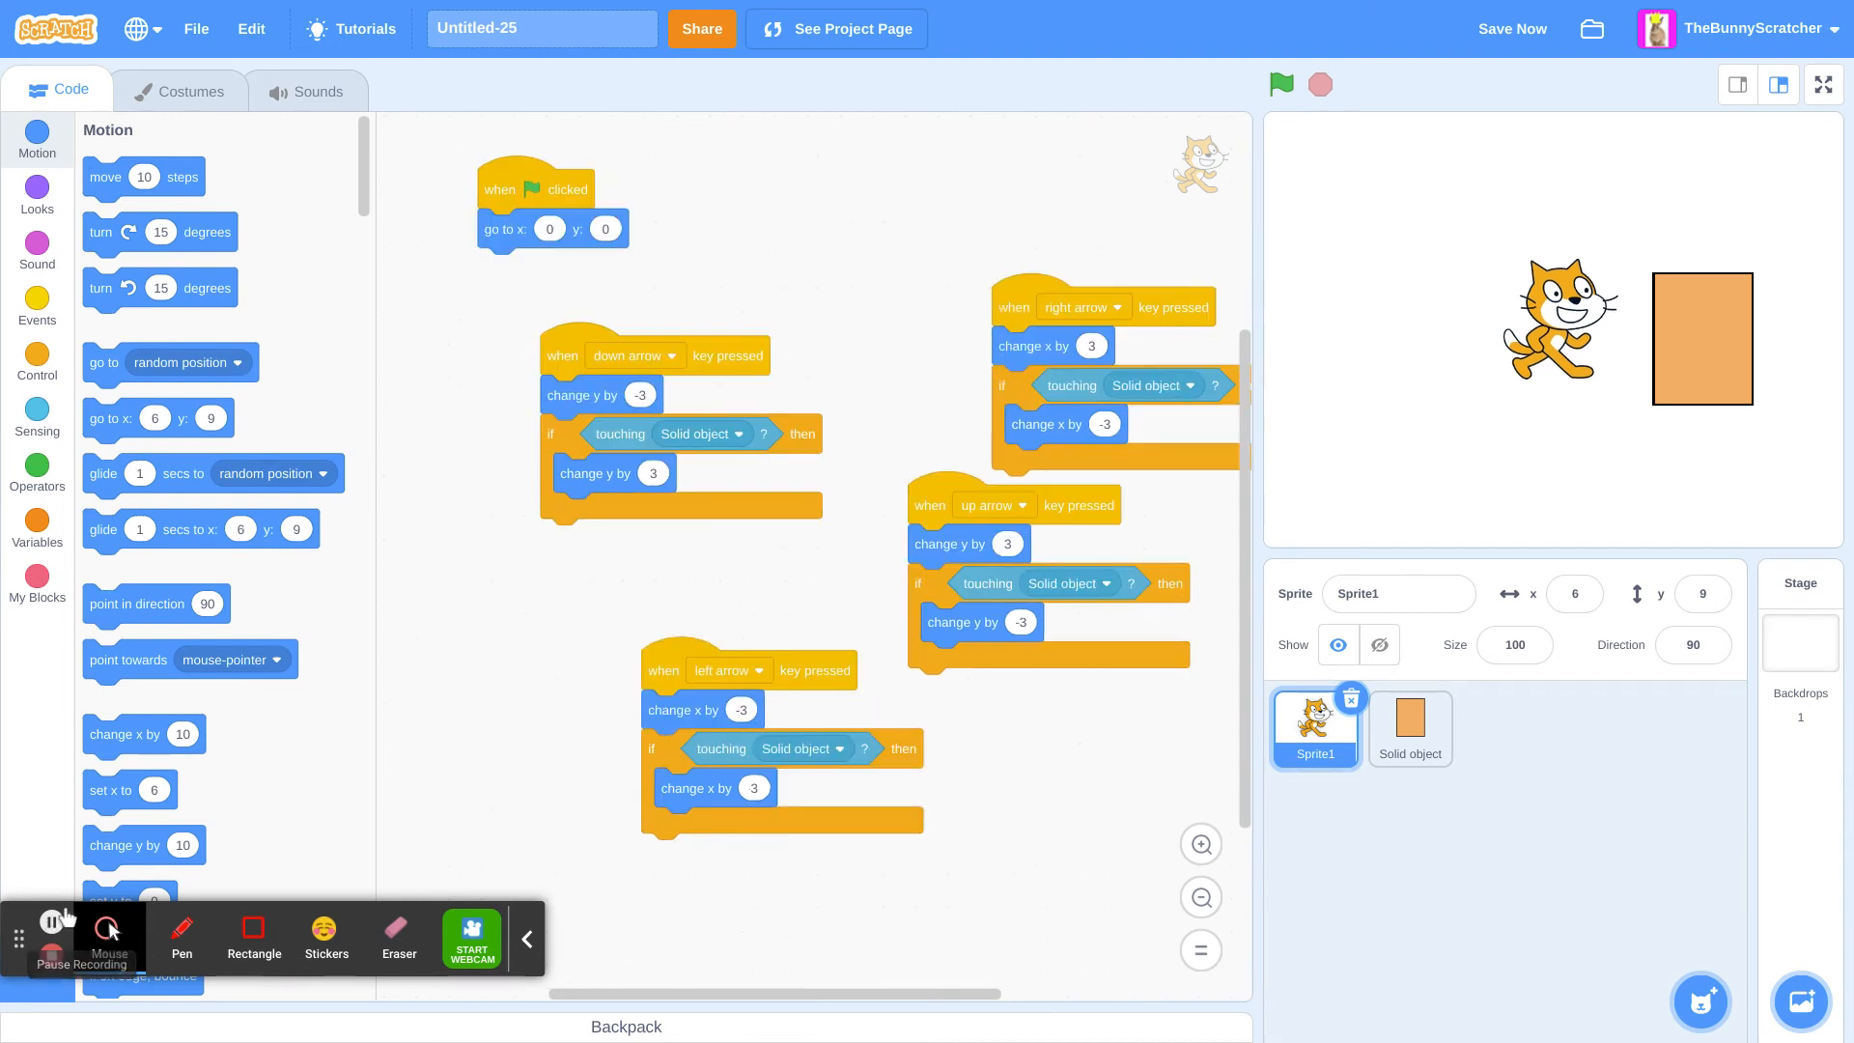
Step: Run the project to check the cat stops at the rectangle, then select the Solid object sprite
left_click(1283, 83)
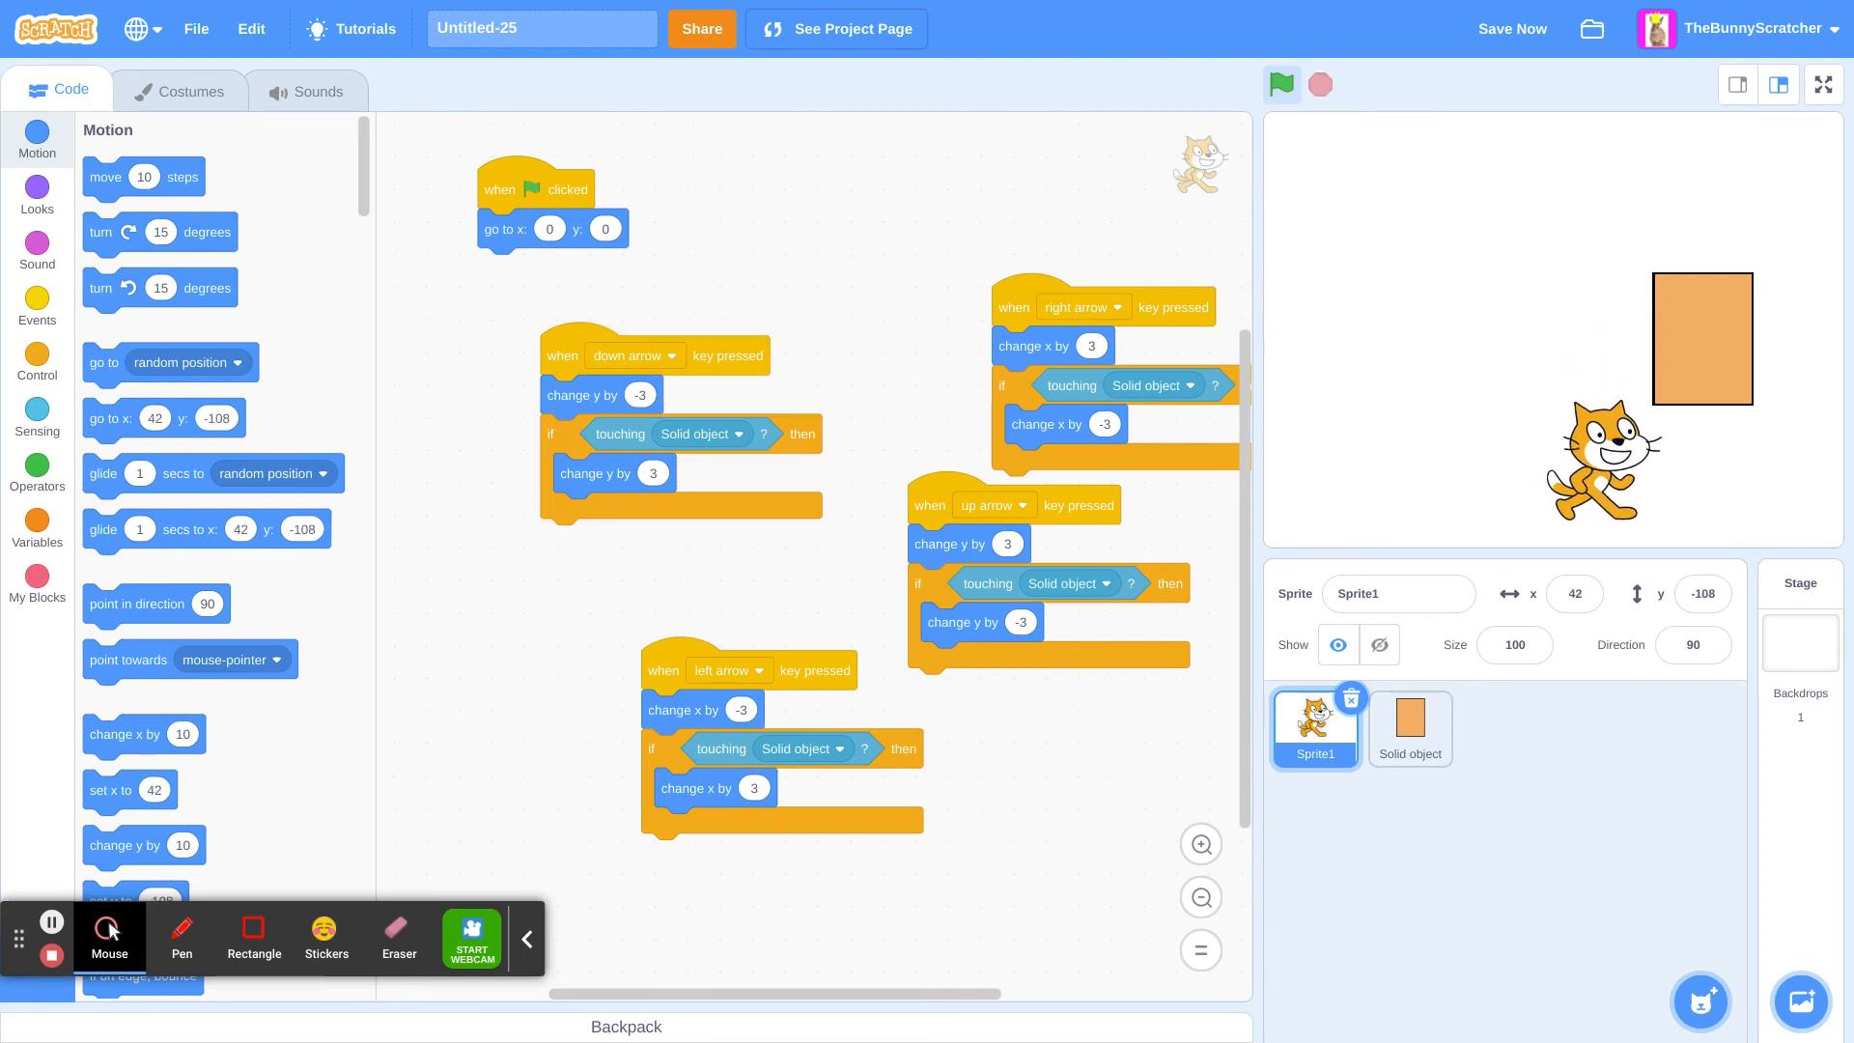
left_click(1282, 85)
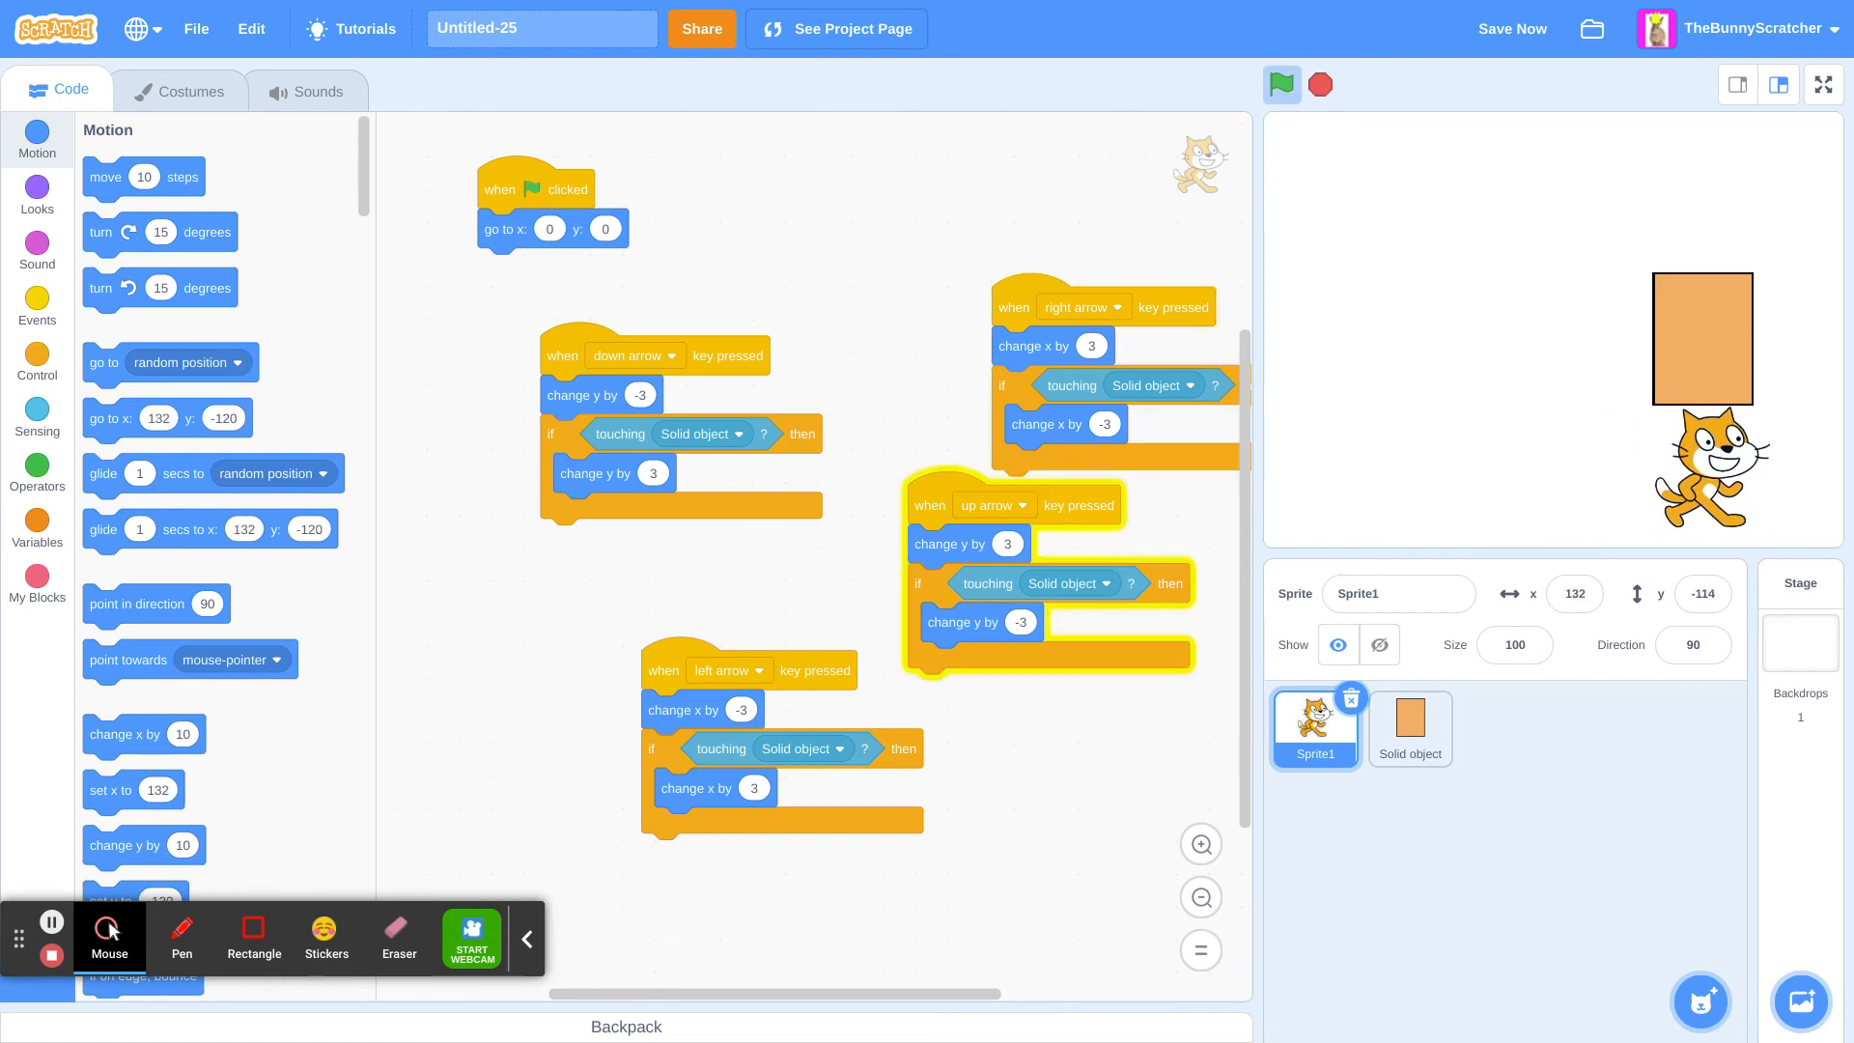
left_click(1282, 85)
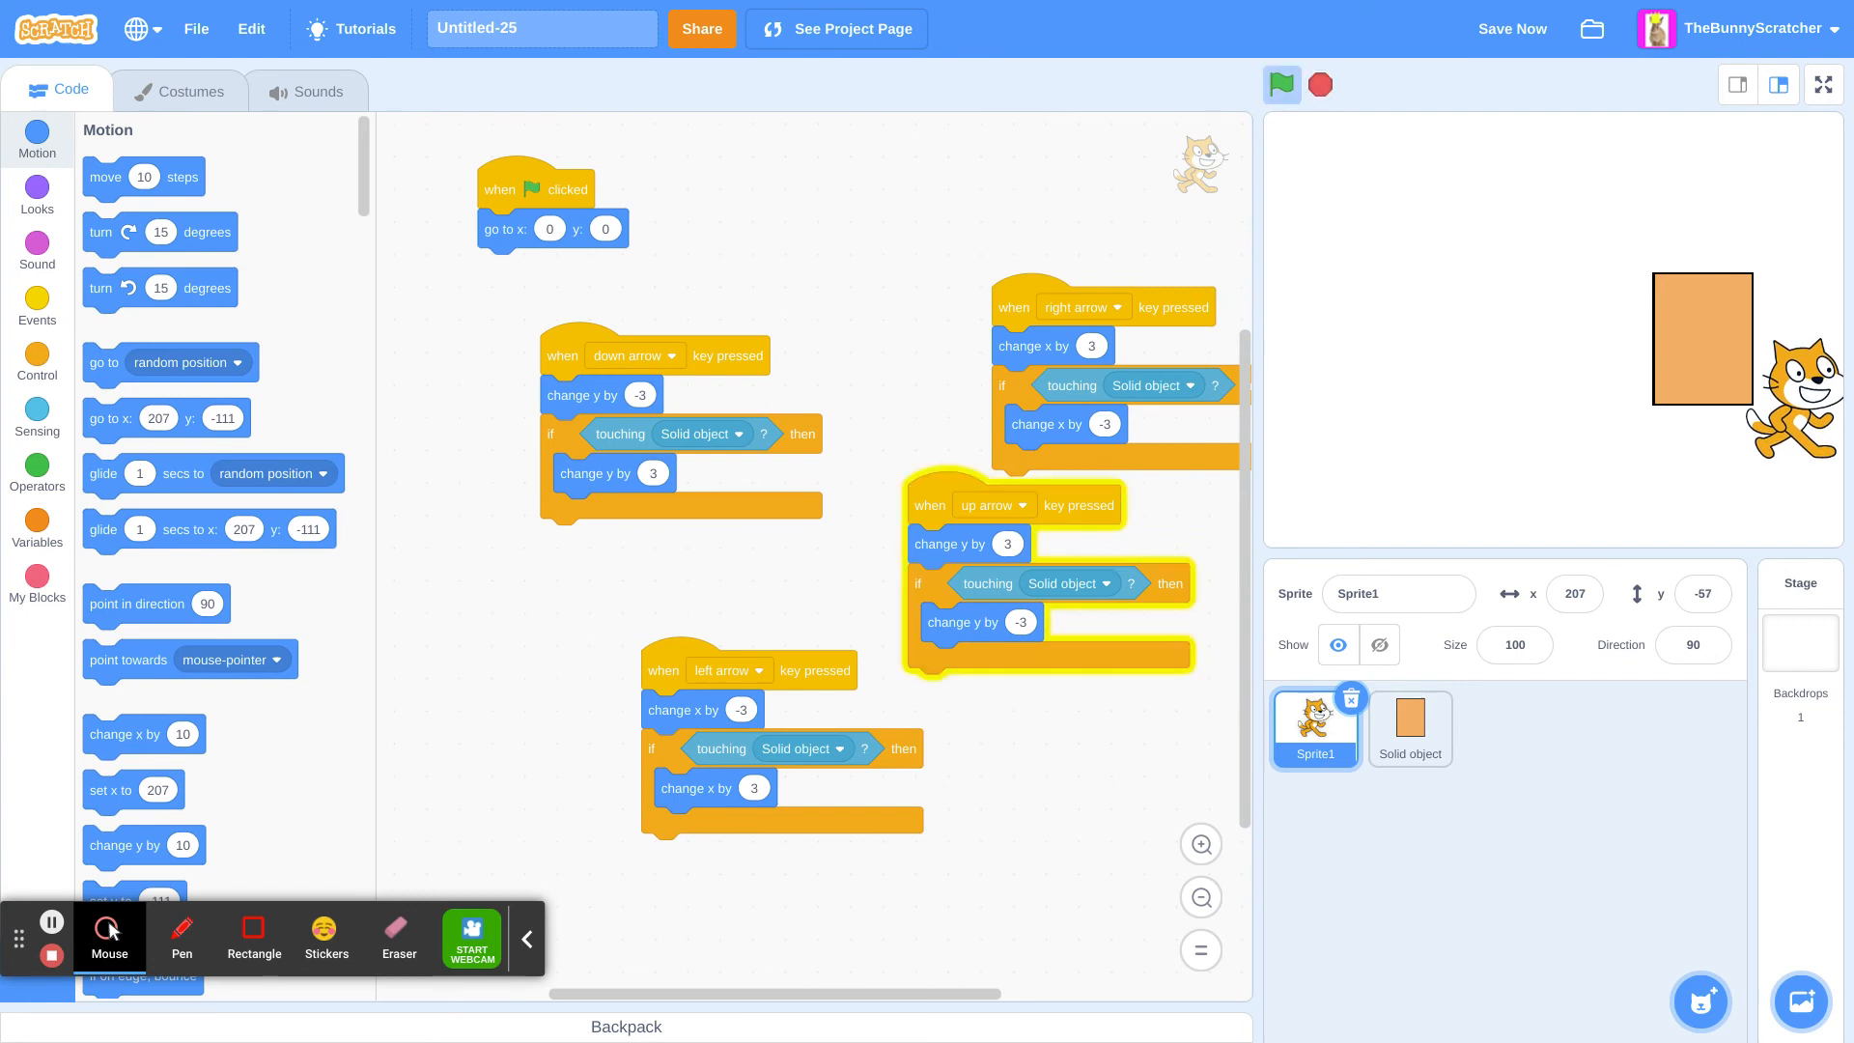
left_click(1410, 728)
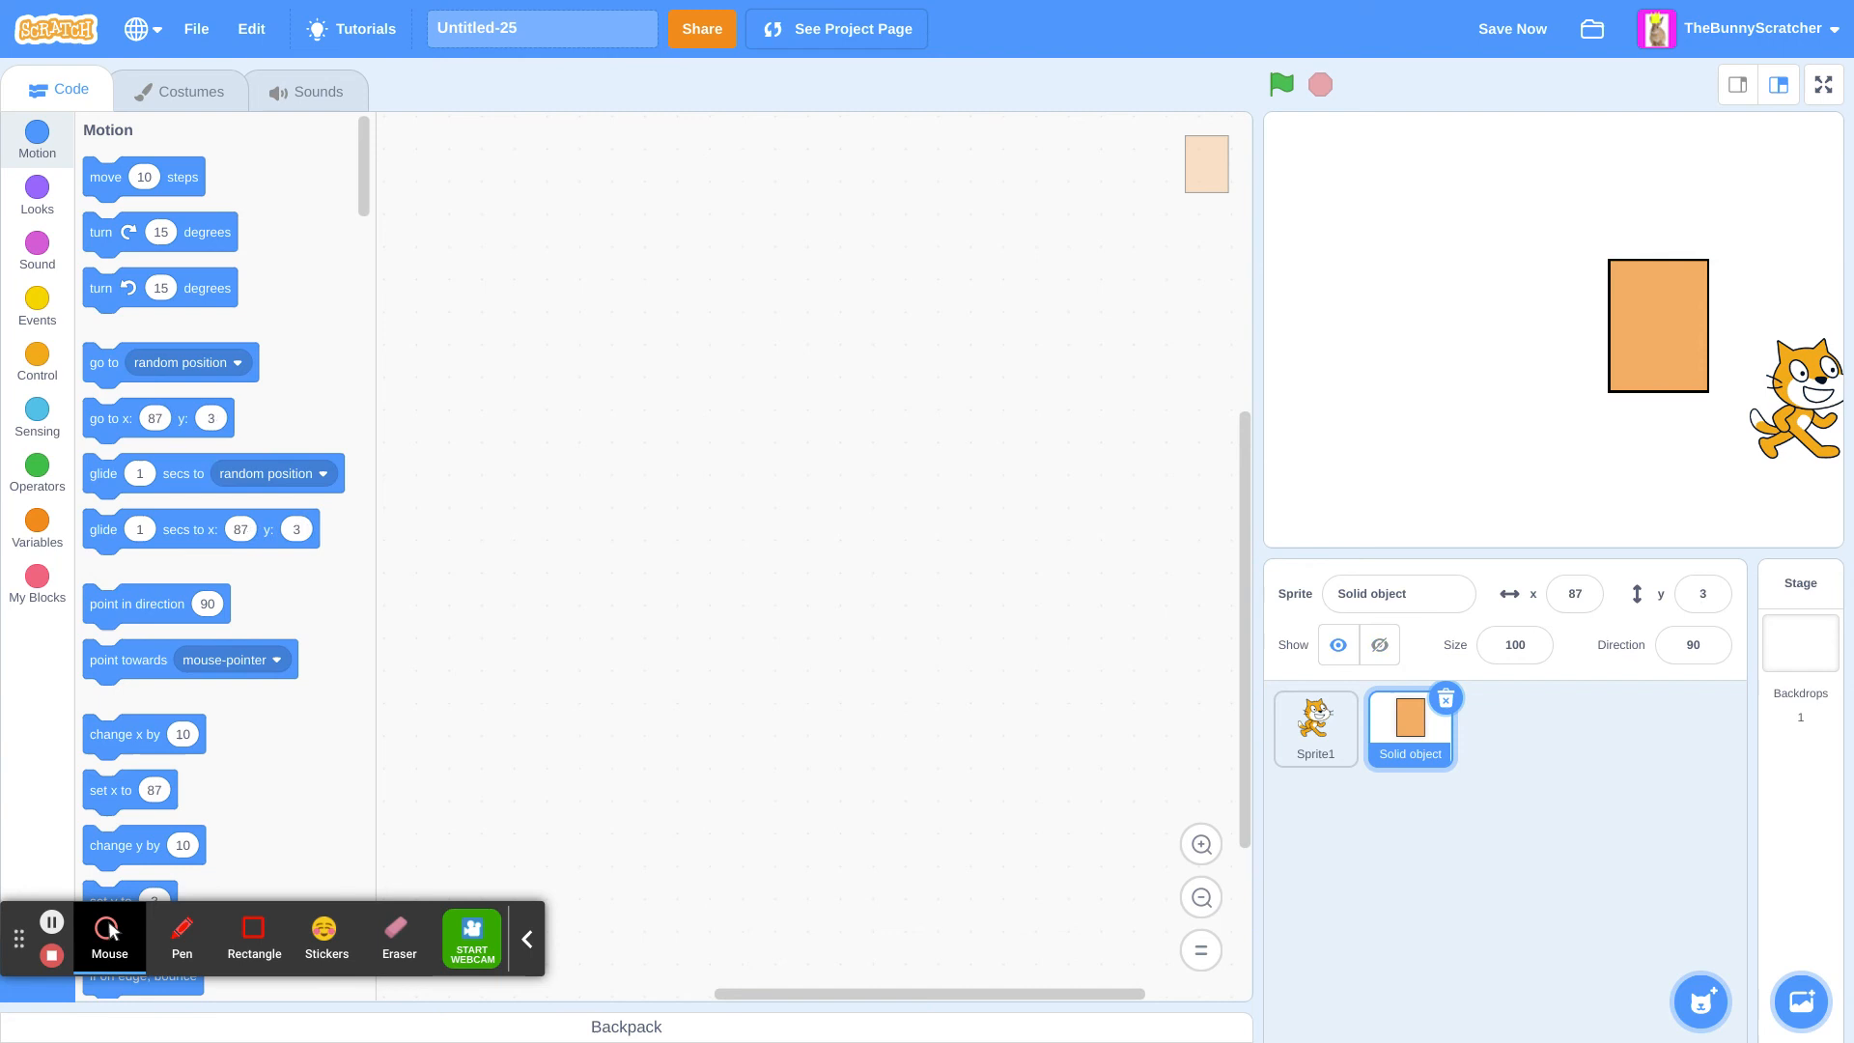
Step: View the Solid object costume, glance at the cat's costumes, then stop and restart the project to retest
left_click(179, 91)
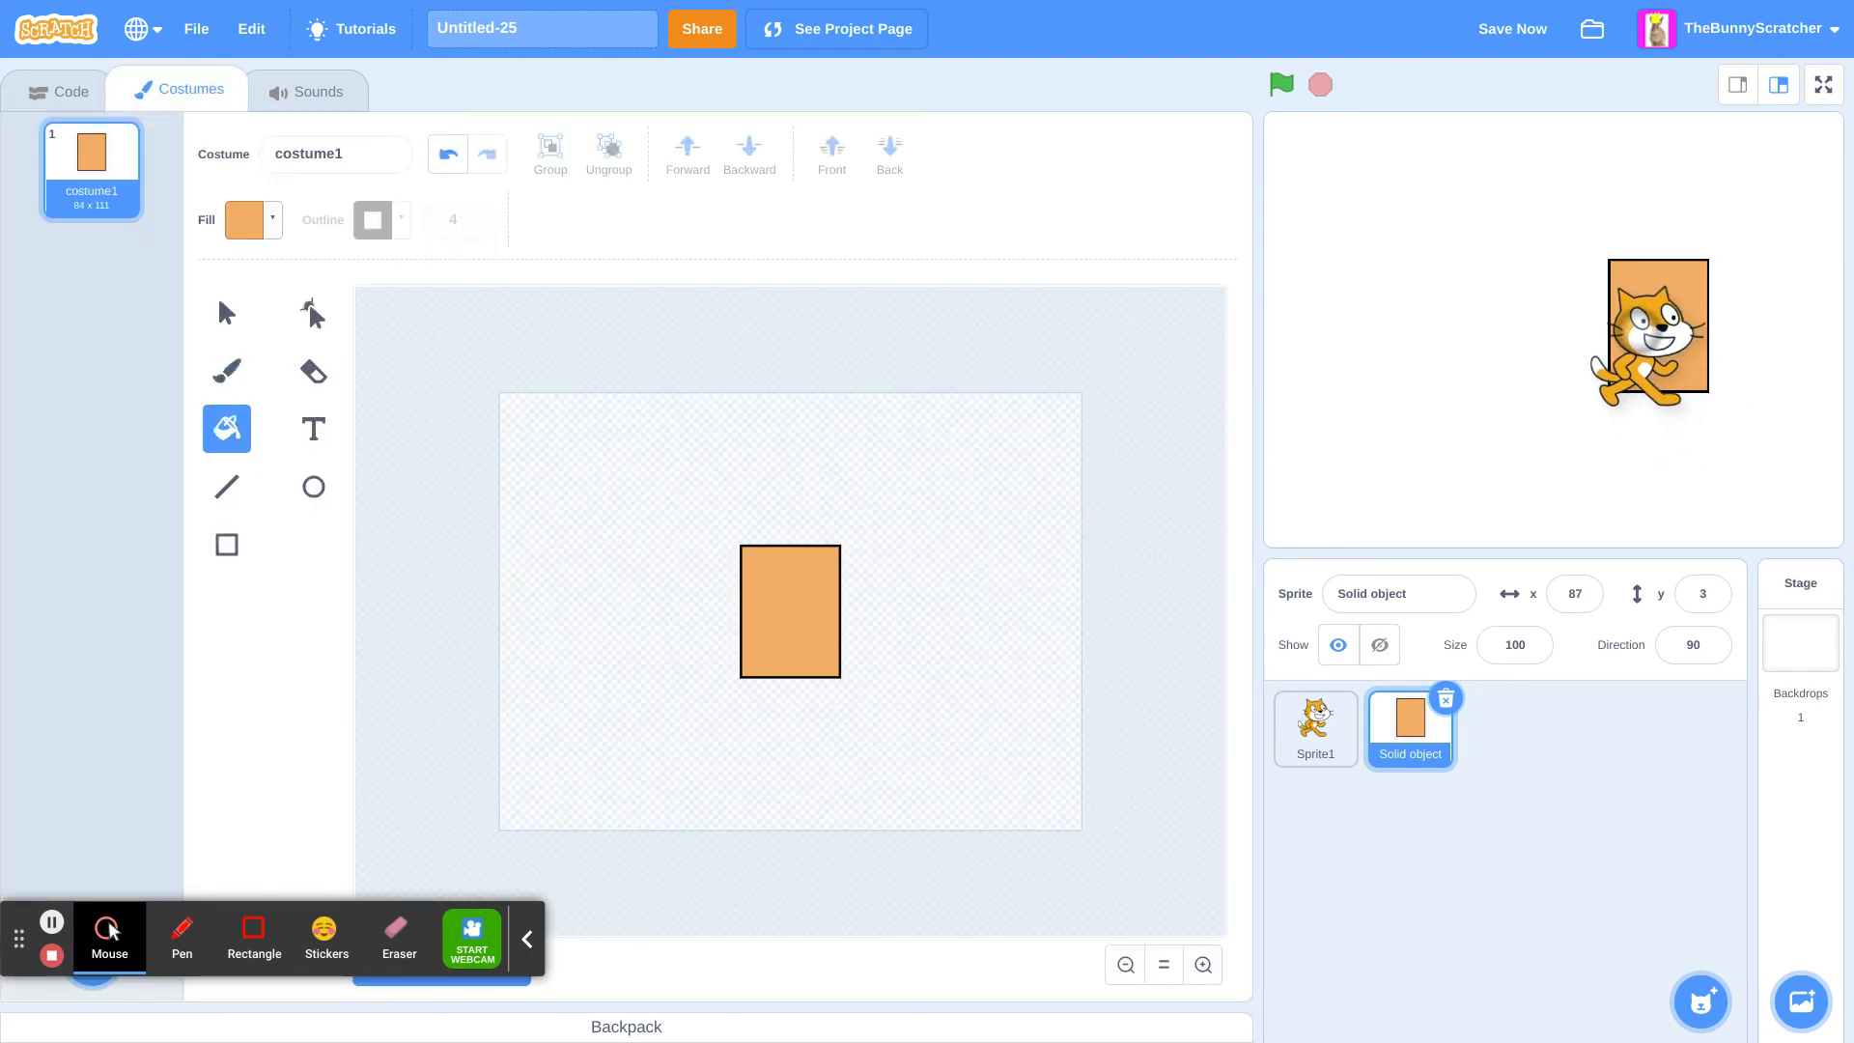
left_click(1315, 730)
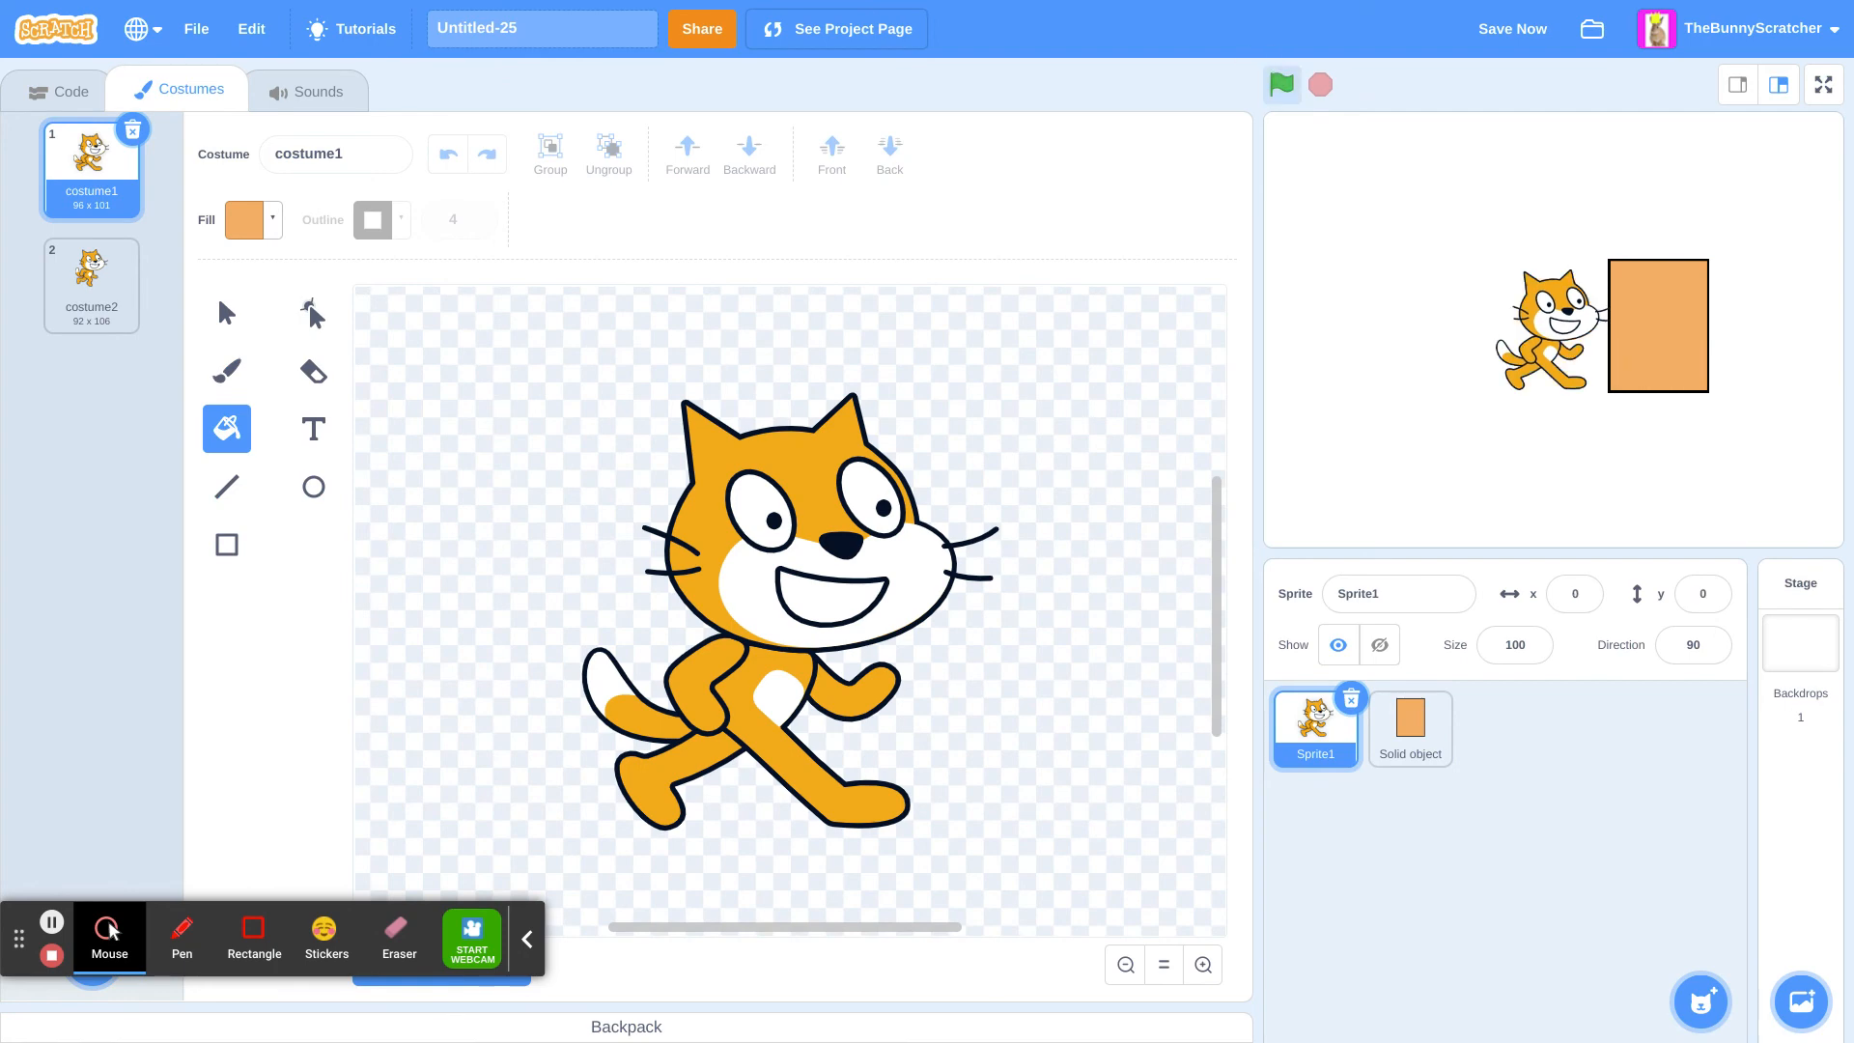
left_click(1410, 722)
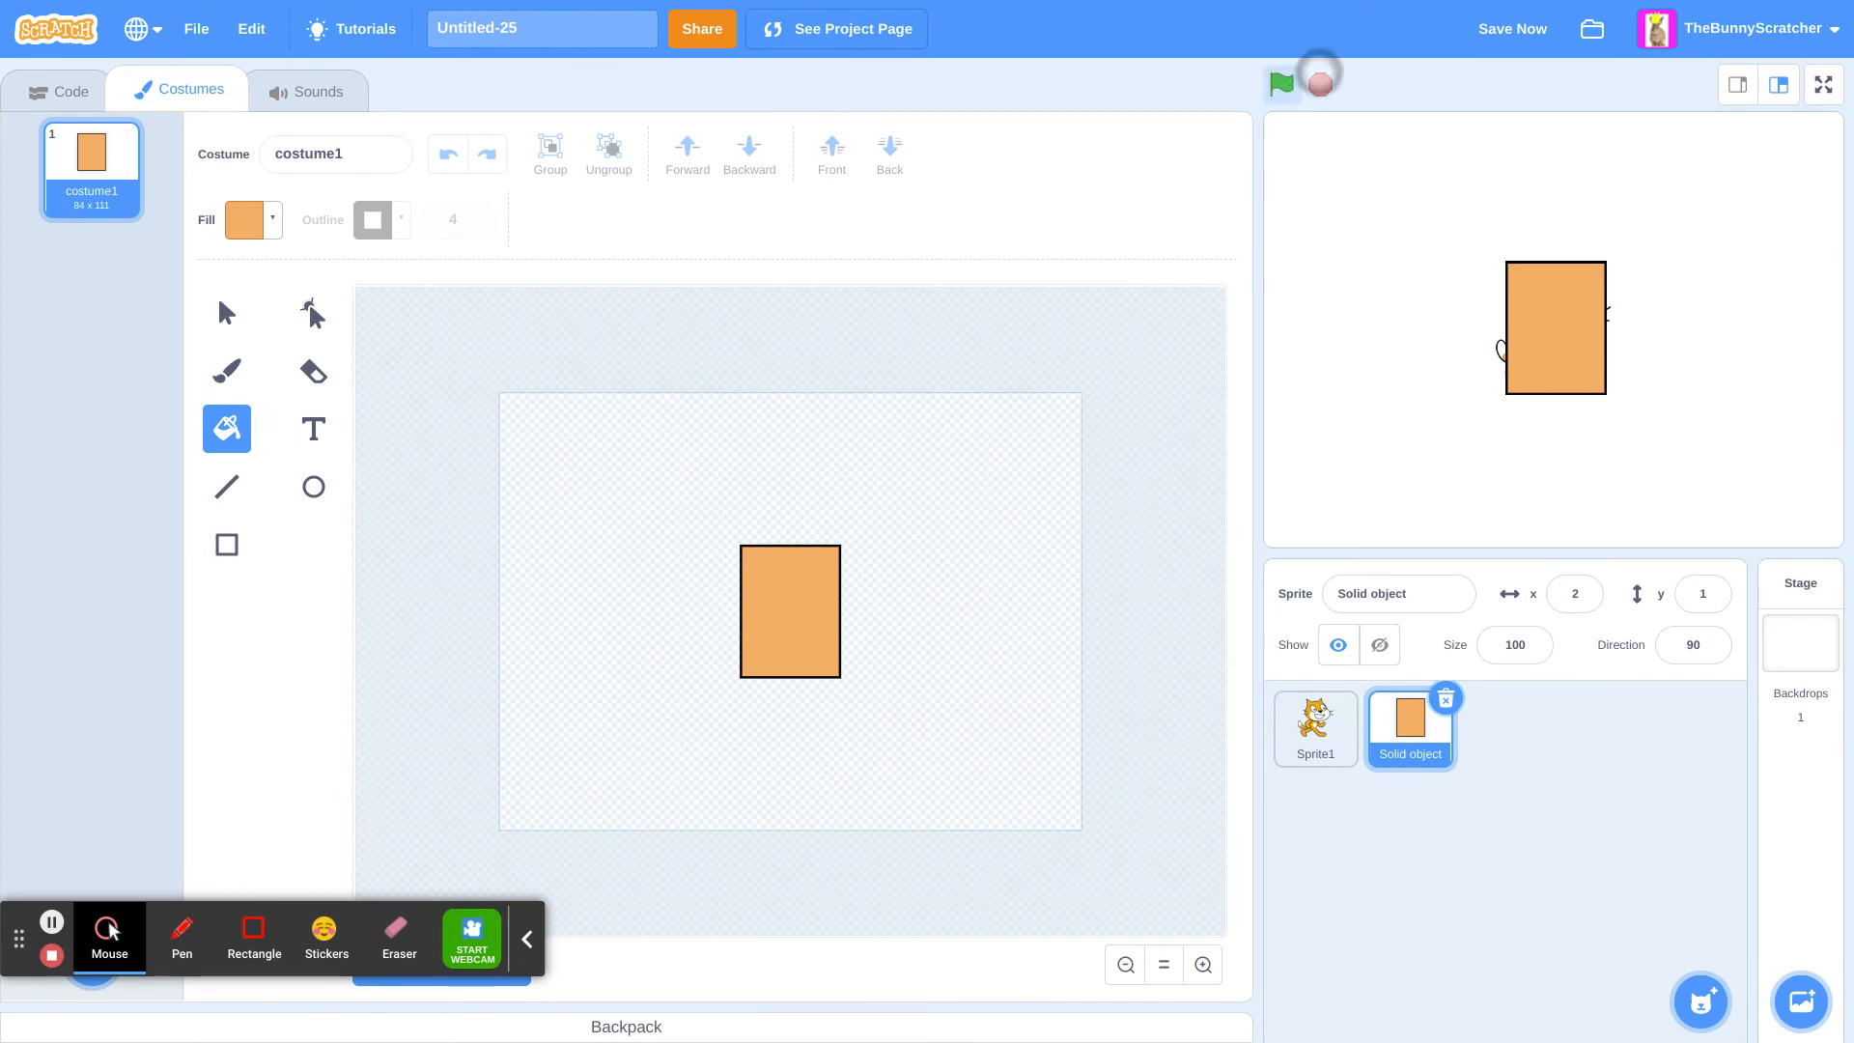
left_click(1283, 85)
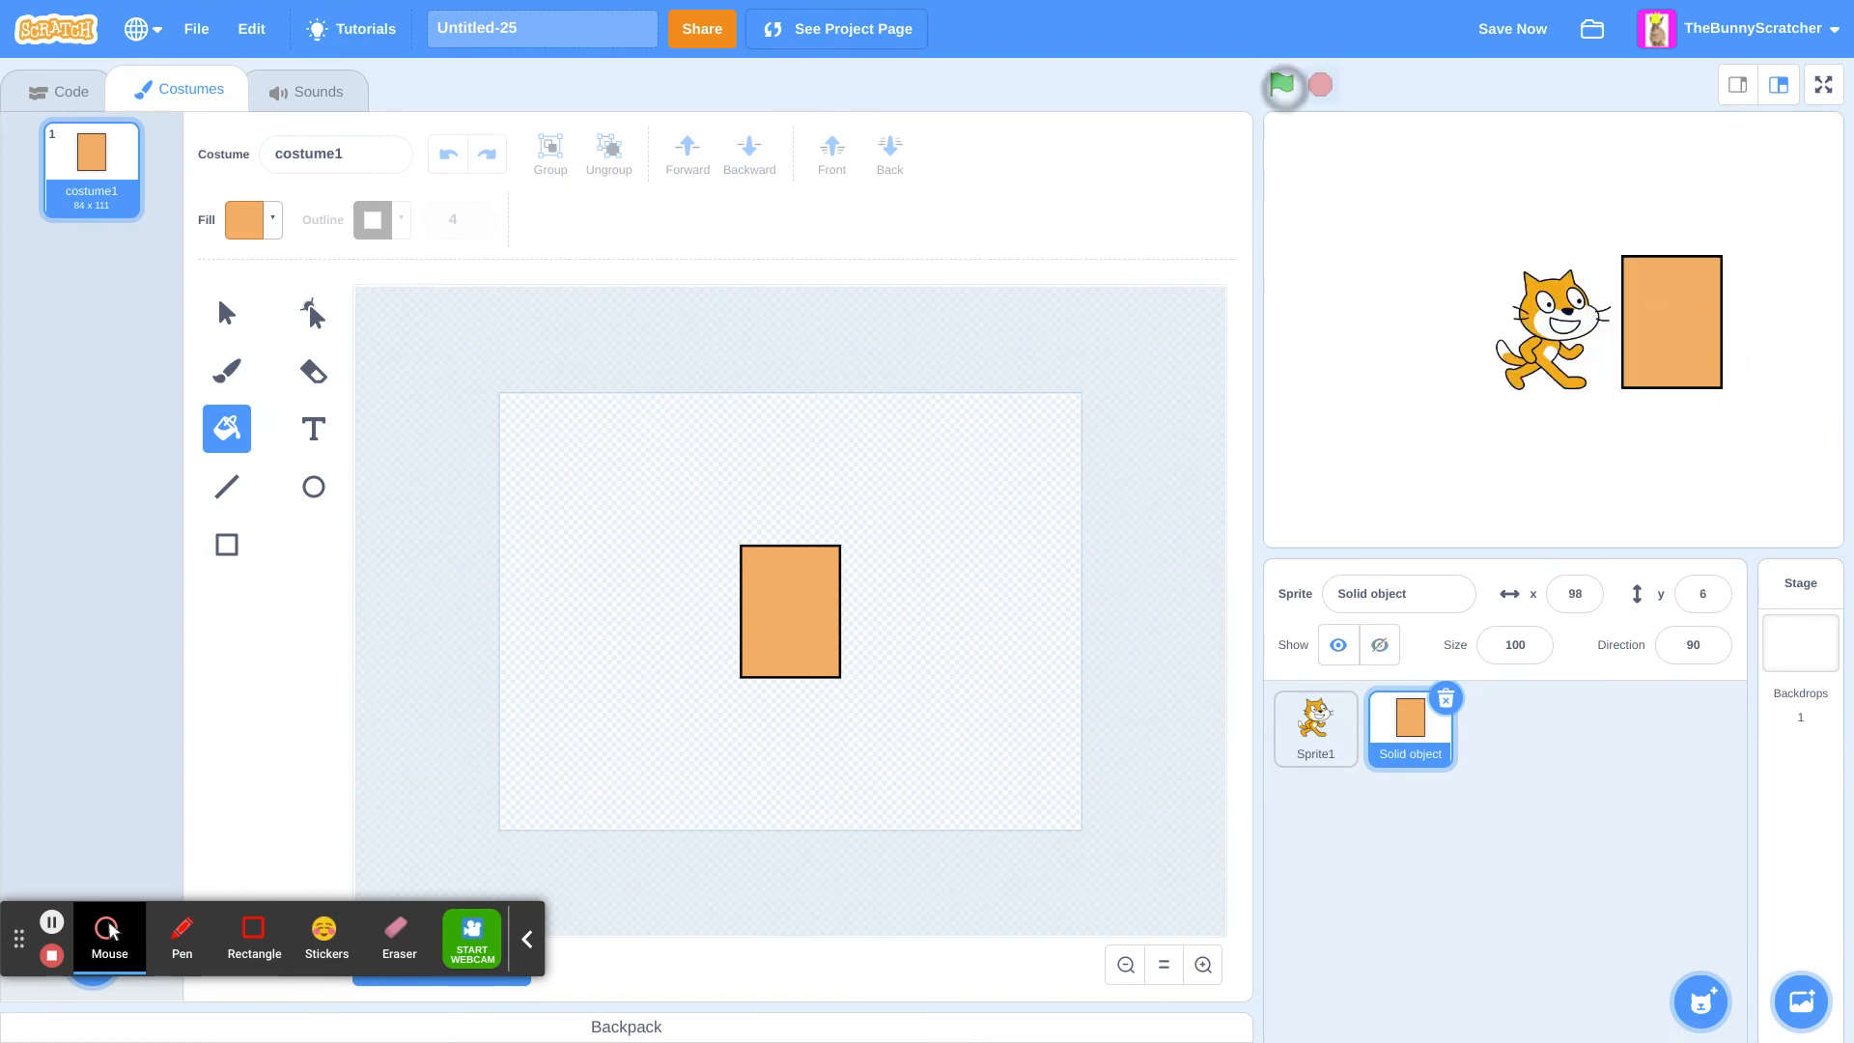
left_click(1282, 85)
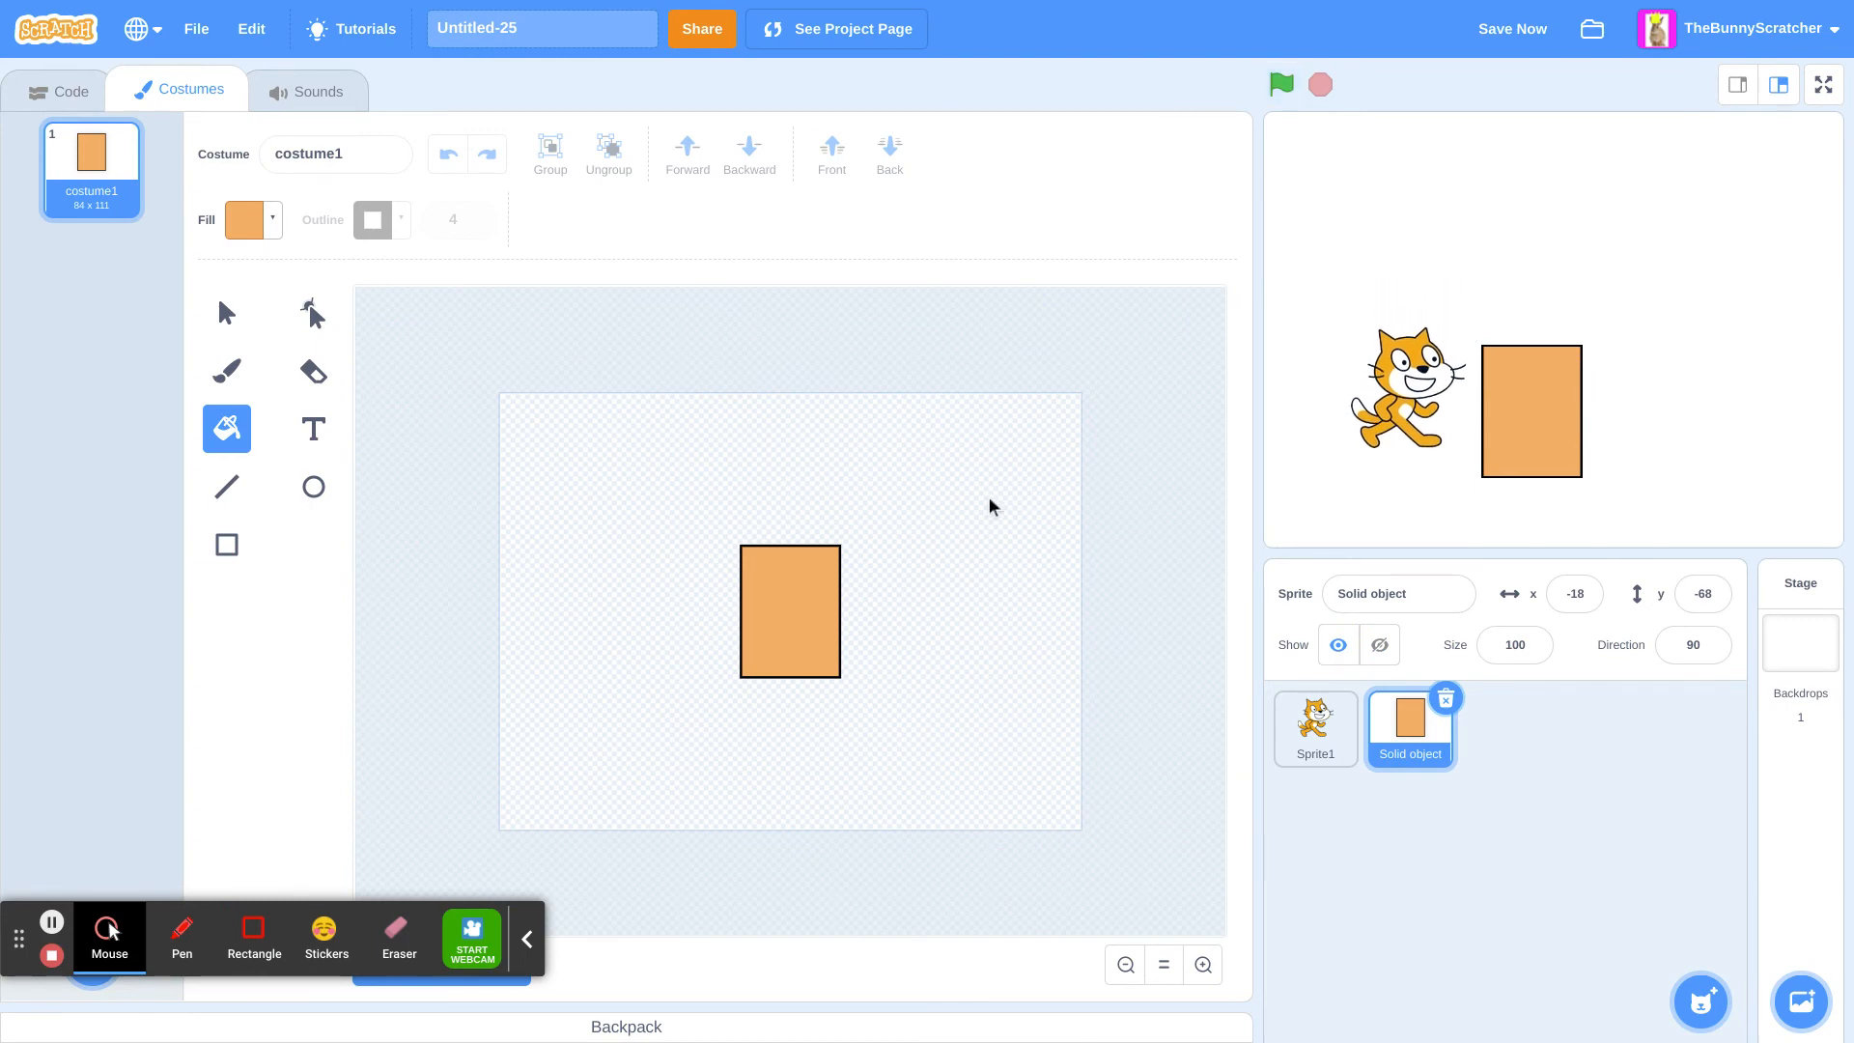
mouse_move(131, 1035)
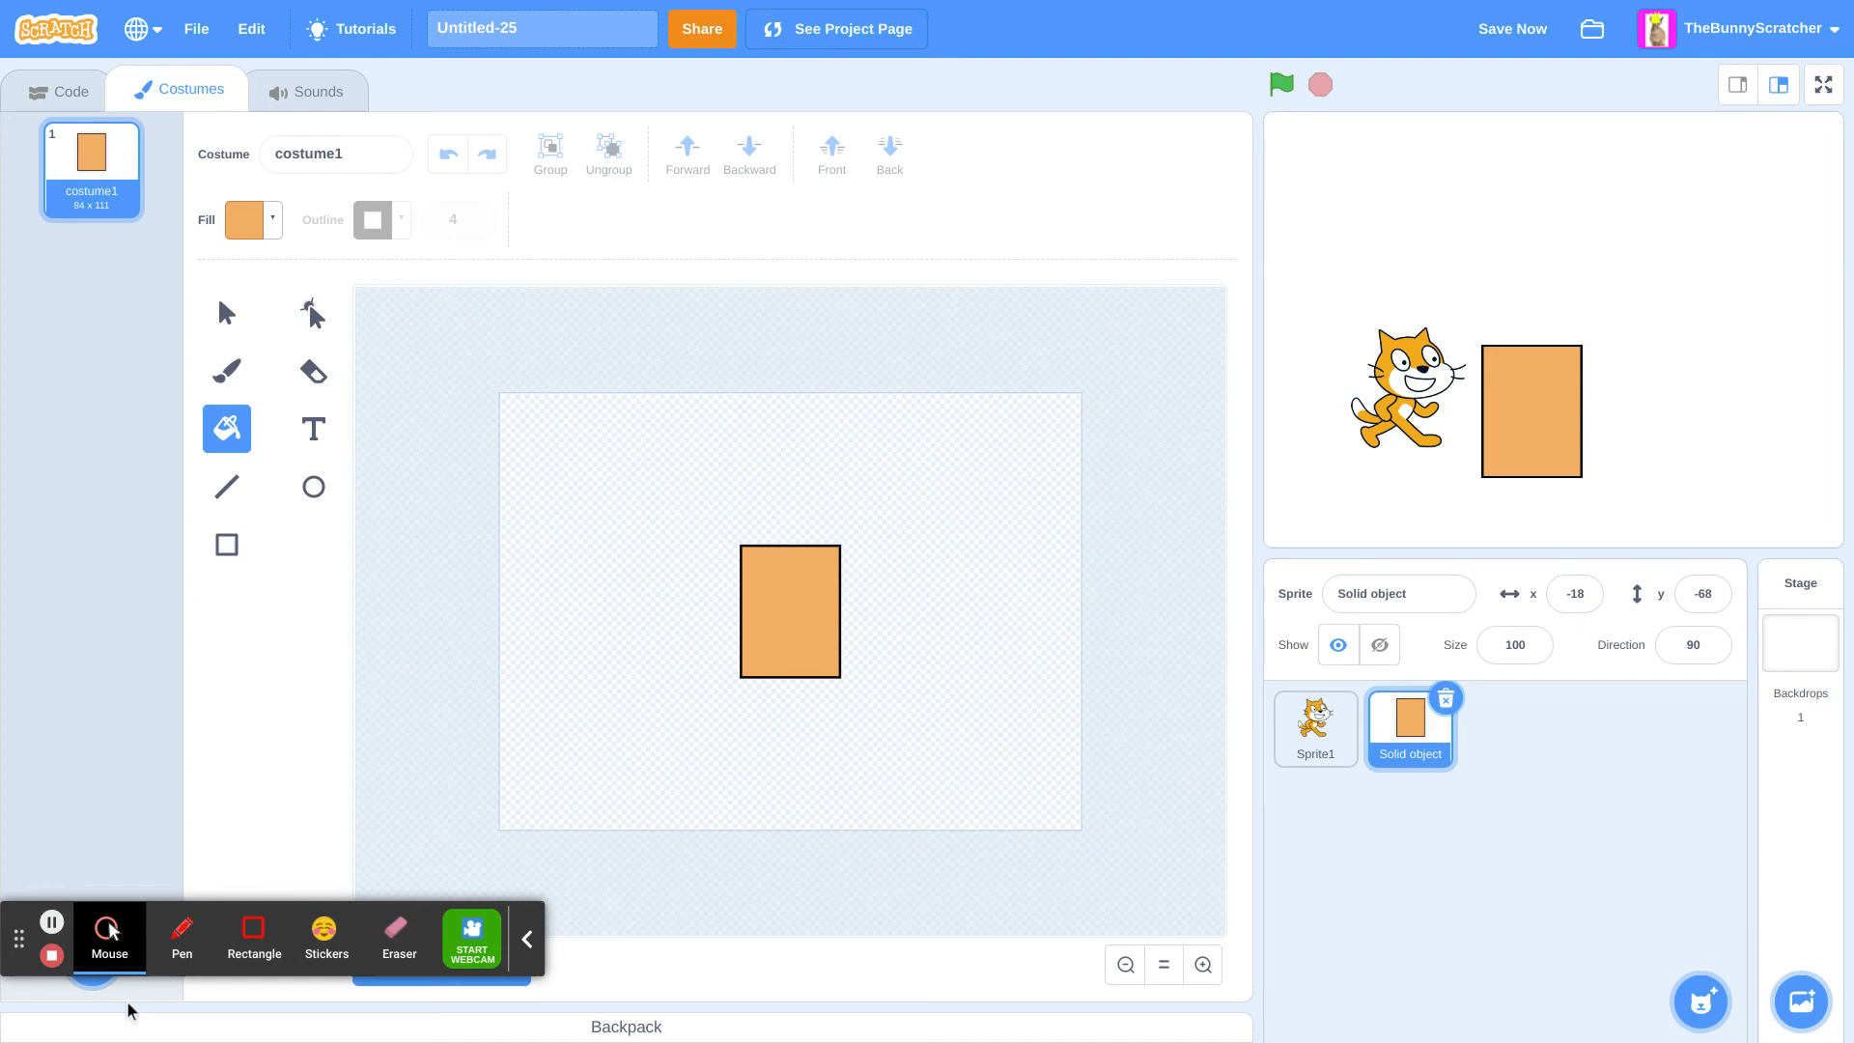